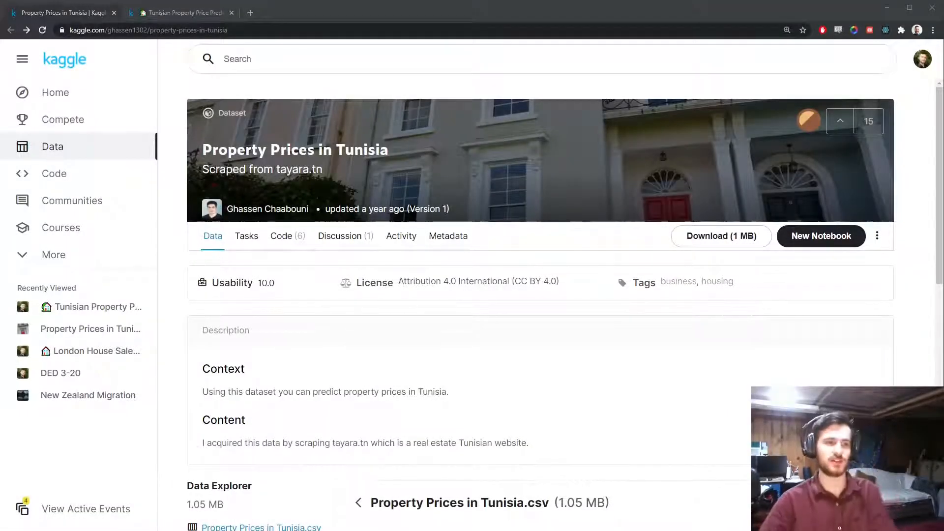
# Scroll around the current Kaggle page before moving to the notebook
pyautogui.scroll(-3)
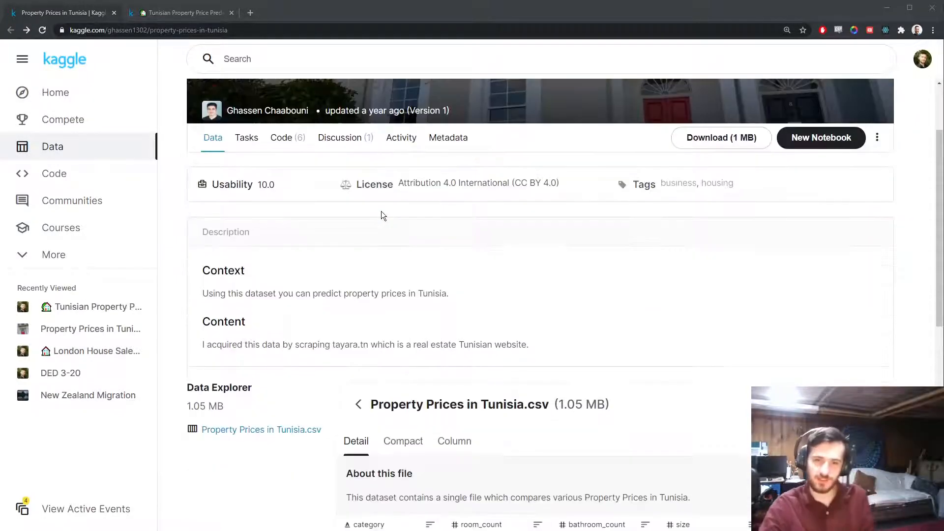
pyautogui.scroll(-3)
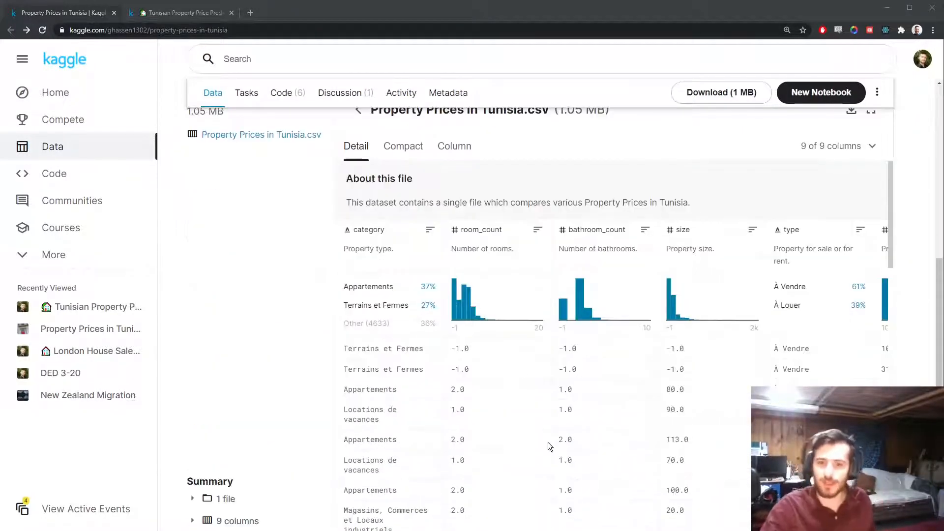
pyautogui.moveTo(343, 317)
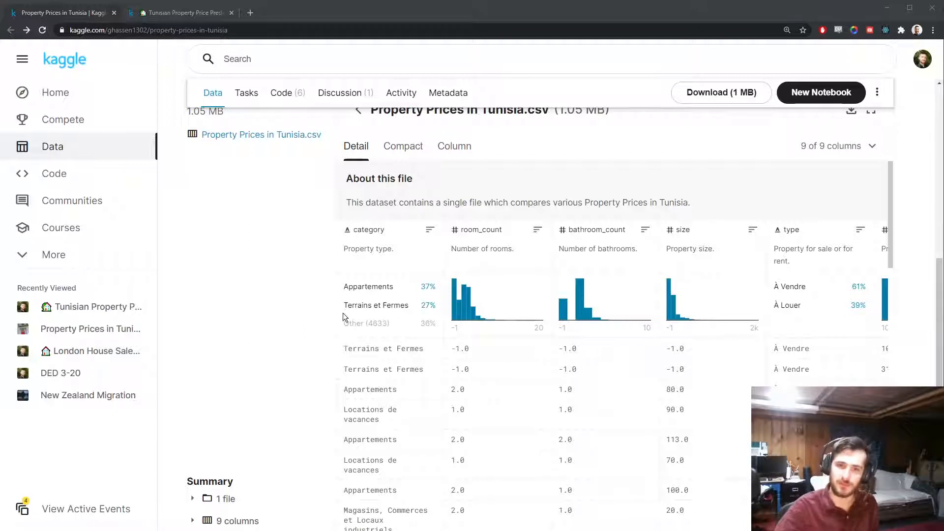
pyautogui.hscroll(3)
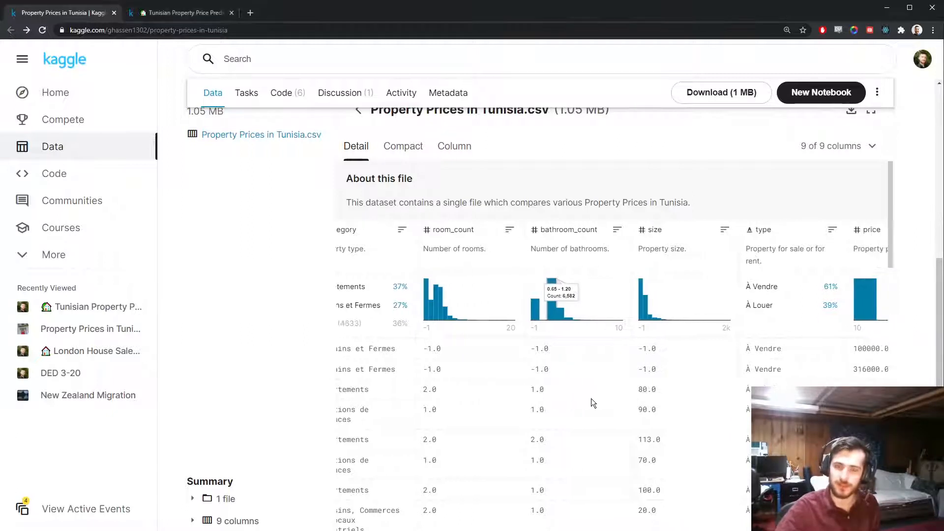
pyautogui.hscroll(-3)
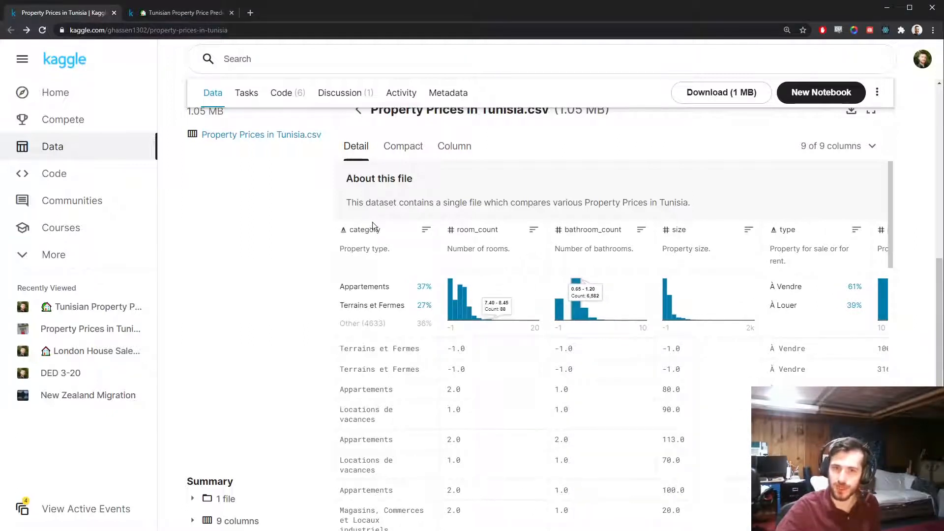
pyautogui.moveTo(419, 187)
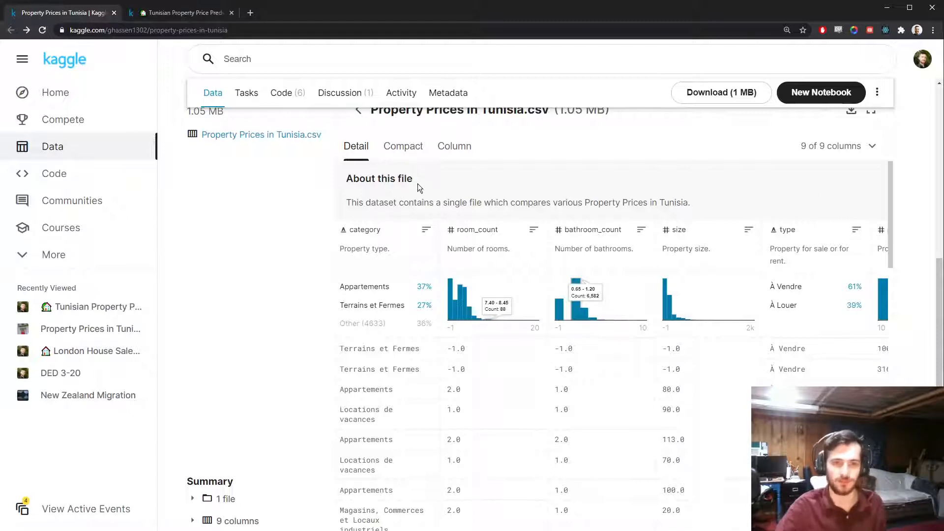
pyautogui.moveTo(836, 273)
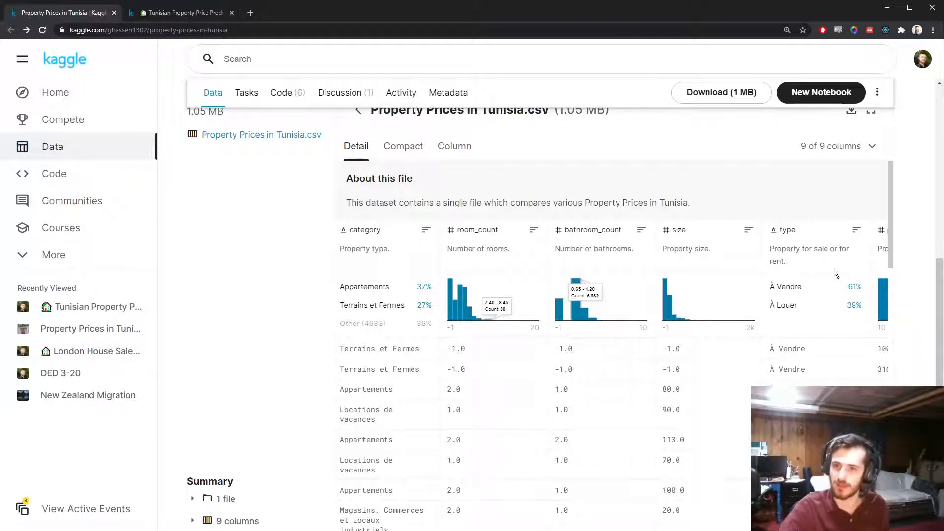
pyautogui.moveTo(799, 278)
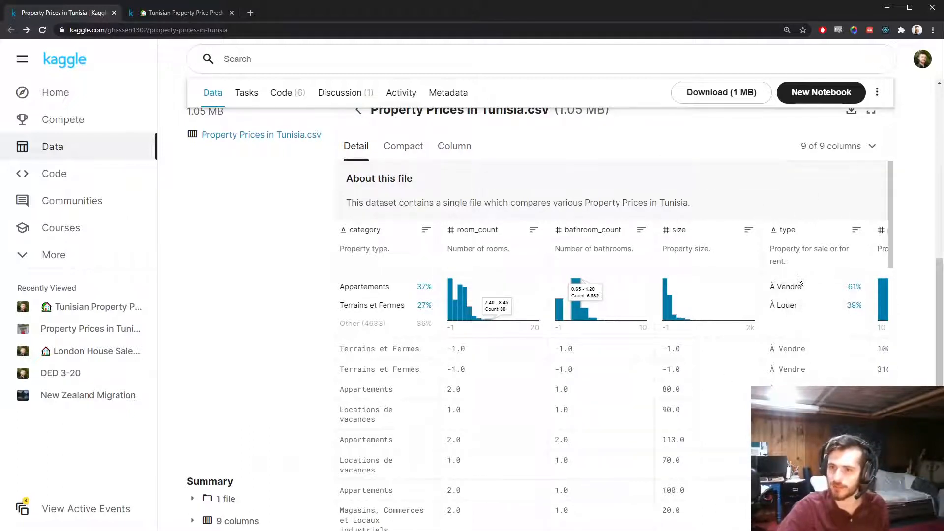
pyautogui.hscroll(3)
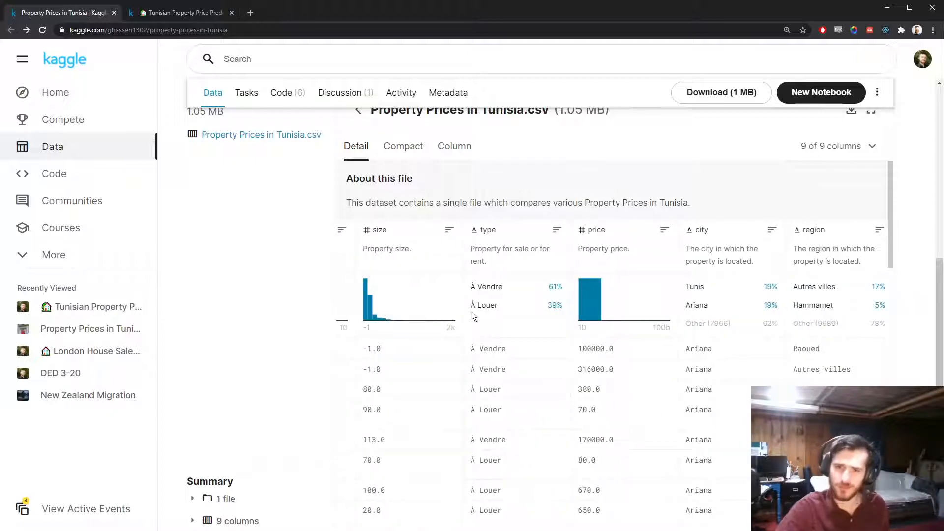
pyautogui.moveTo(675, 272)
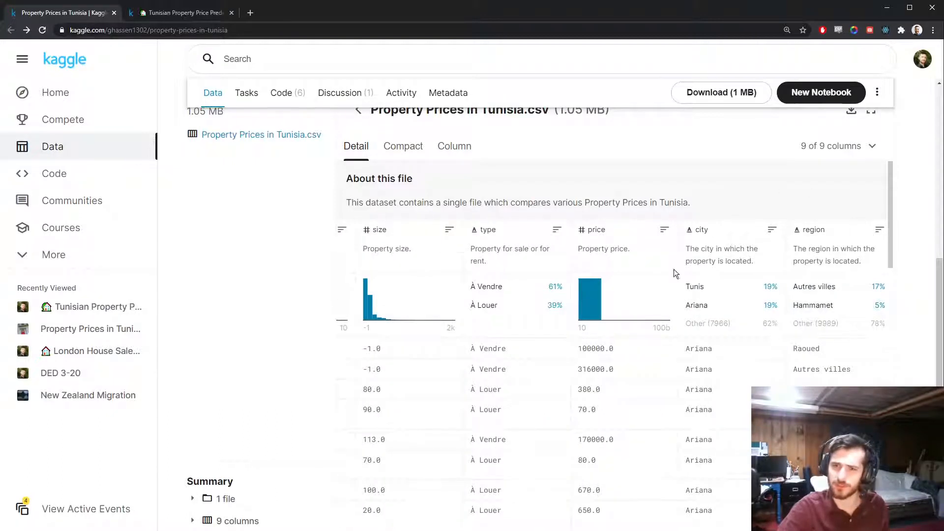
pyautogui.moveTo(625, 401)
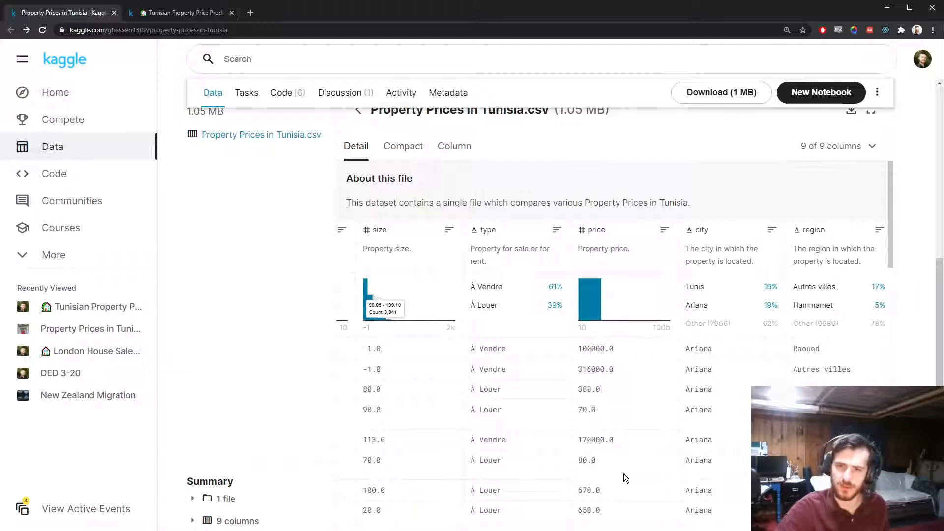
pyautogui.moveTo(644, 309)
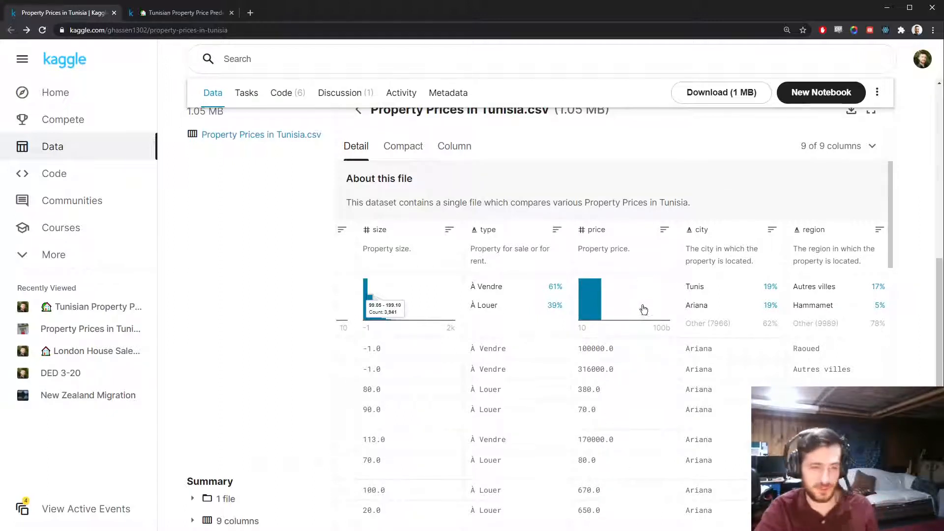
pyautogui.hscroll(3)
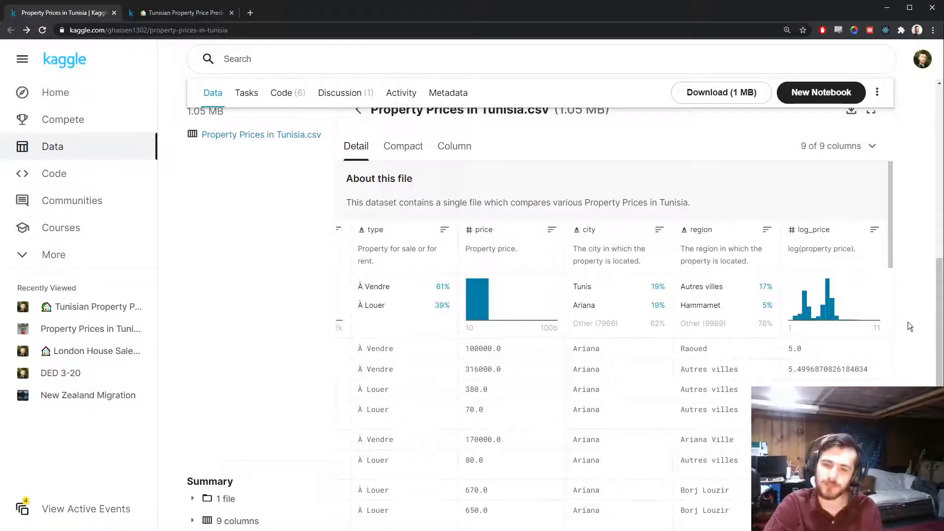
pyautogui.moveTo(823, 261)
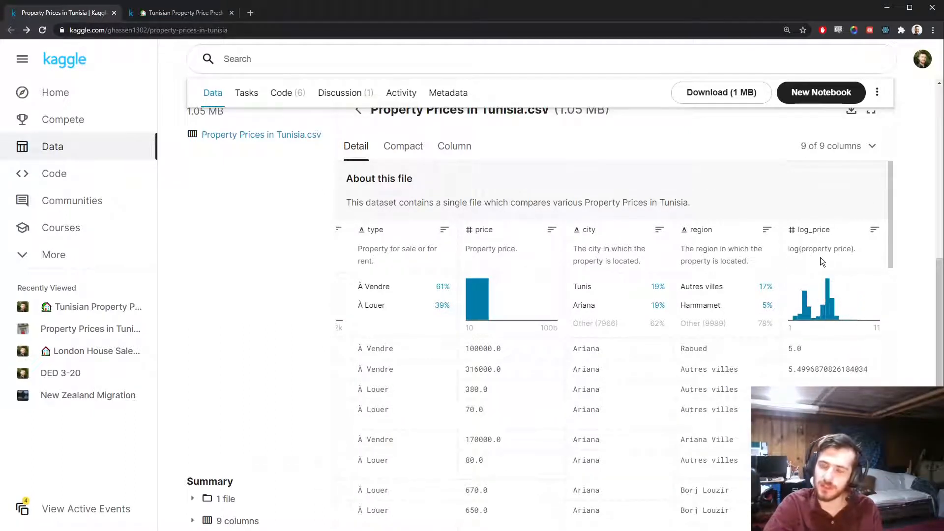
pyautogui.moveTo(476, 295)
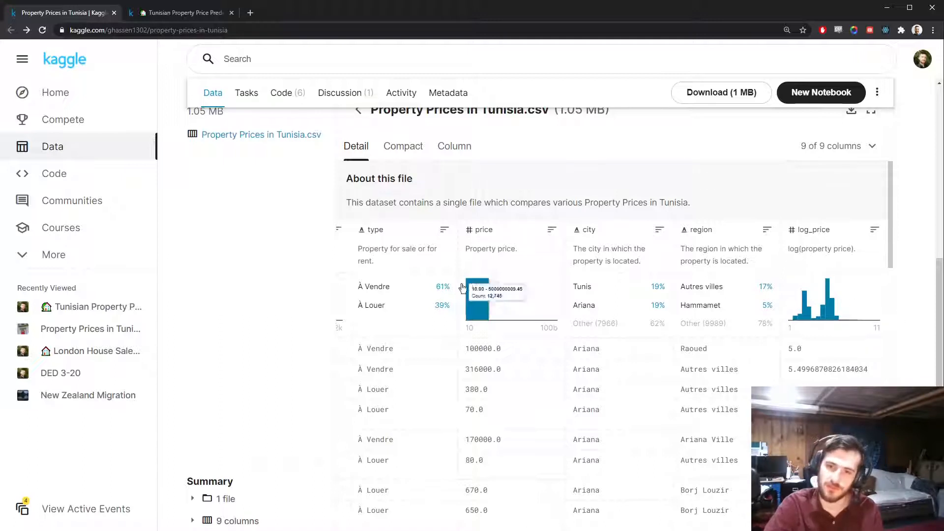
pyautogui.moveTo(478, 299)
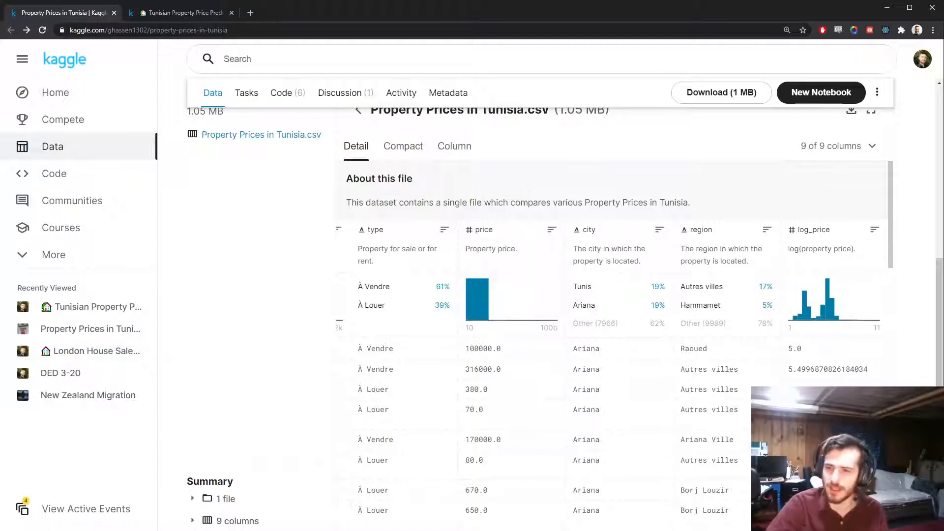
pyautogui.moveTo(468, 342)
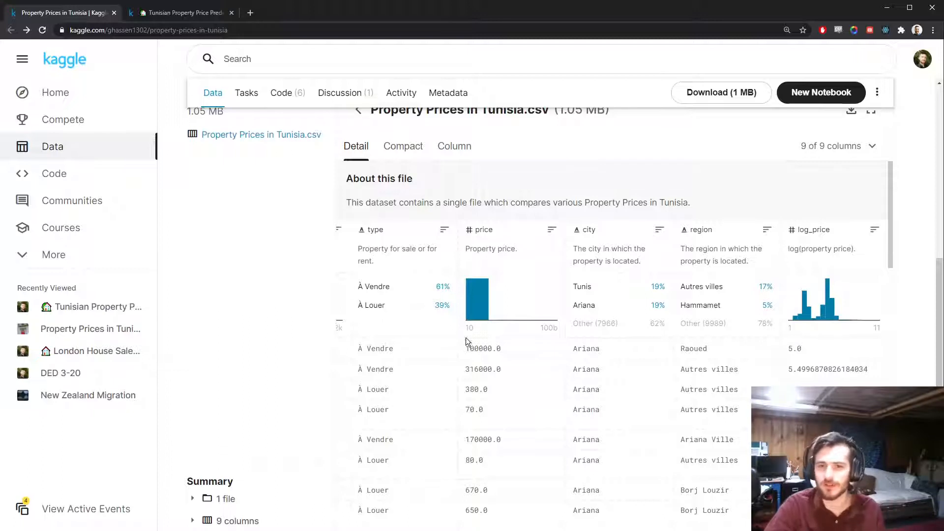
pyautogui.moveTo(504, 444)
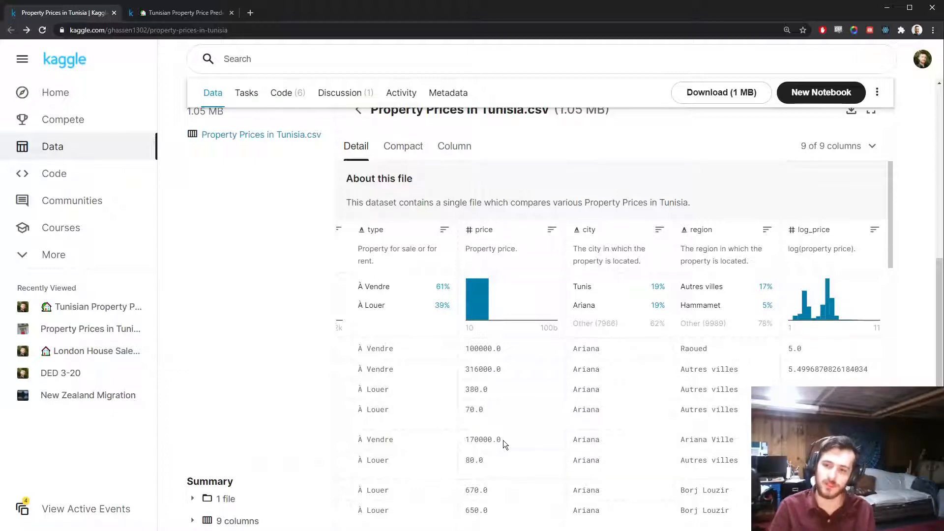
pyautogui.moveTo(823, 245)
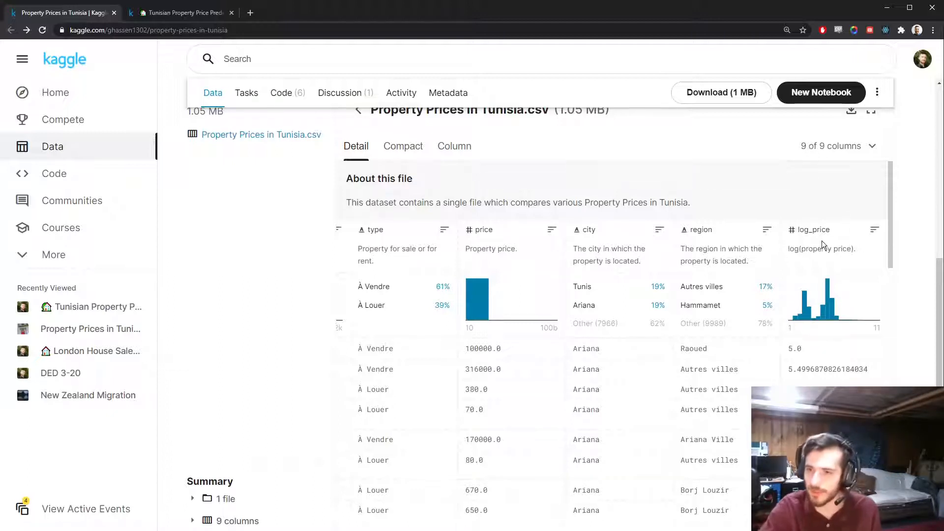
pyautogui.moveTo(504, 217)
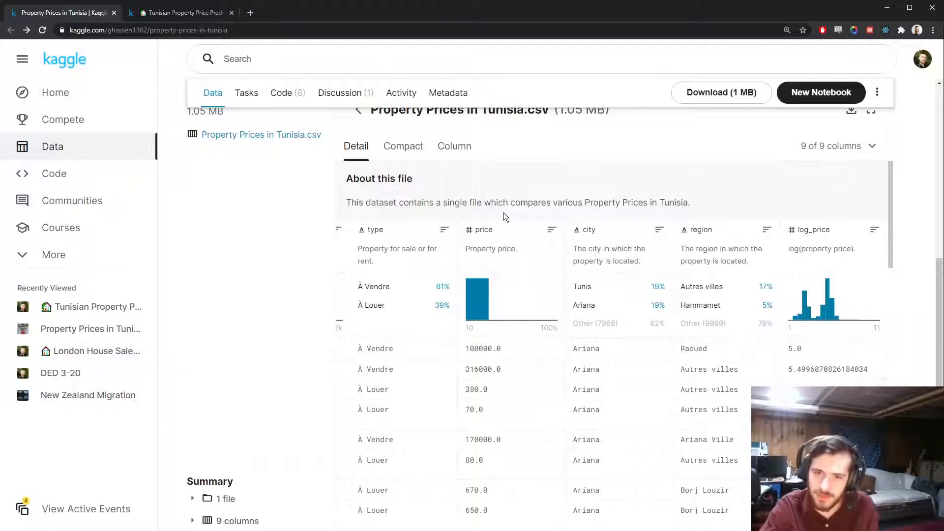
pyautogui.moveTo(181, 12)
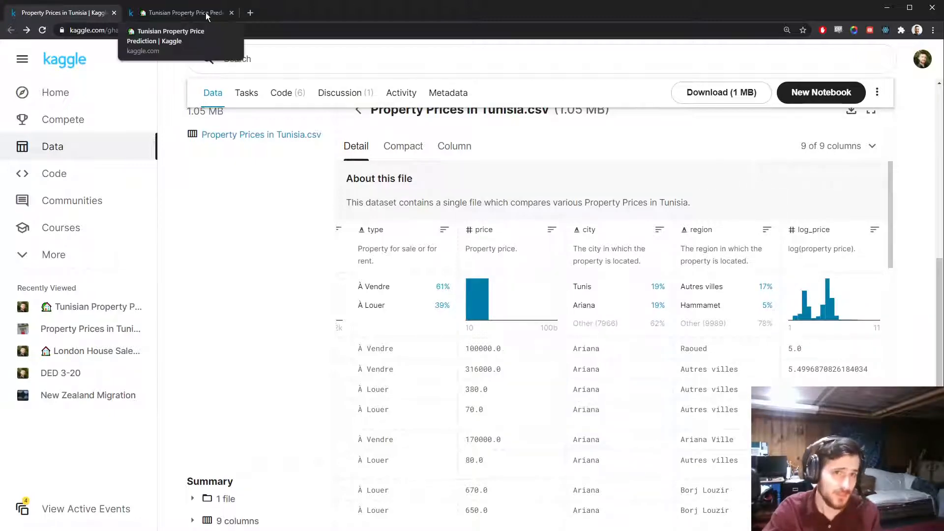
# Switch to the price prediction notebook and review the imports cell's LinearRegression, Ridge and other models
pyautogui.click(181, 12)
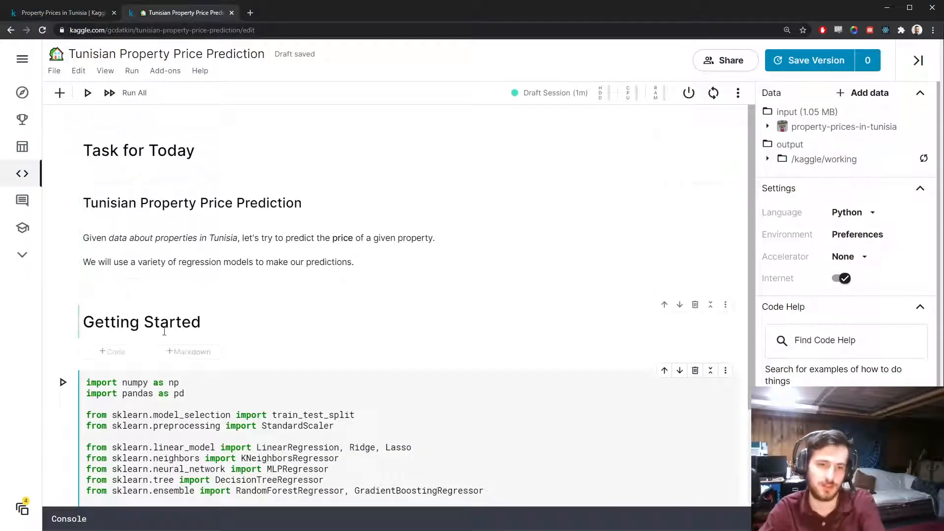
pyautogui.scroll(-3)
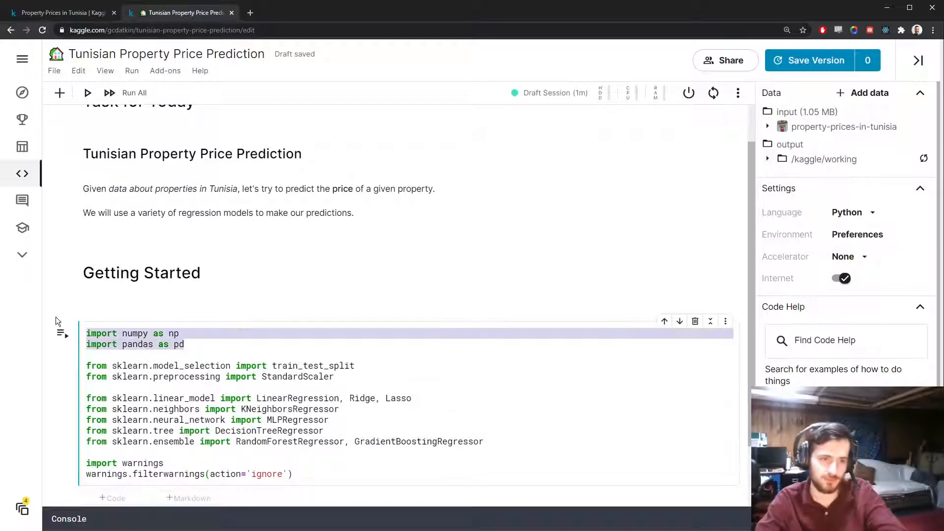
pyautogui.click(335, 366)
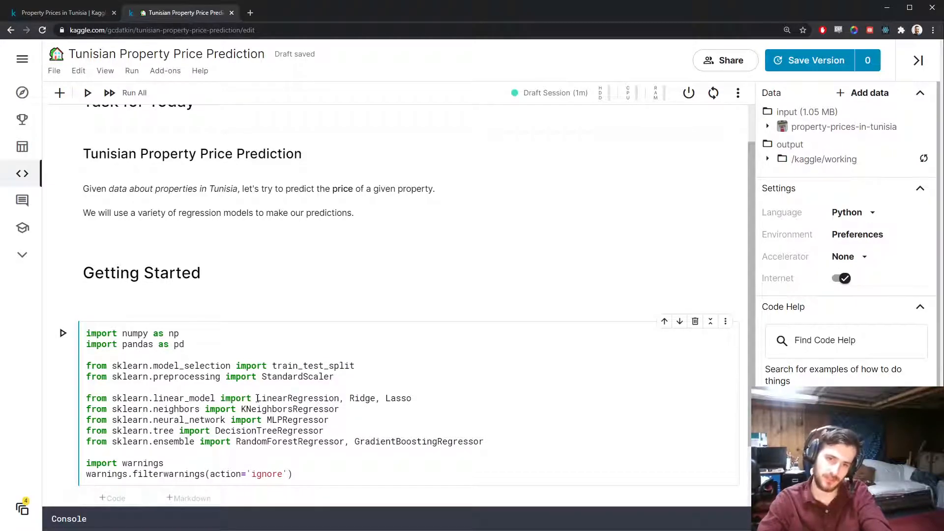
pyautogui.doubleClick(296, 399)
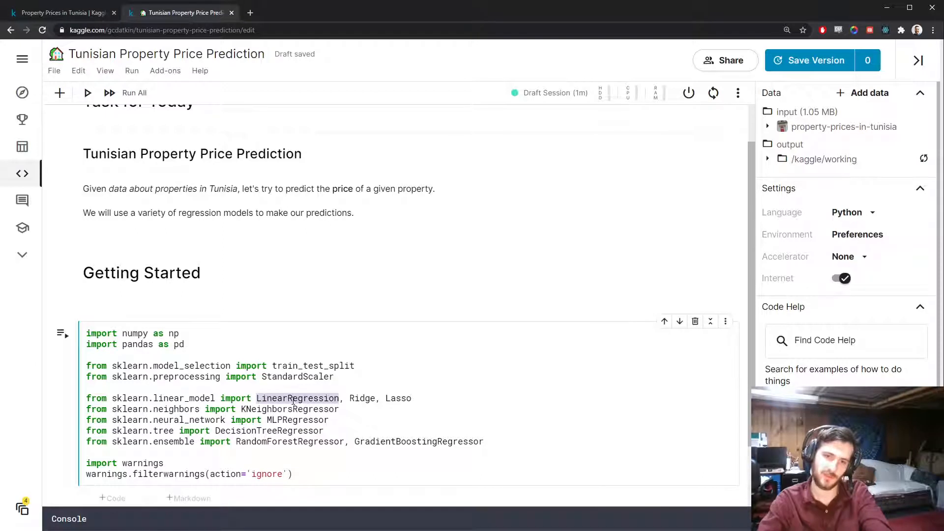
pyautogui.doubleClick(363, 398)
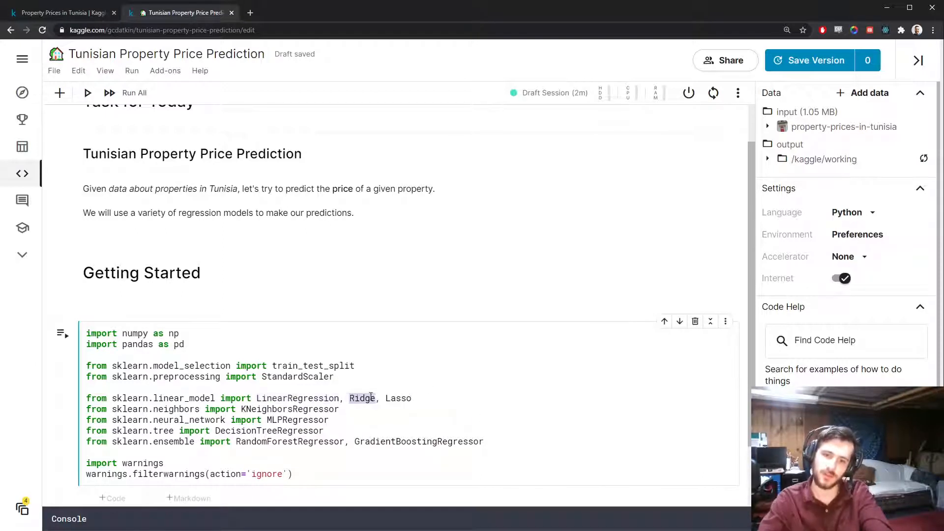
pyautogui.doubleClick(398, 398)
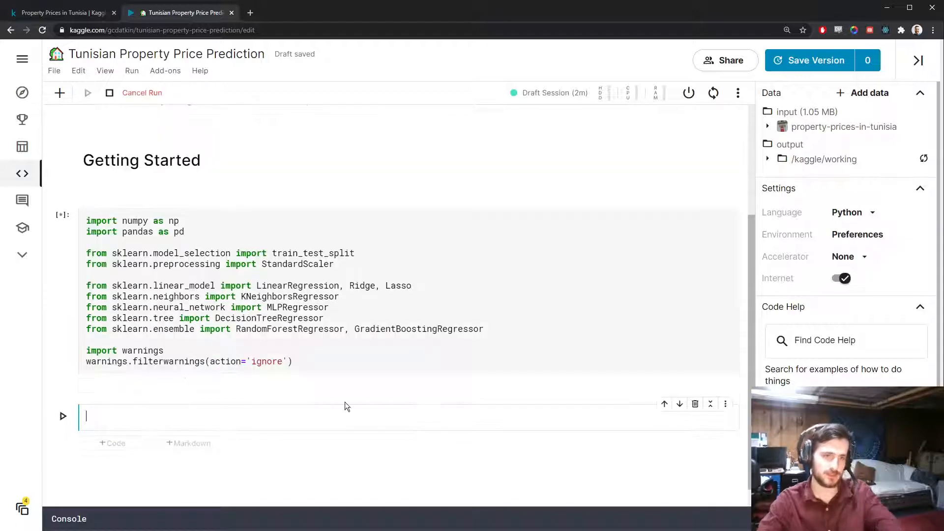
# Load the Property Prices in Tunisia CSV into data with pd.read_csv, show data.info(), and note the -1 placeholder in room_count
pyautogui.write('d')
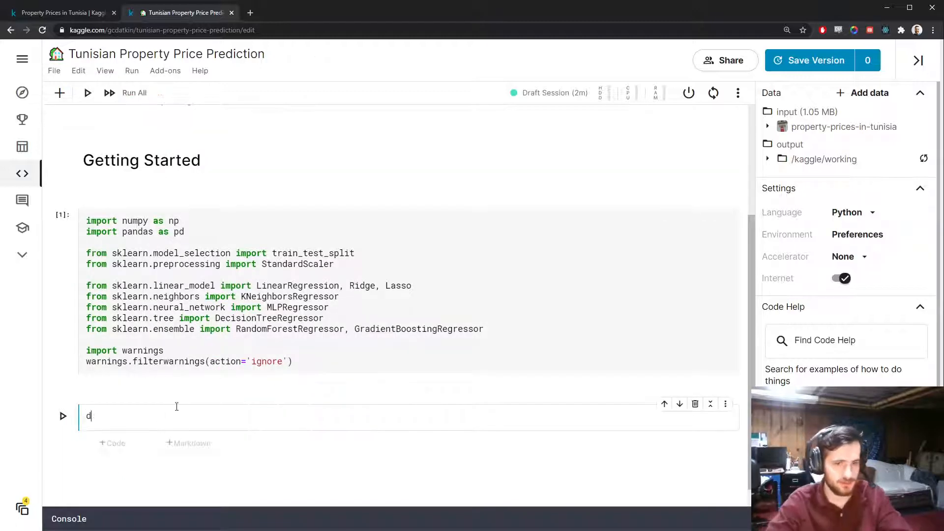
pyautogui.write('ata = pd.read)c')
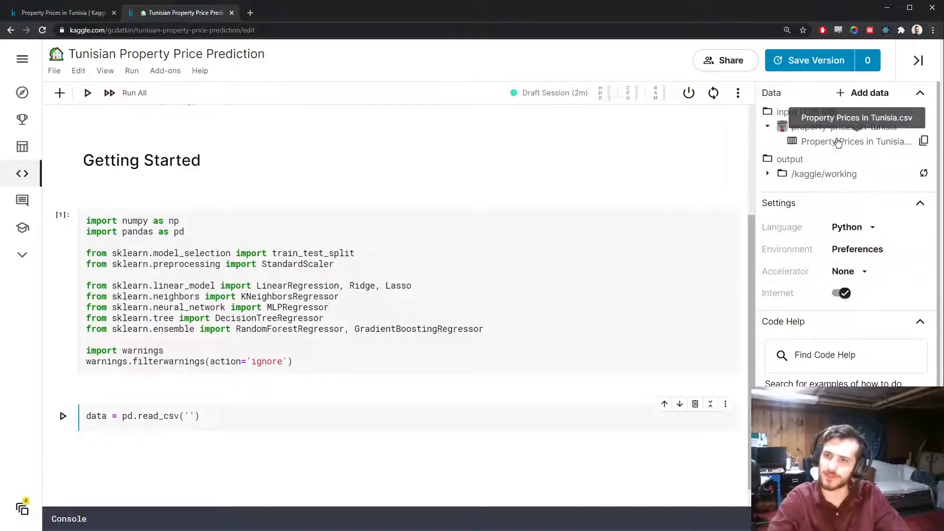
pyautogui.click(924, 140)
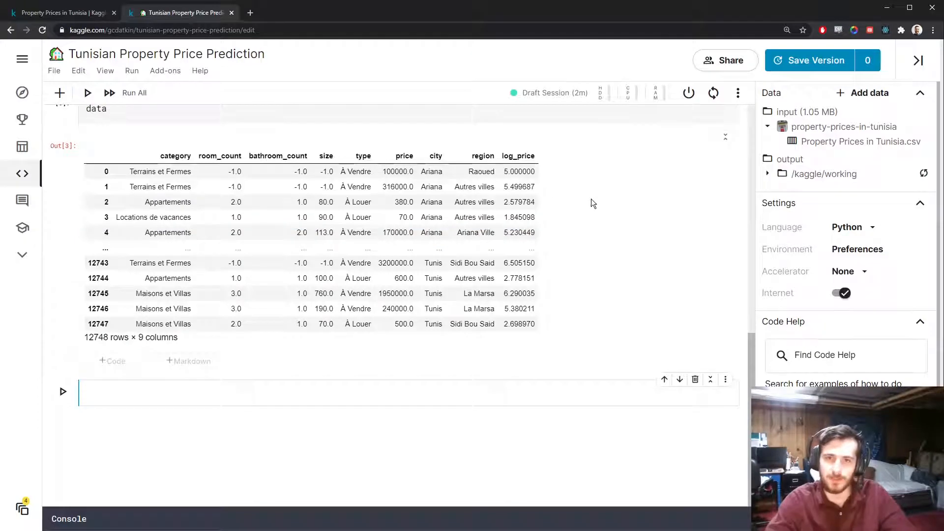
pyautogui.write('data.info(')
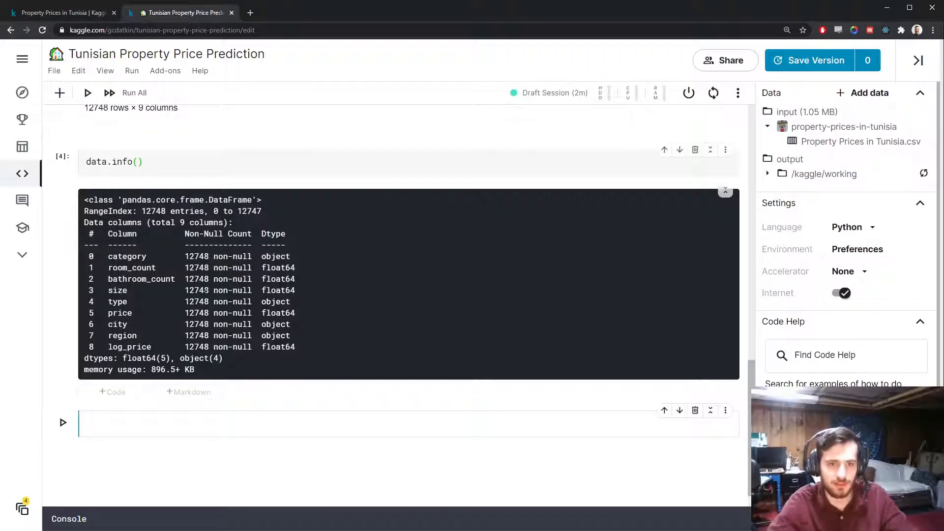
pyautogui.scroll(3)
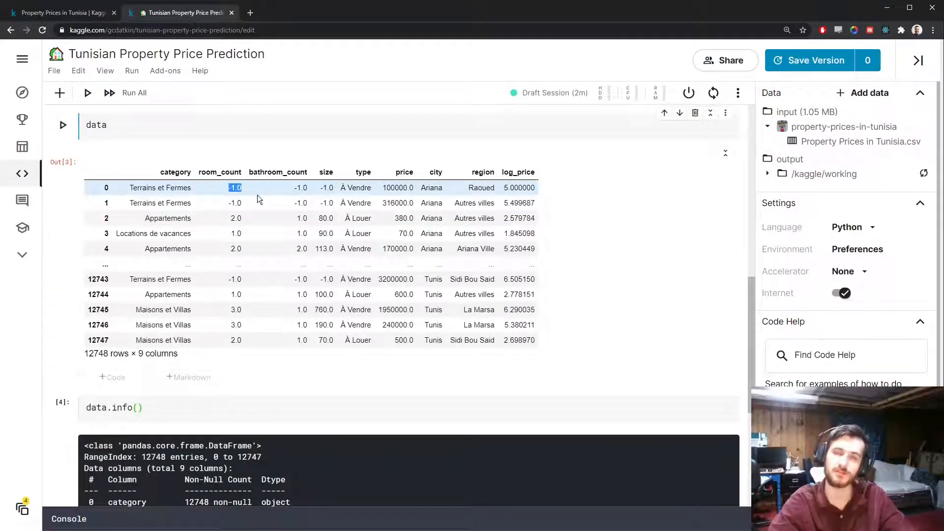
pyautogui.click(295, 203)
pyautogui.write('#')
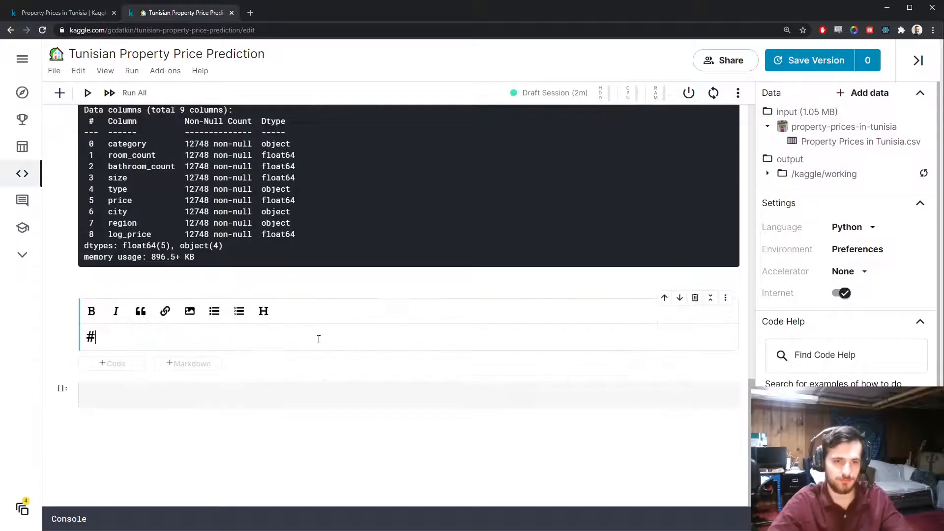
# Write the Preprocessing heading and preprocess_inputs(df) returning df.copy(), then display X = preprocess_inputs(data)
pyautogui.write('Preprocessing')
pyautogui.click(409, 394)
pyautogui.write('def preprocess')
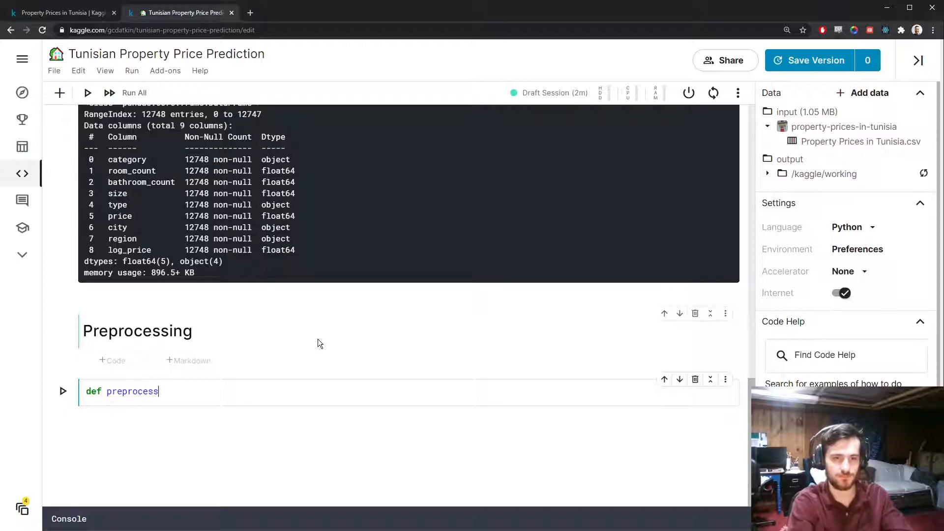
pyautogui.write('_inputs()')
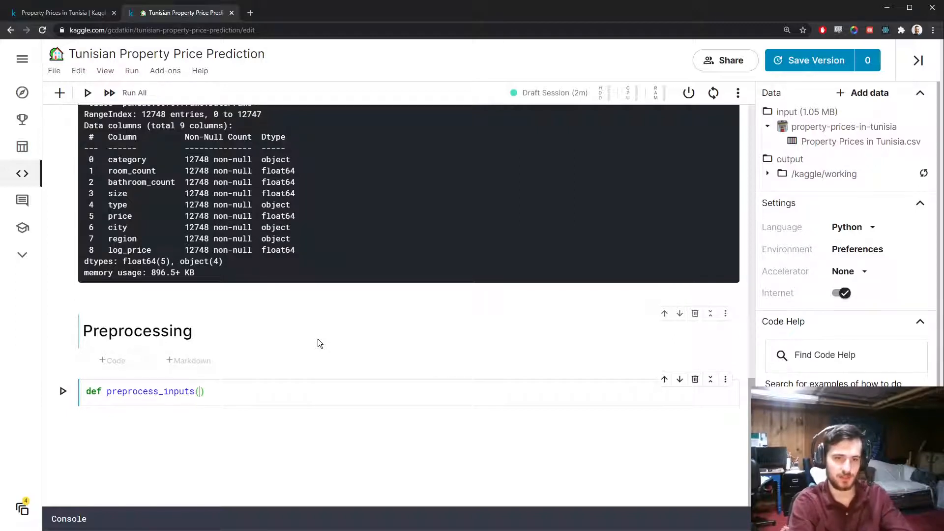
pyautogui.write('df):')
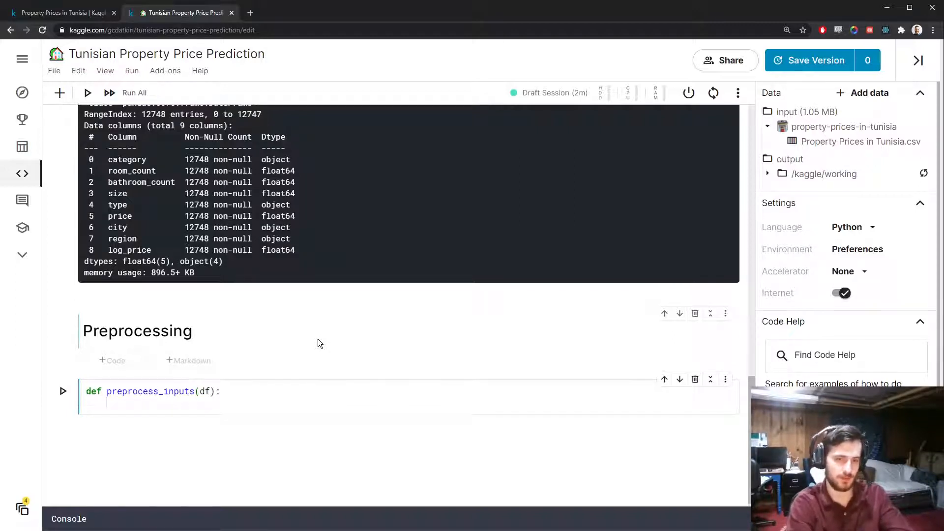
pyautogui.write('df = df.copy()')
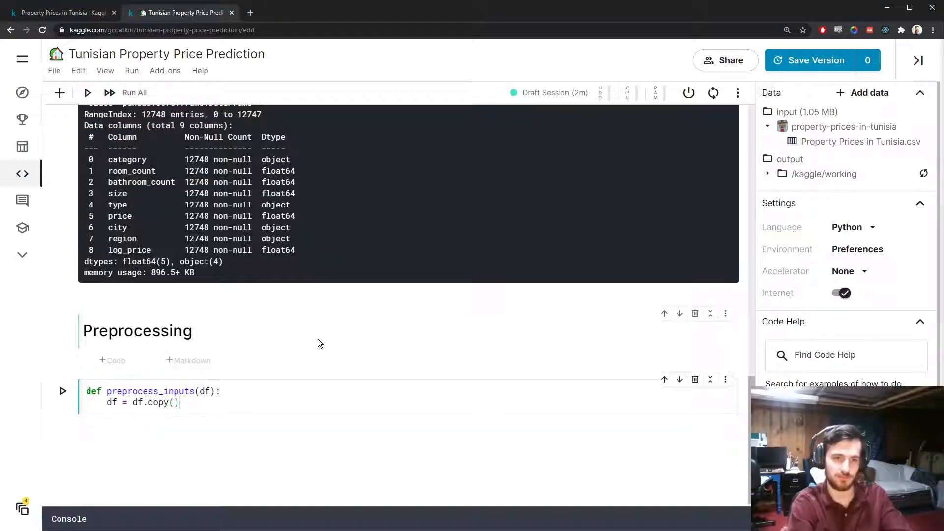
pyautogui.press('enter')
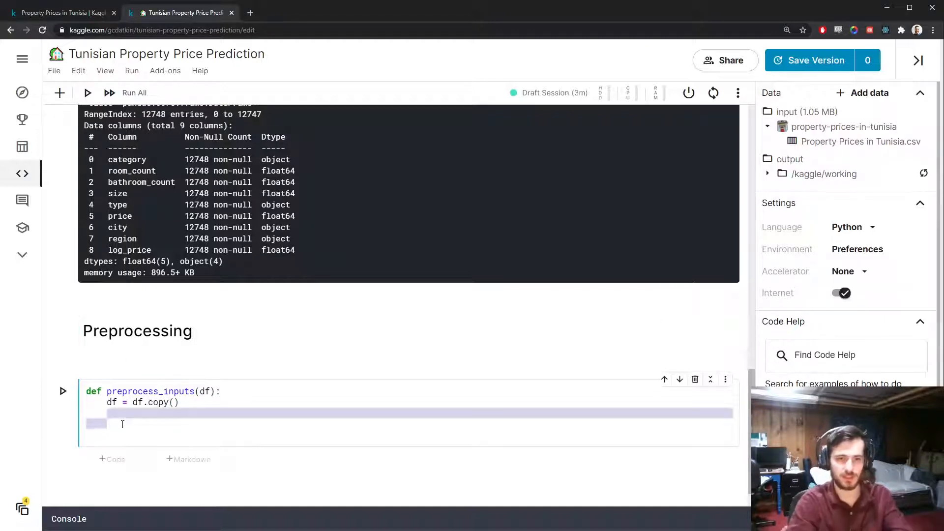
pyautogui.write('return df')
pyautogui.write('X = preprocess_inputs(d)')
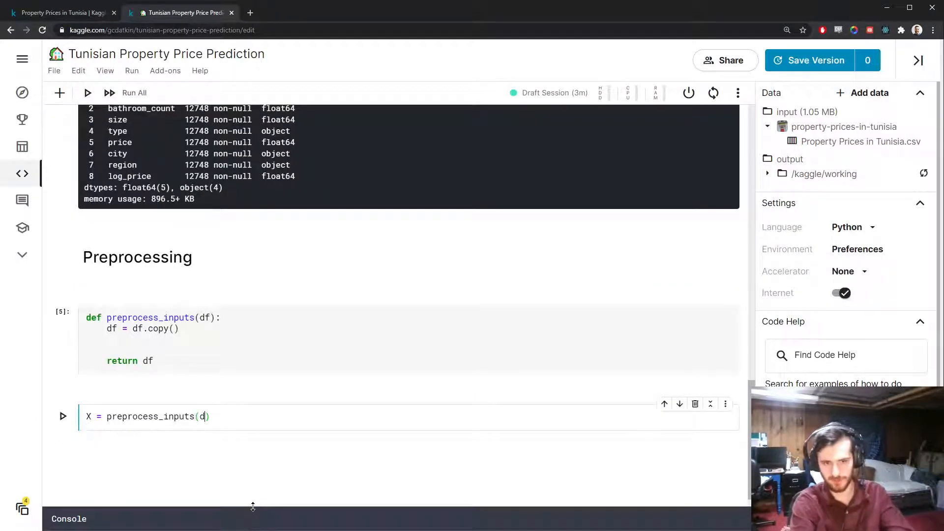
pyautogui.click(135, 93)
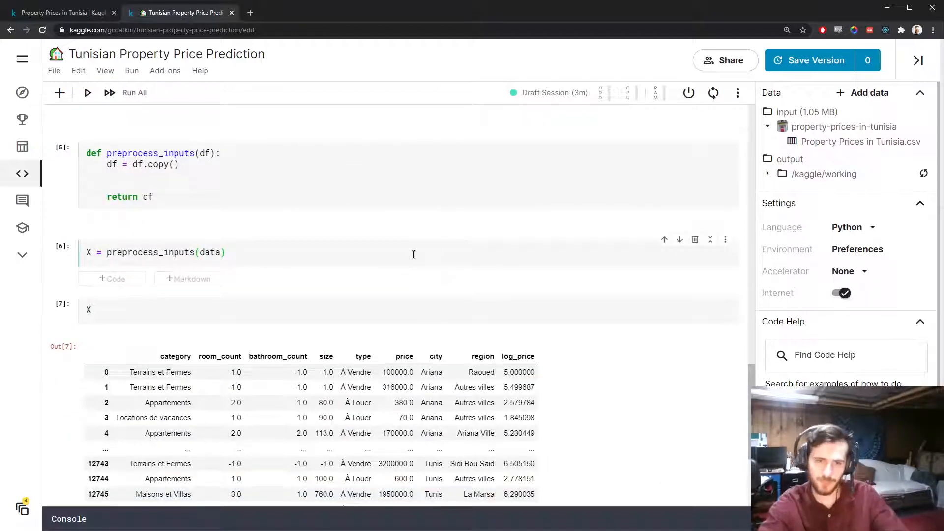
# Add '# Encode missing values properly' with df.replace(-1, np.nan) to the function, rerun, and check X.isna()
pyautogui.click(301, 372)
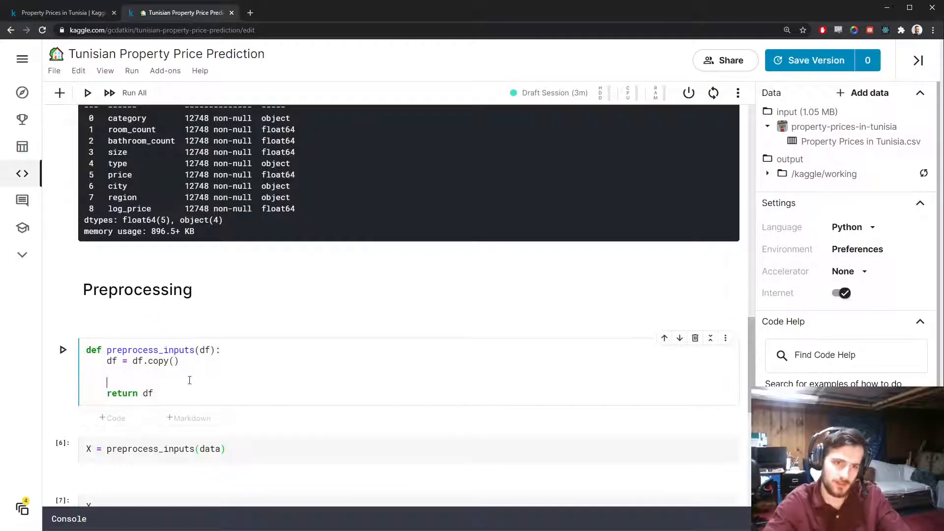
pyautogui.write('# E')
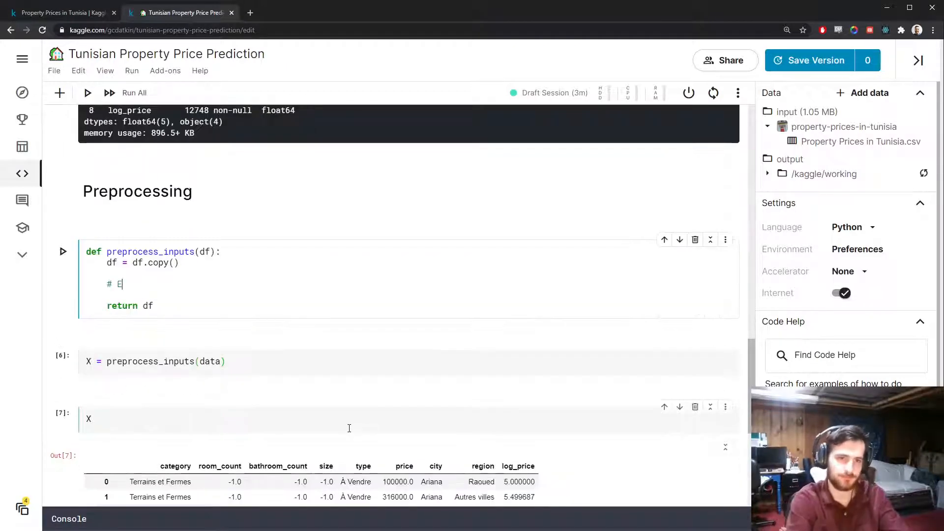
pyautogui.write('ncode missing')
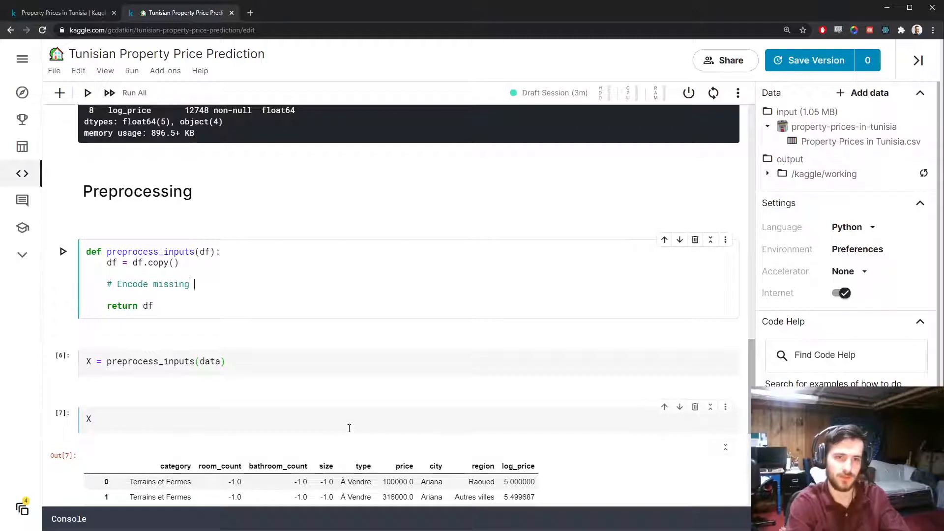
pyautogui.write('valuy')
pyautogui.write('df = df.replace(')
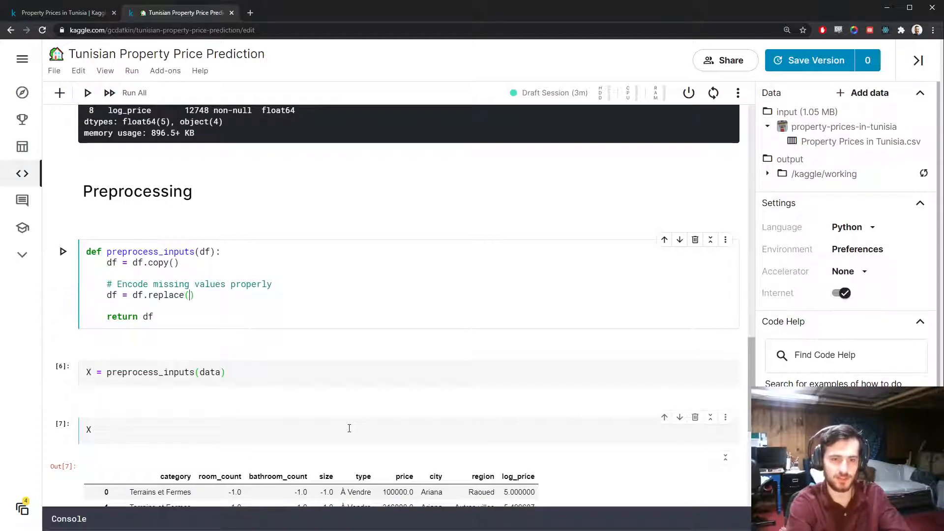
pyautogui.write('-1, np.')
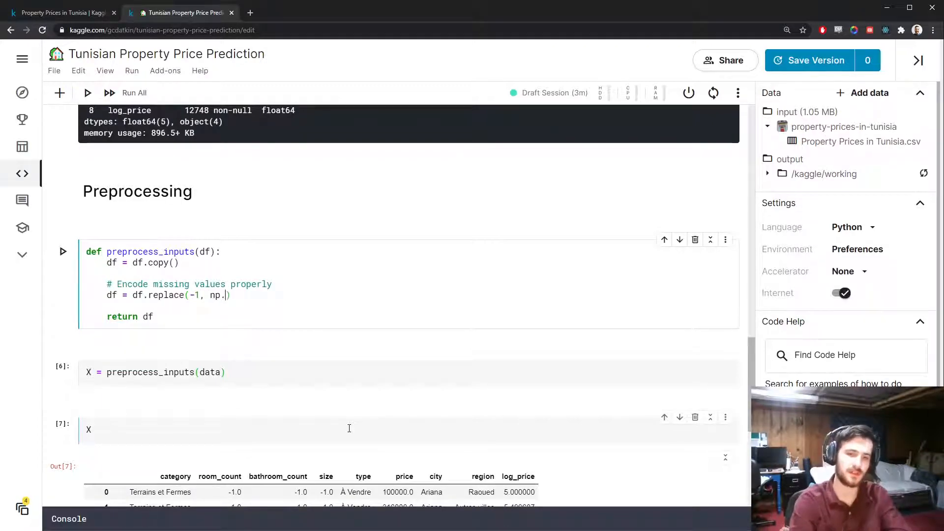
pyautogui.click(135, 92)
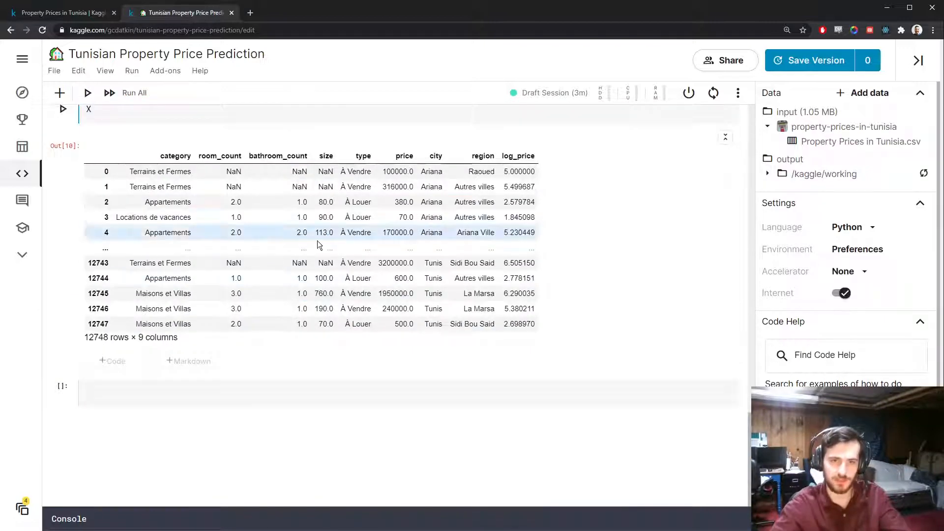
pyautogui.write('X.si')
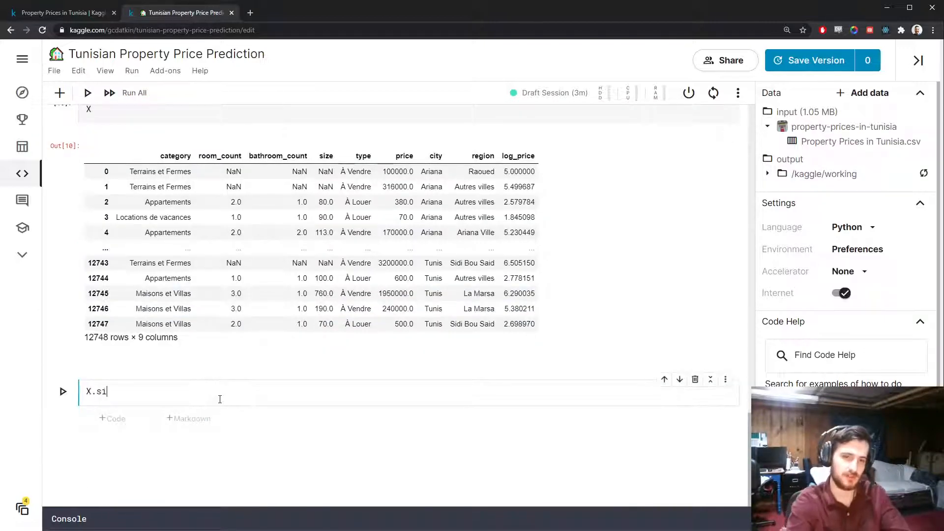
pyautogui.write('sna().sum(')
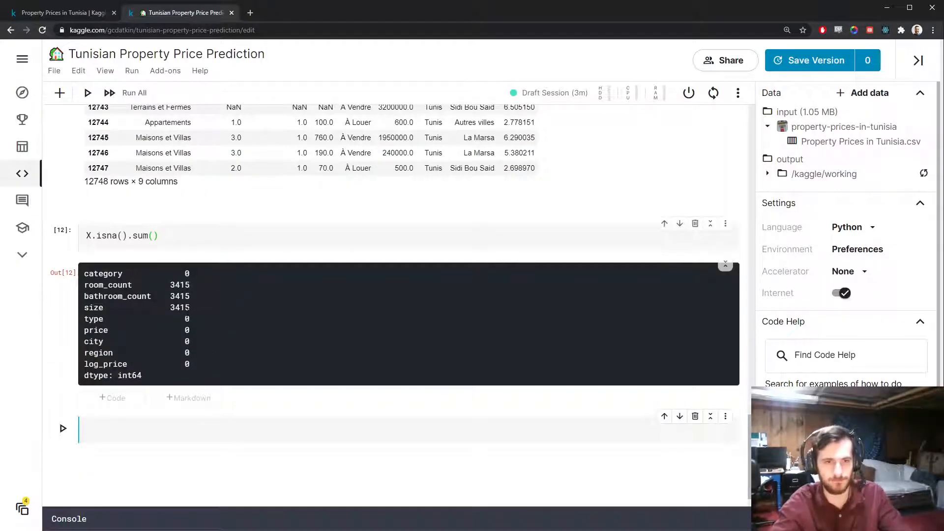
# Inspect X and its missing-value counts, highlighting room_count, bathroom_count and size as the affected columns
pyautogui.doubleClick(179, 284)
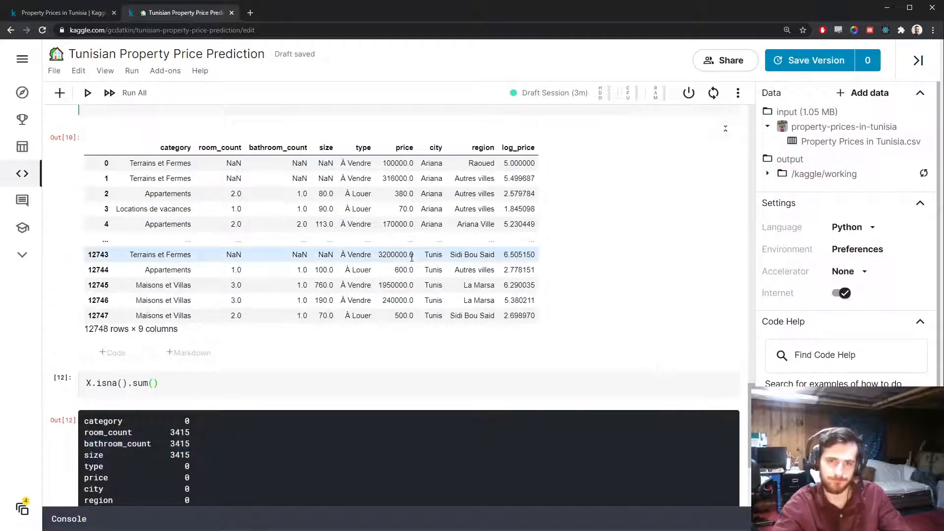
pyautogui.scroll(-3)
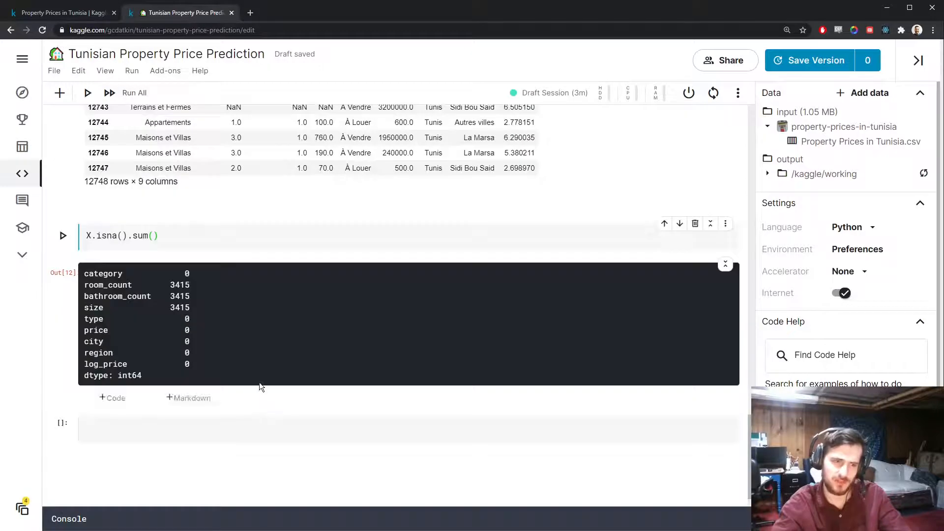
pyautogui.moveTo(210, 273)
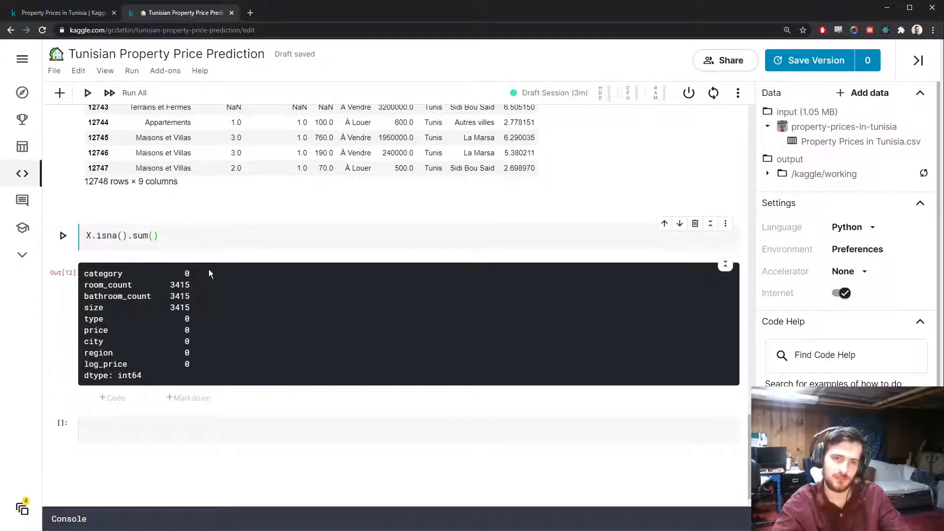
pyautogui.scroll(3)
pyautogui.write('ean')
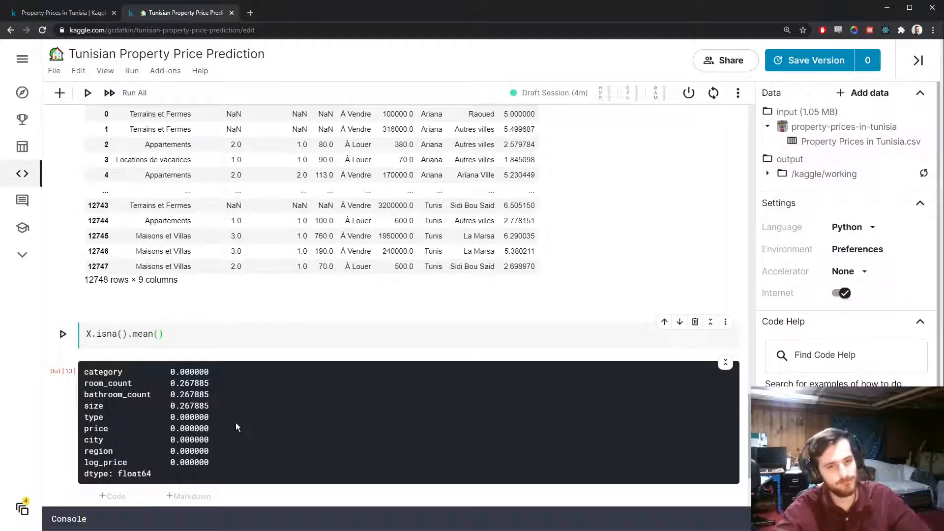
pyautogui.scroll(3)
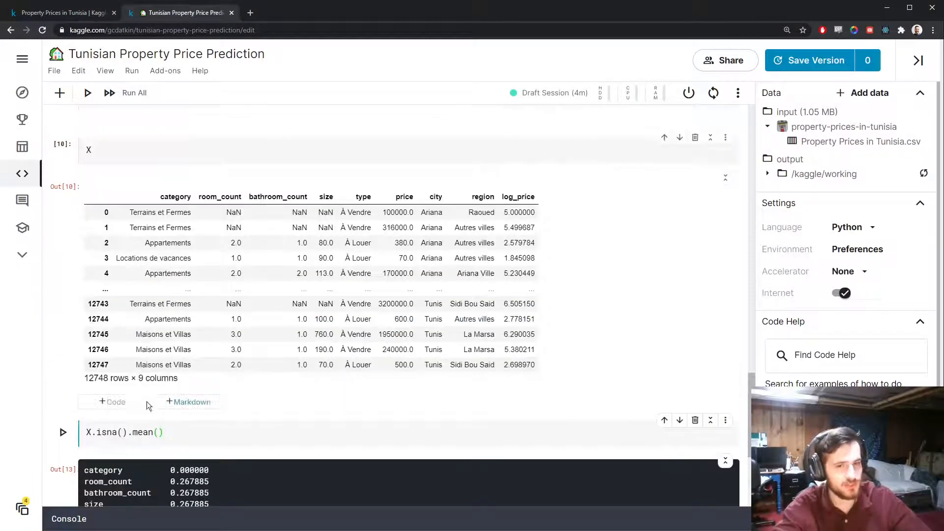
pyautogui.scroll(-3)
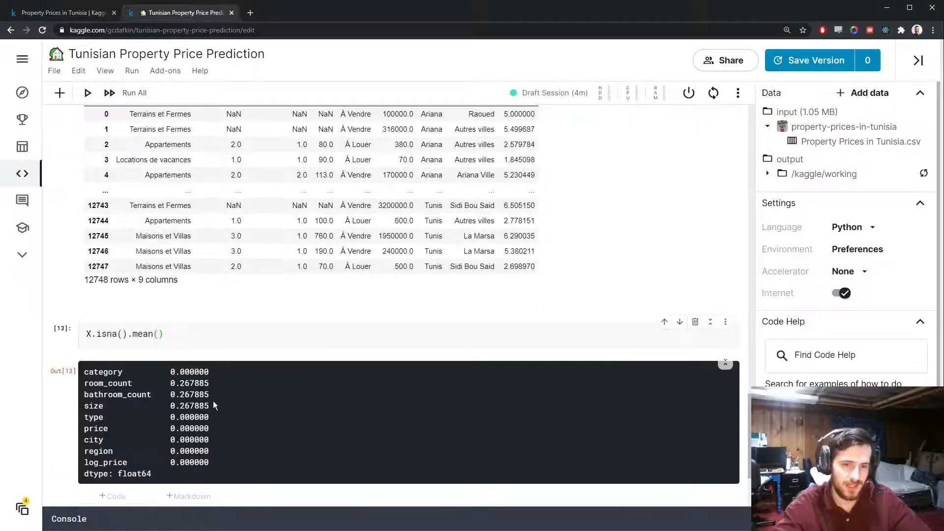
pyautogui.doubleClick(189, 405)
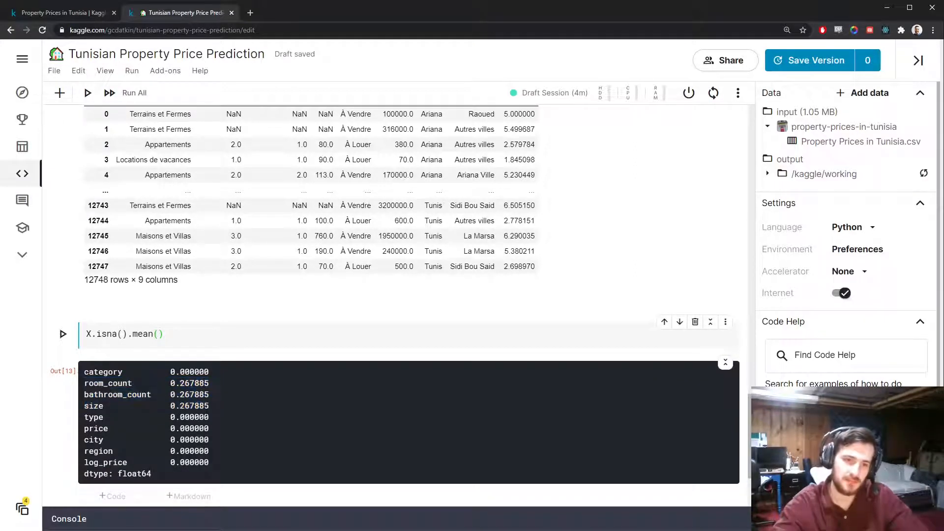
pyautogui.scroll(3)
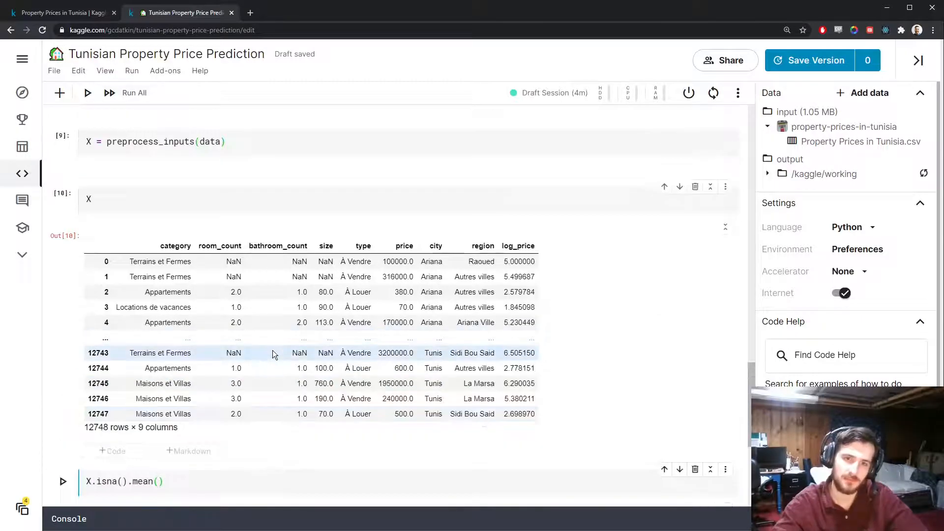
pyautogui.click(63, 481)
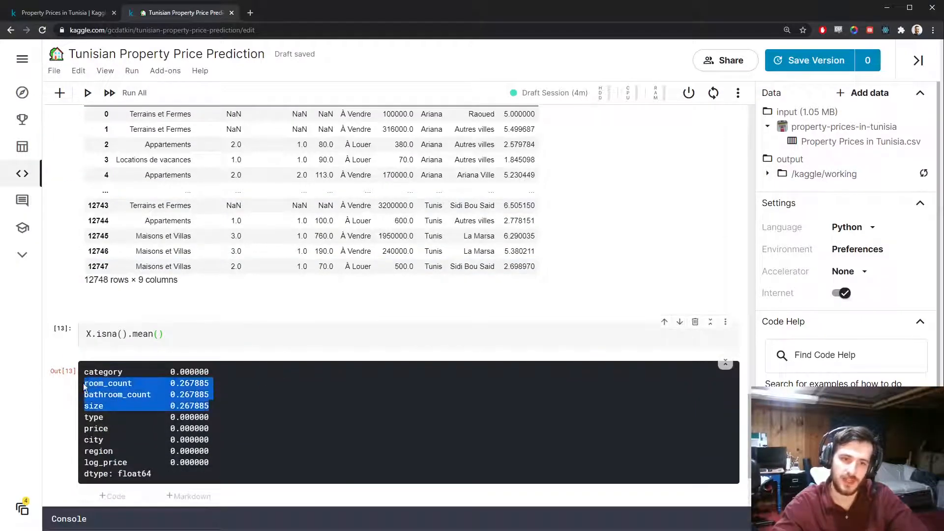
# Check X.isna().mean() showing about 26.8% missing and return to preprocess_inputs to start a new comment
pyautogui.scroll(3)
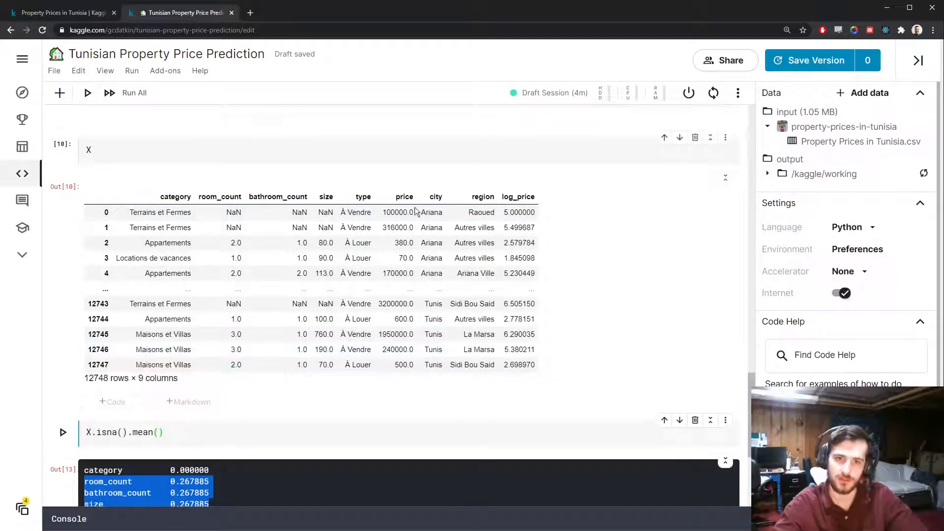
pyautogui.scroll(-3)
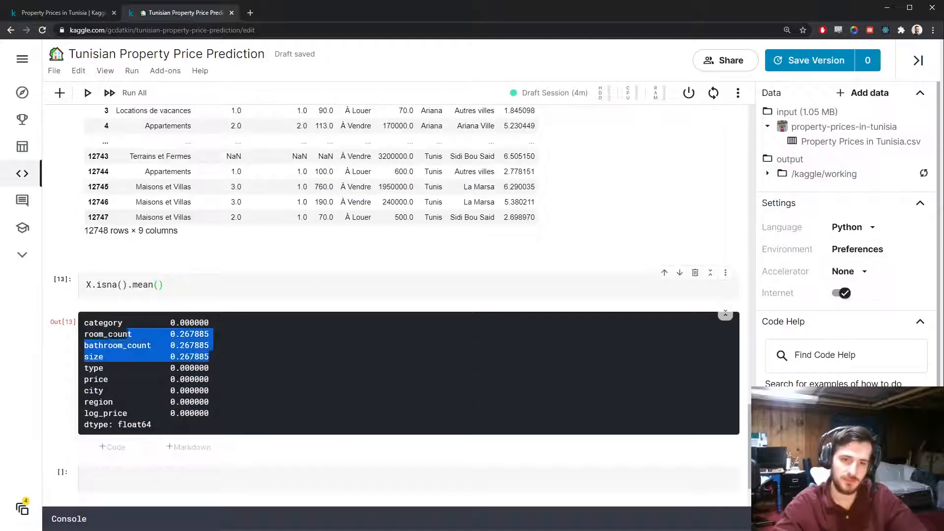
pyautogui.scroll(3)
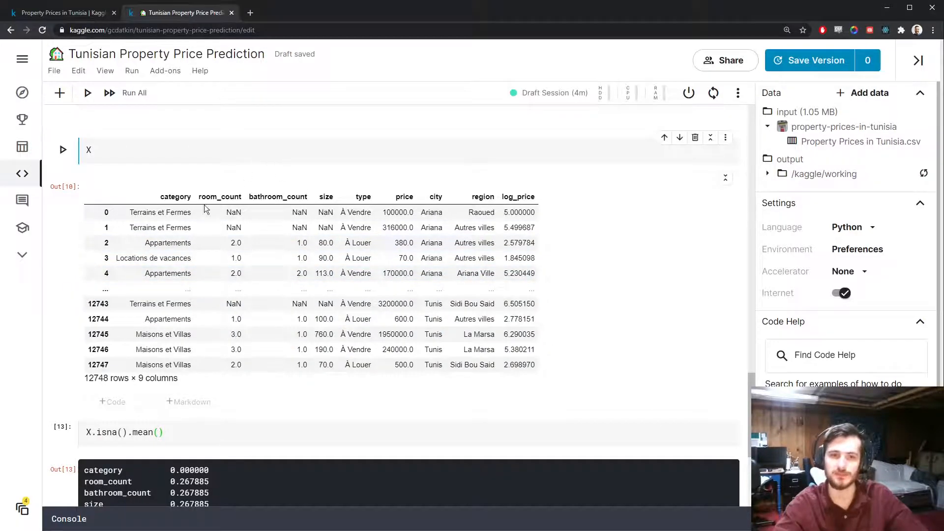
pyautogui.moveTo(283, 275)
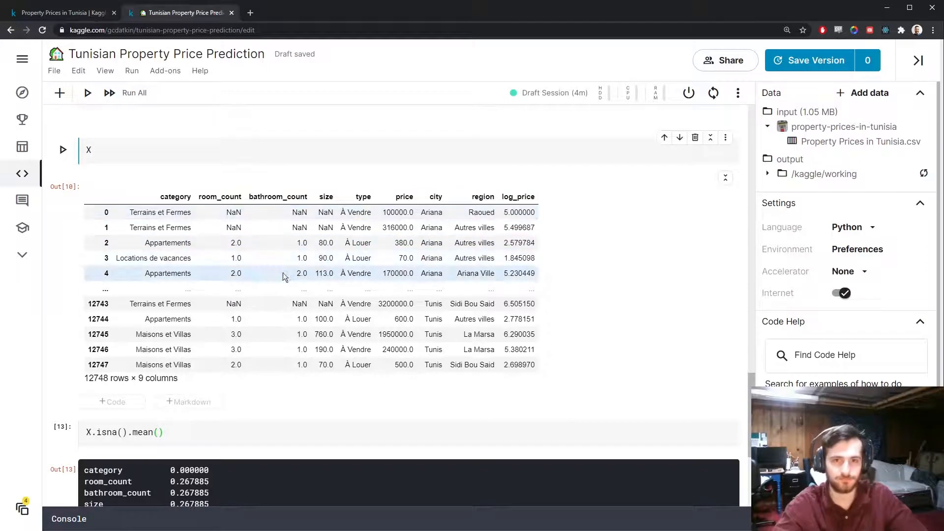
pyautogui.doubleClick(323, 272)
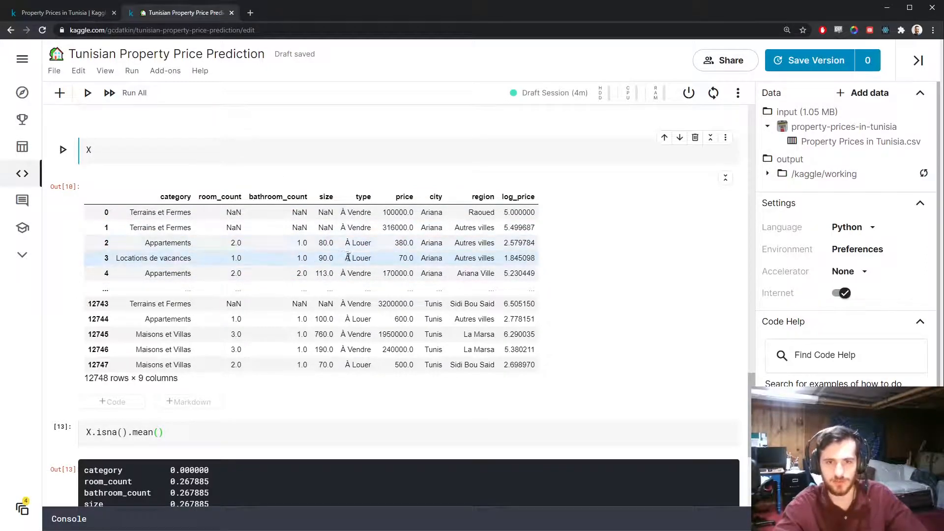
pyautogui.scroll(3)
pyautogui.write('#')
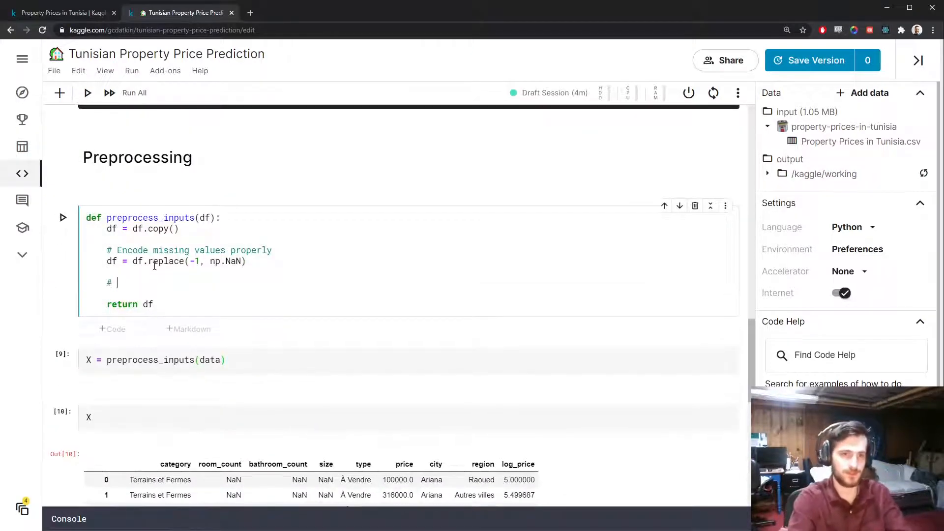
# Add a 'Fill missing values with column medians' loop using fillna(df[column].median()) for room_count, bathroom_count and size
pyautogui.write('Fill missing valu')
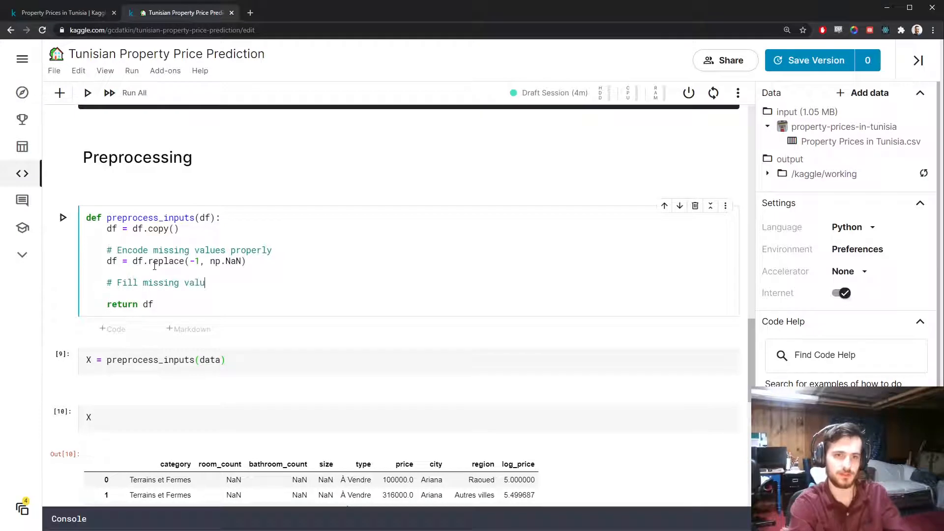
pyautogui.write('es with c')
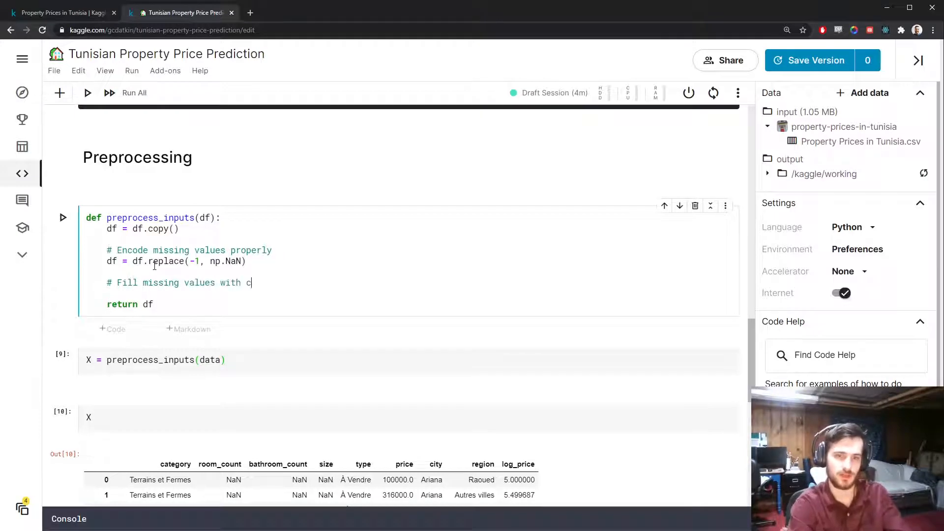
pyautogui.write('olumn median')
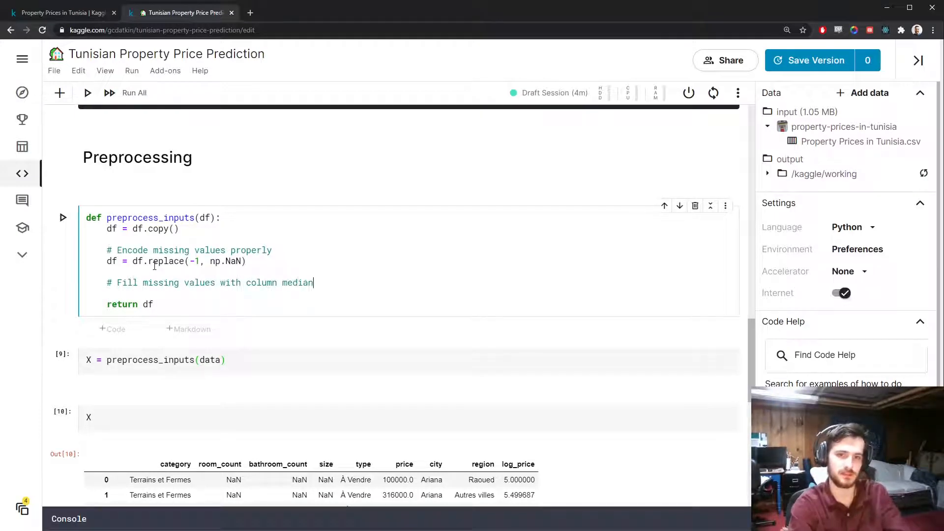
pyautogui.write('s')
pyautogui.write('for column in')
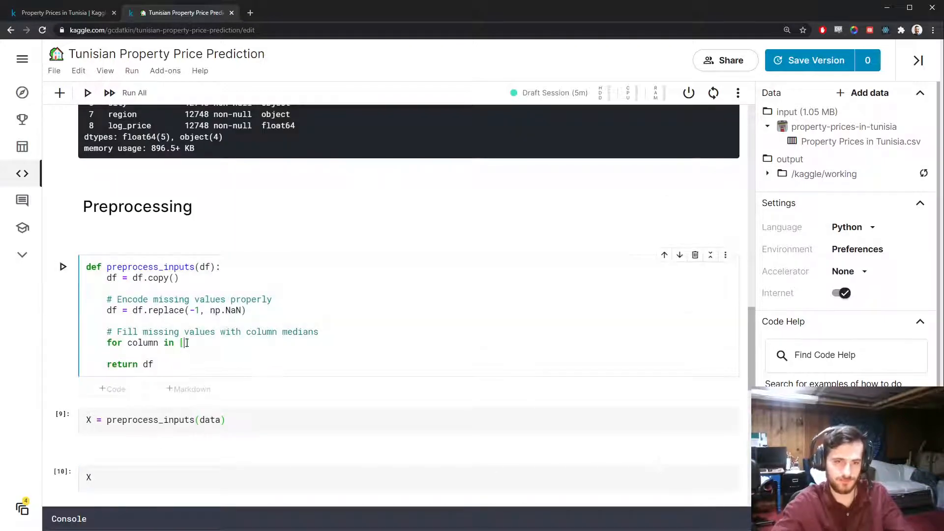
pyautogui.write("'room_count', 'bathroom_count', 'size']:")
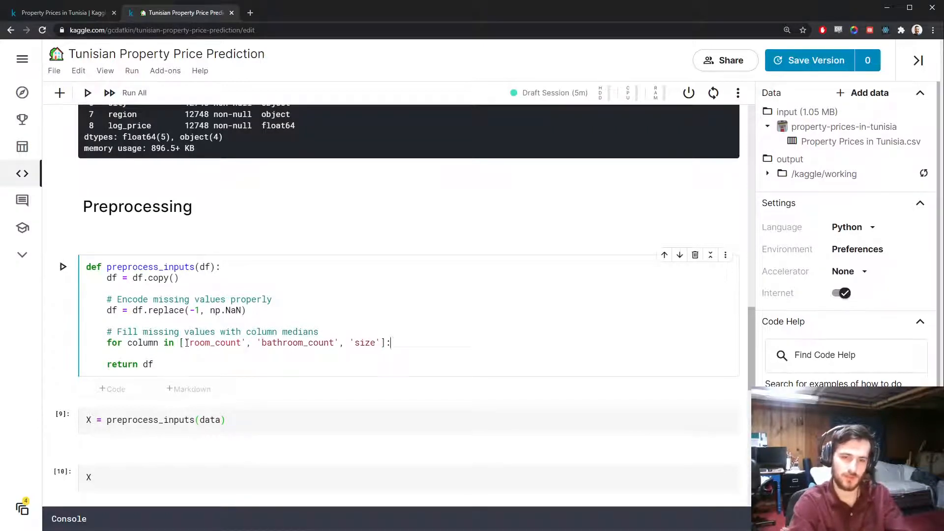
pyautogui.write('df[column]')
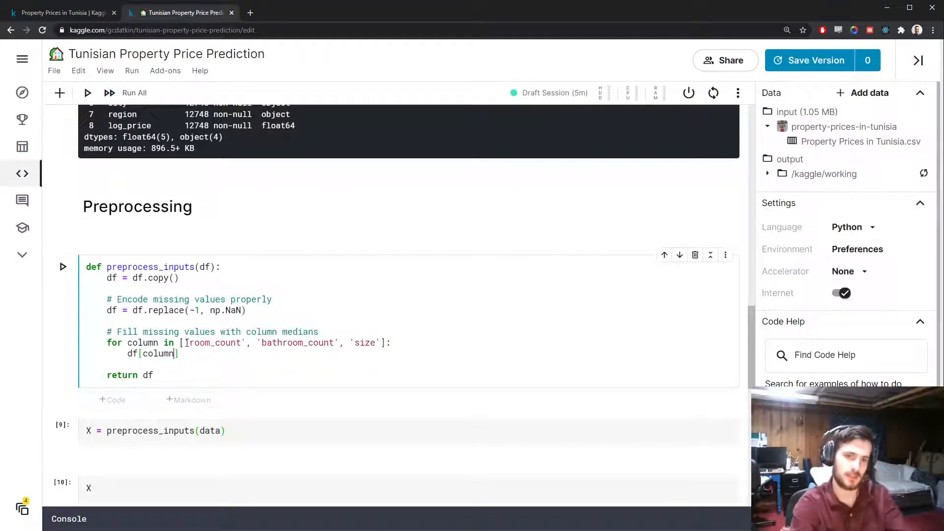
pyautogui.write('.filln')
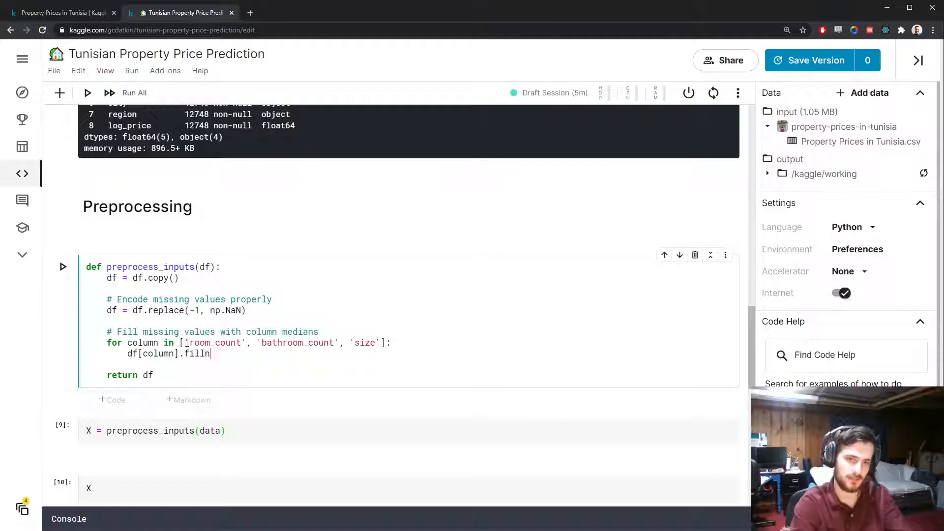
pyautogui.write('a()')
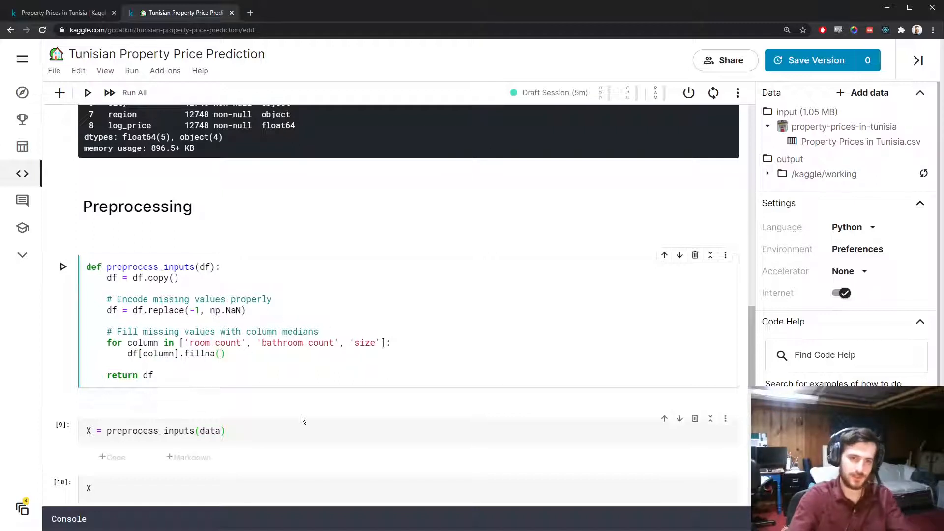
pyautogui.write('df[column]')
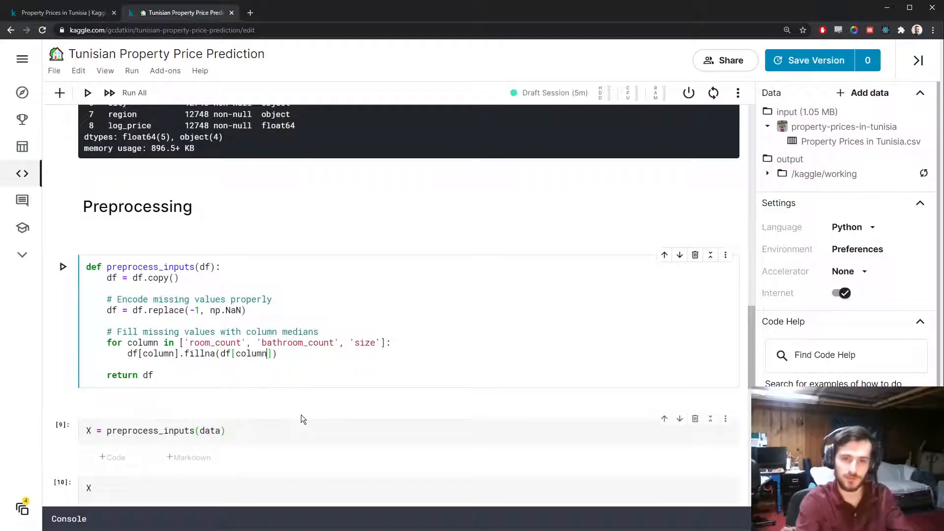
pyautogui.write('.median(')
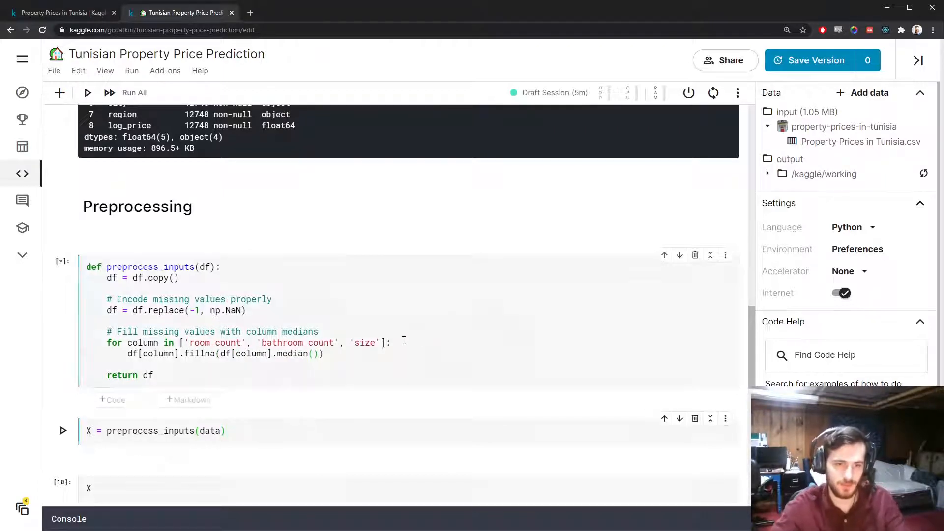
# Rerun the cells, confirm X.isna().sum() is zero everywhere, and delete the check cell
pyautogui.click(126, 92)
pyautogui.write('df[column]')
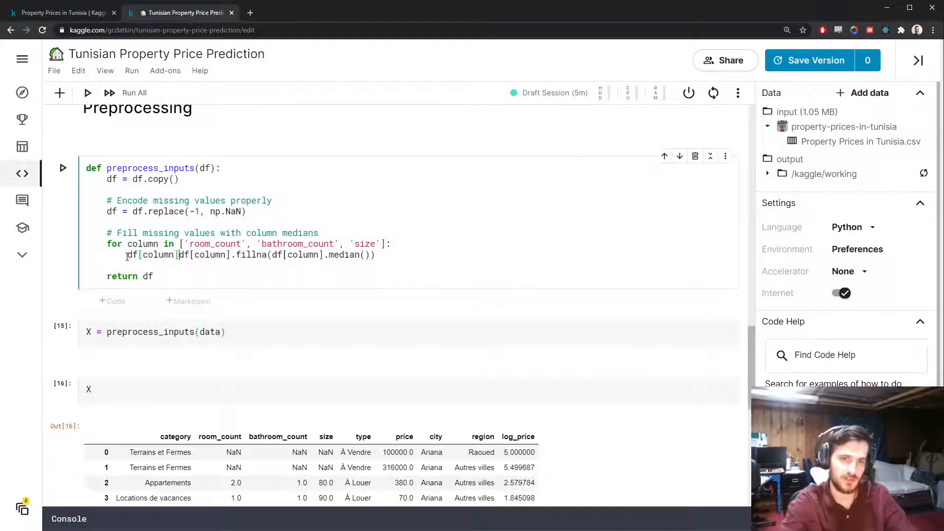
pyautogui.click(134, 93)
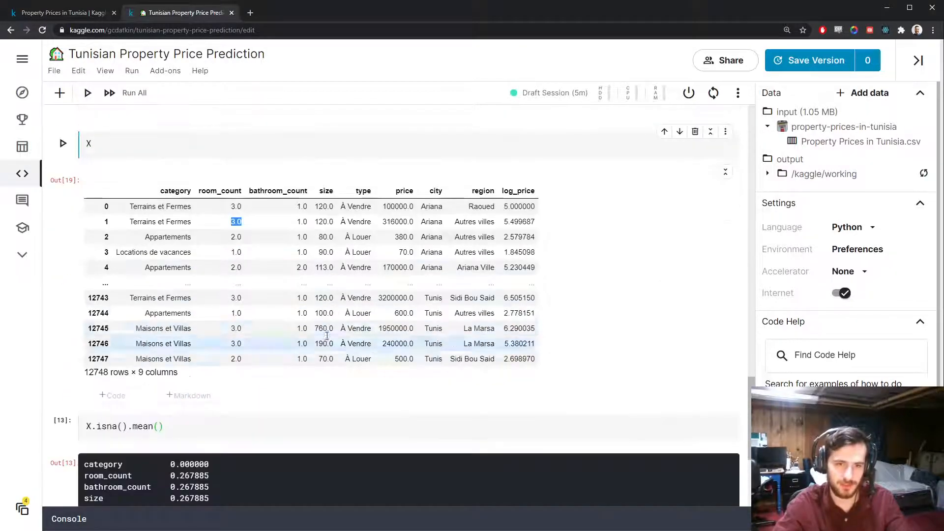
pyautogui.scroll(-3)
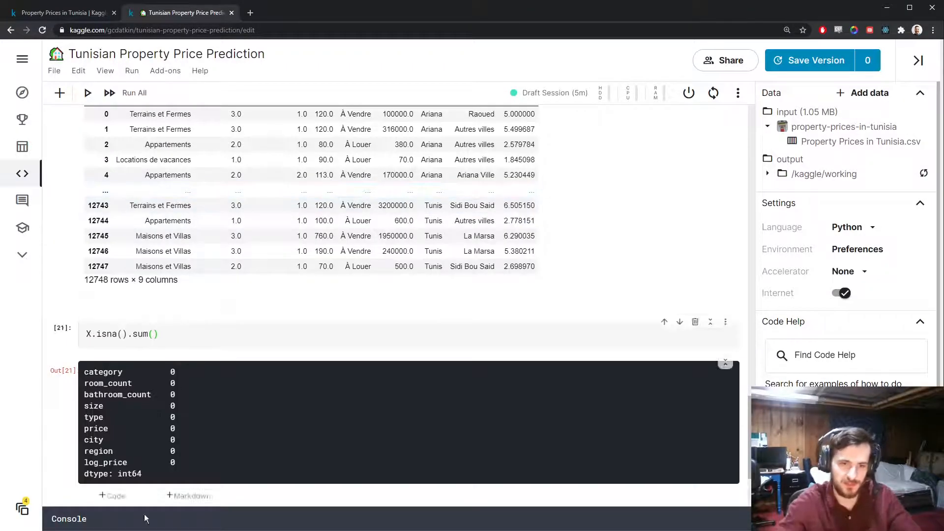
pyautogui.click(695, 321)
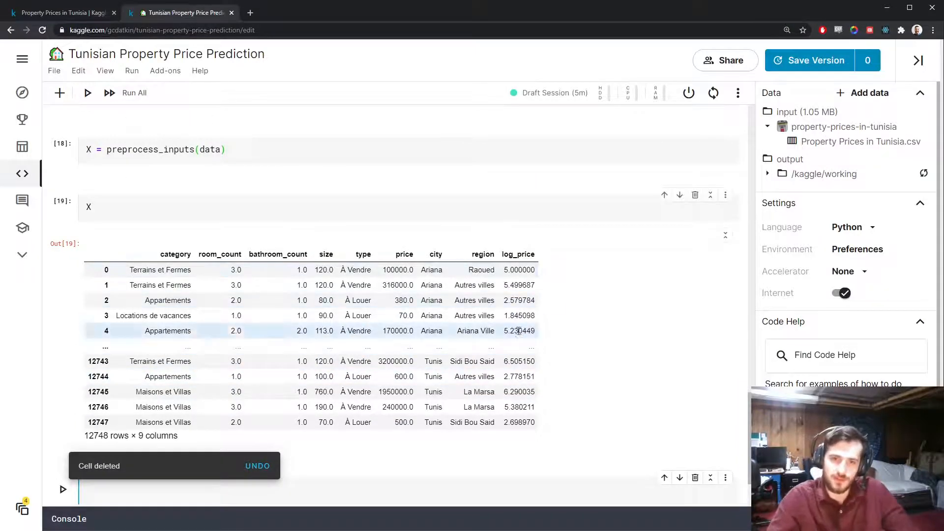
# Run a dict comprehension counting unique values per object column: category 7, type 2, city 24, region 257
pyautogui.scroll(-3)
pyautogui.write('{column: len(X[c')
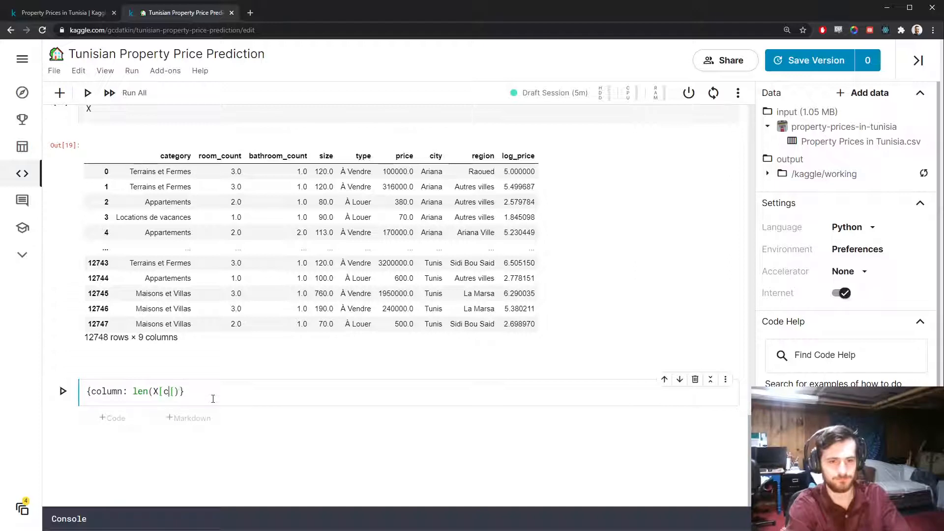
pyautogui.write('olumn].unique(')
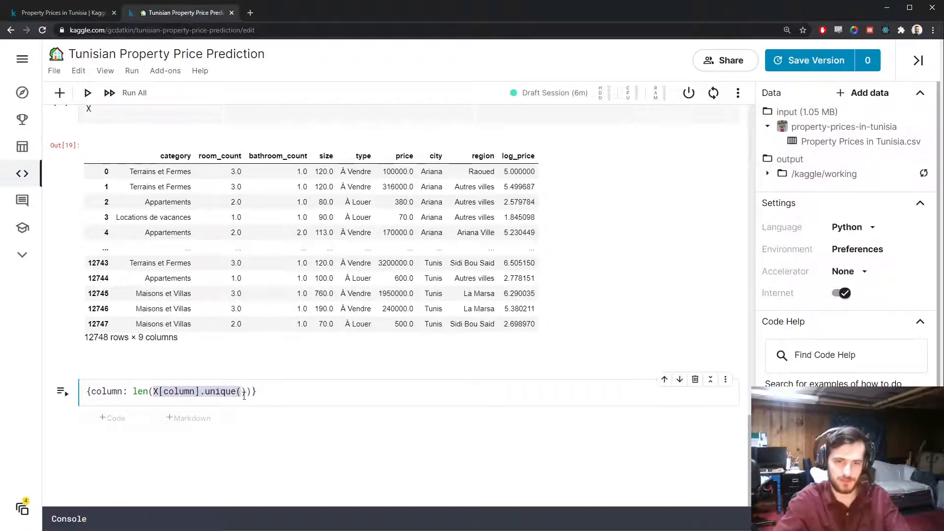
pyautogui.write('f')
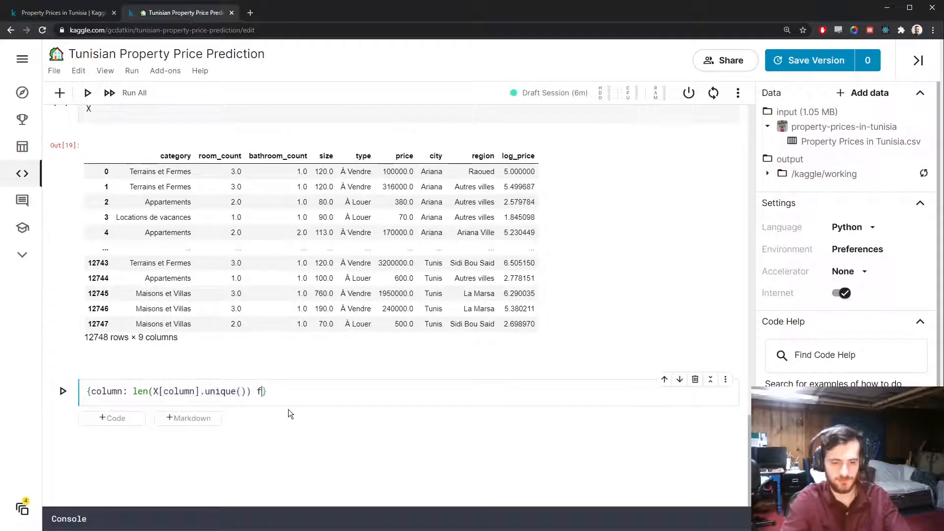
pyautogui.write('or column i n')
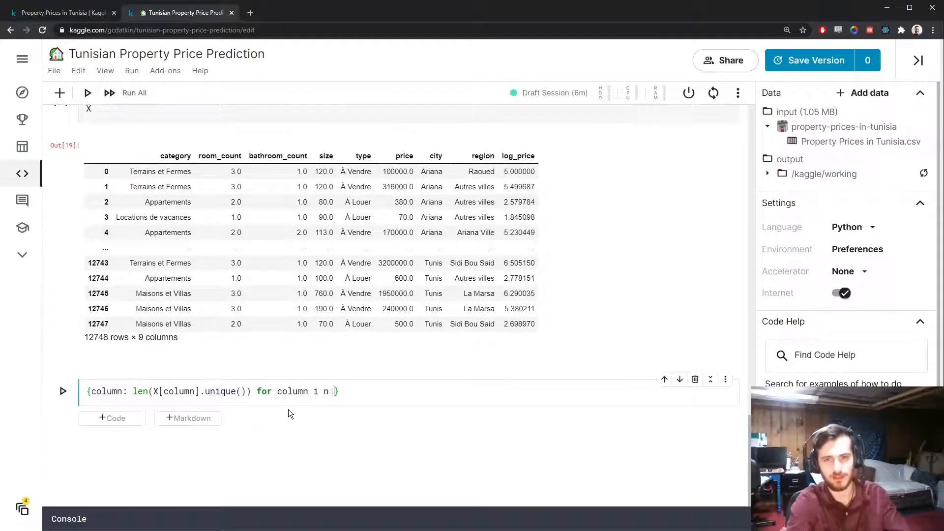
pyautogui.write('X.')
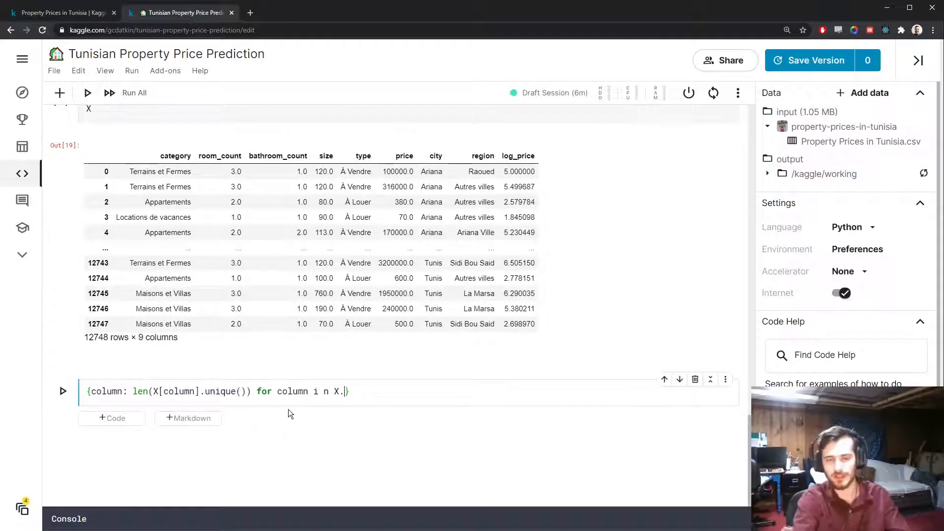
pyautogui.write('columns')
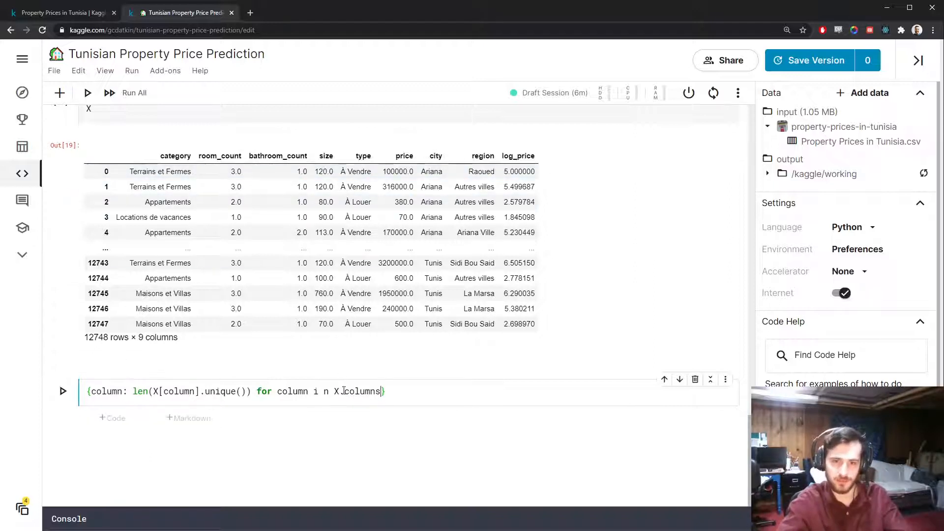
pyautogui.write('.select.')
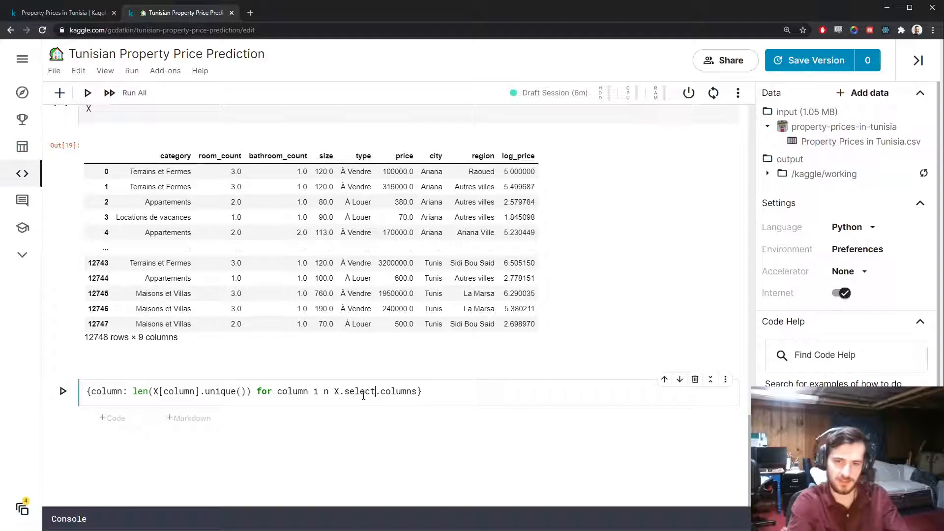
pyautogui.write("_dtypes('object")
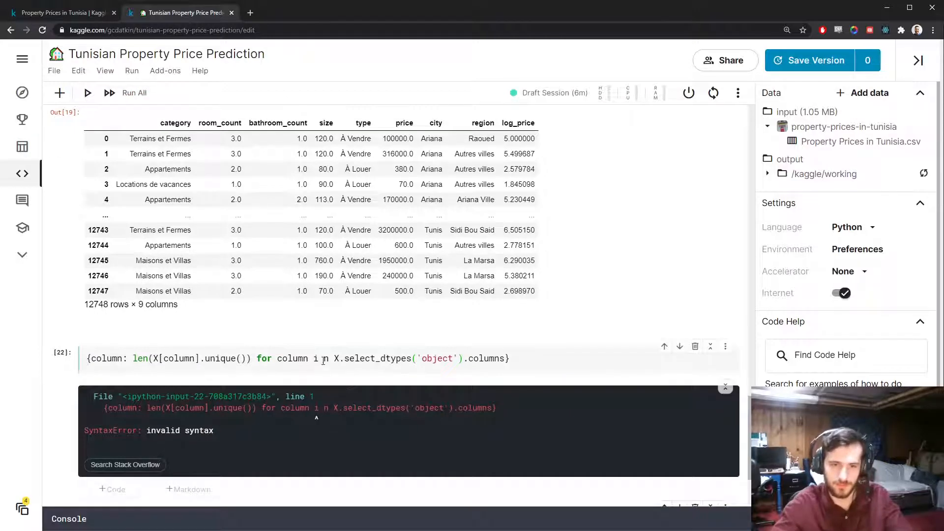
pyautogui.press('shift+enter')
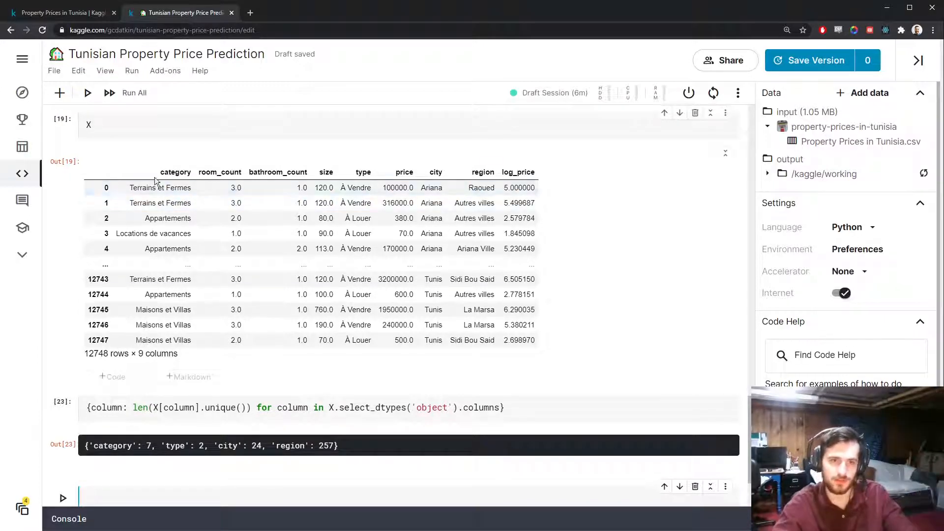
pyautogui.doubleClick(357, 187)
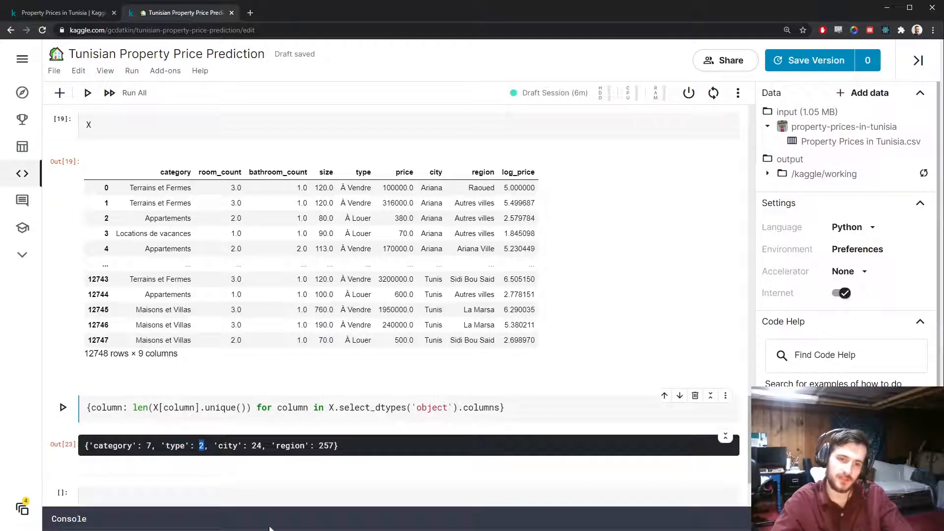
pyautogui.doubleClick(176, 446)
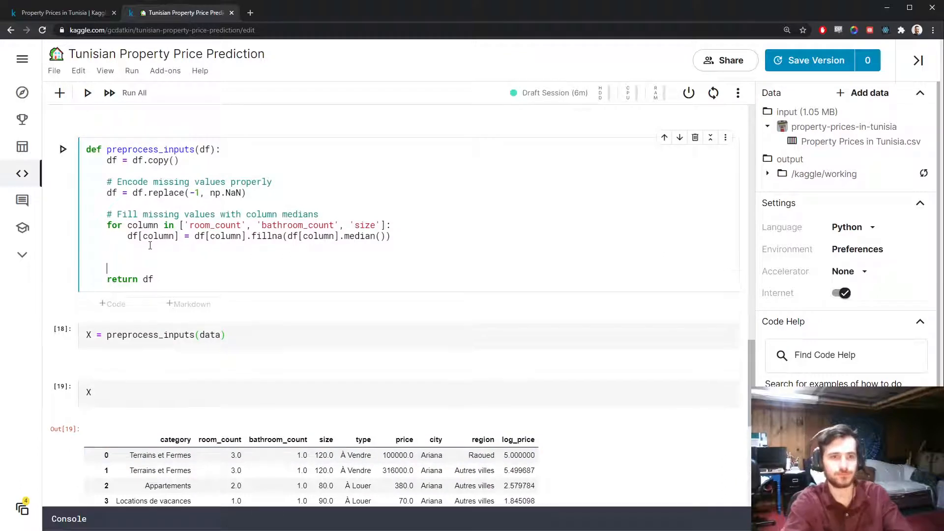
# Add a binary encoding step mapping type 'À Louer' to 0 and 'À Vendre' to 1, then rerun the cells
pyautogui.write('# Binaryt')
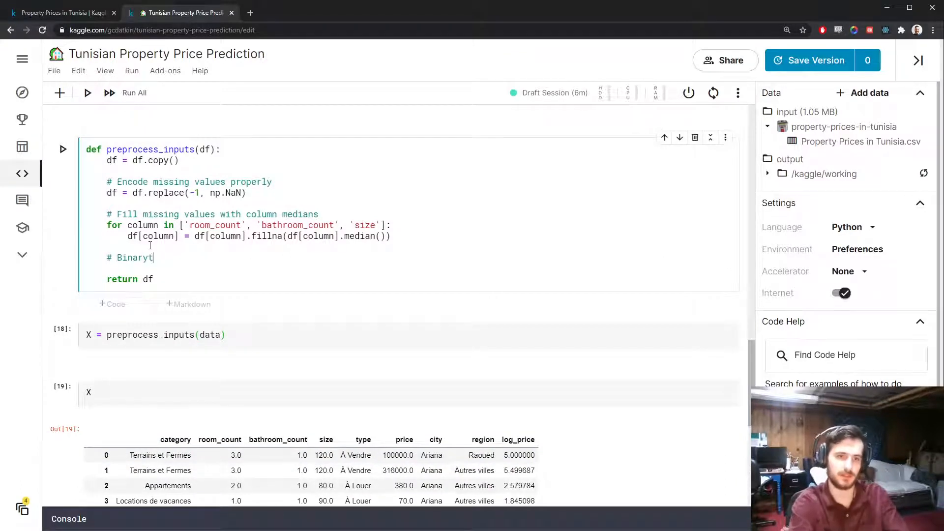
pyautogui.write('encoding')
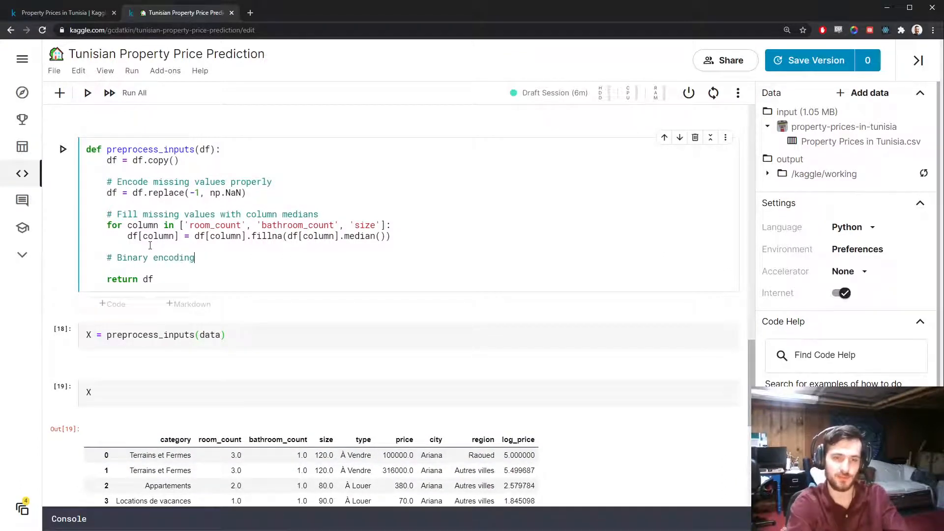
pyautogui.scroll(-3)
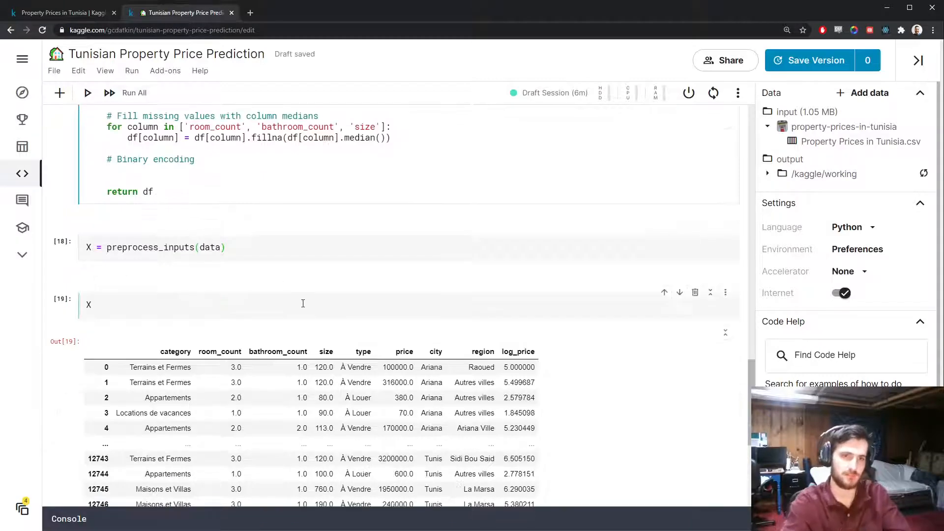
pyautogui.write("df['typ']")
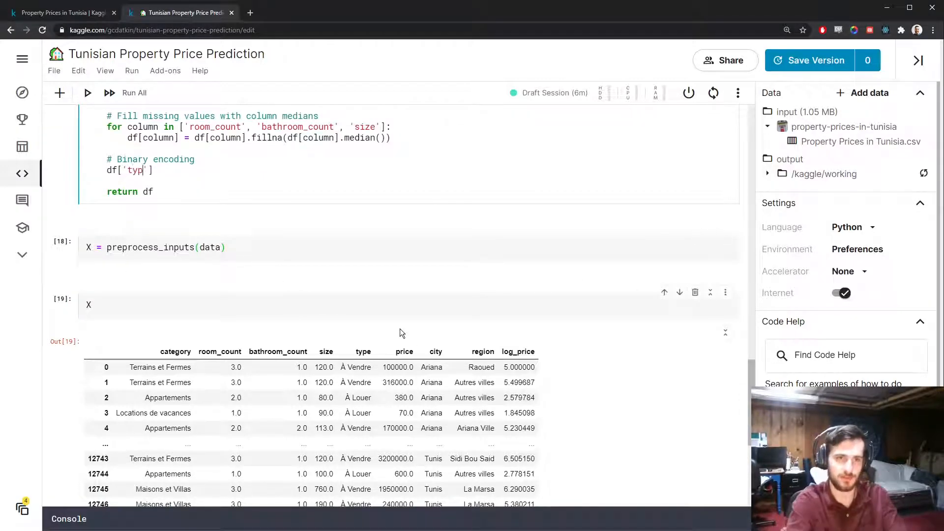
pyautogui.write("e'] = df['']")
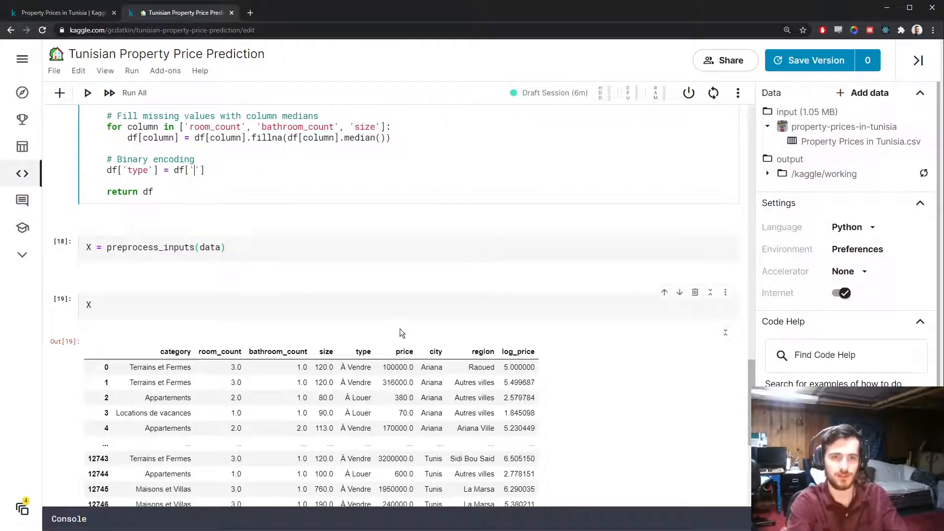
pyautogui.write("type'].replac")
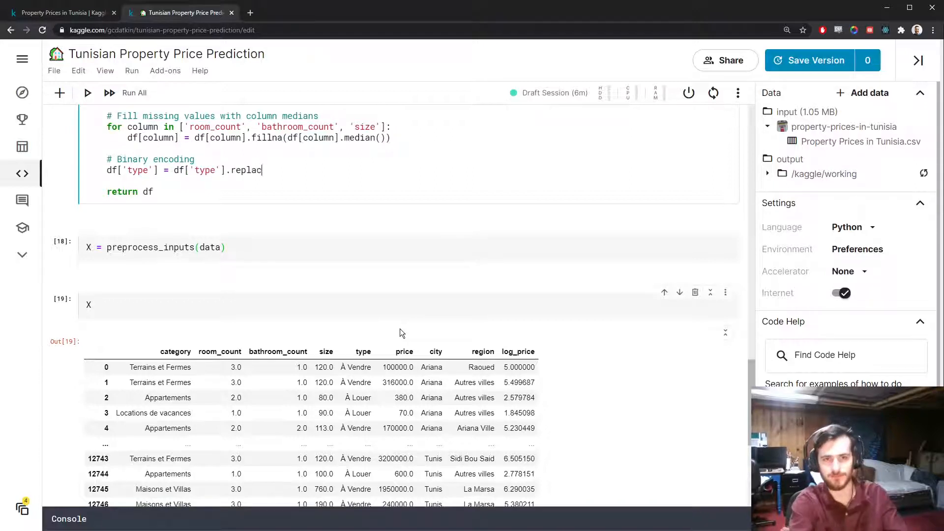
pyautogui.write('({})')
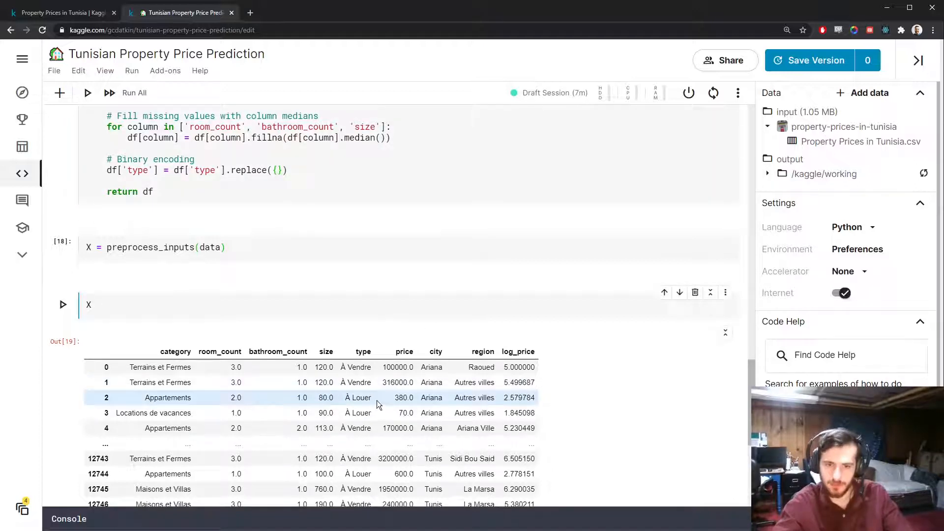
pyautogui.click(277, 170)
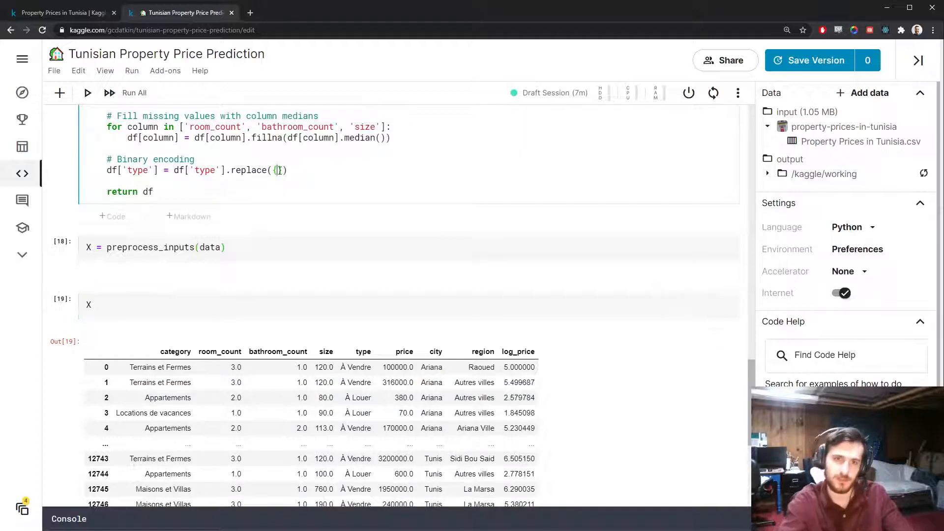
pyautogui.write("'À Louer'")
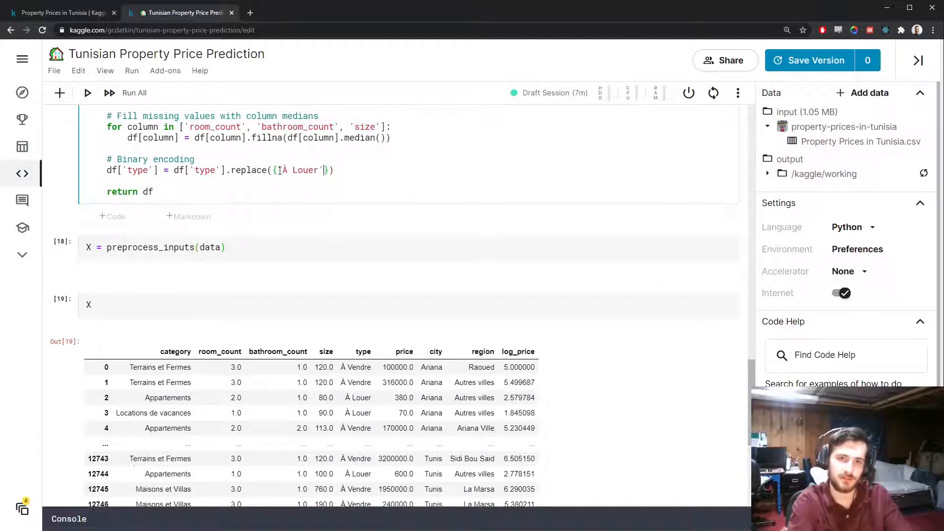
pyautogui.write(": 0, 'À Vendre")
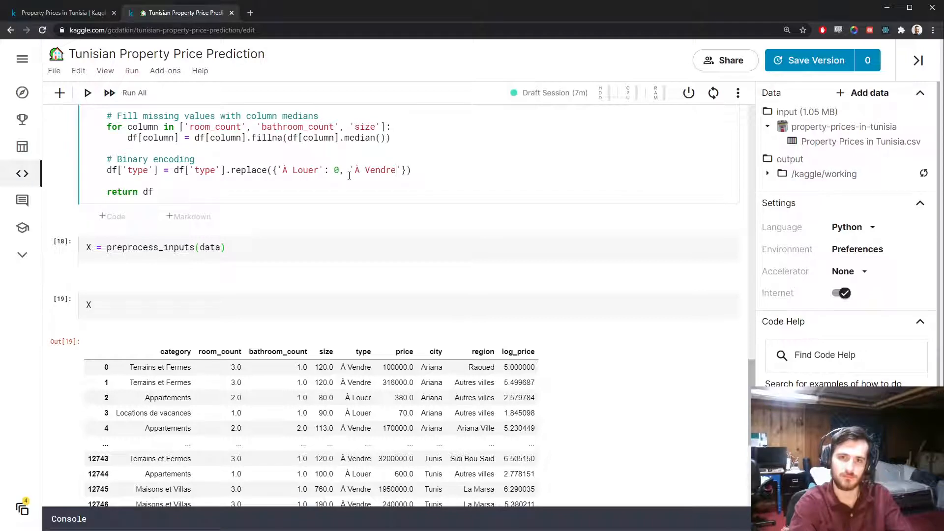
pyautogui.click(86, 93)
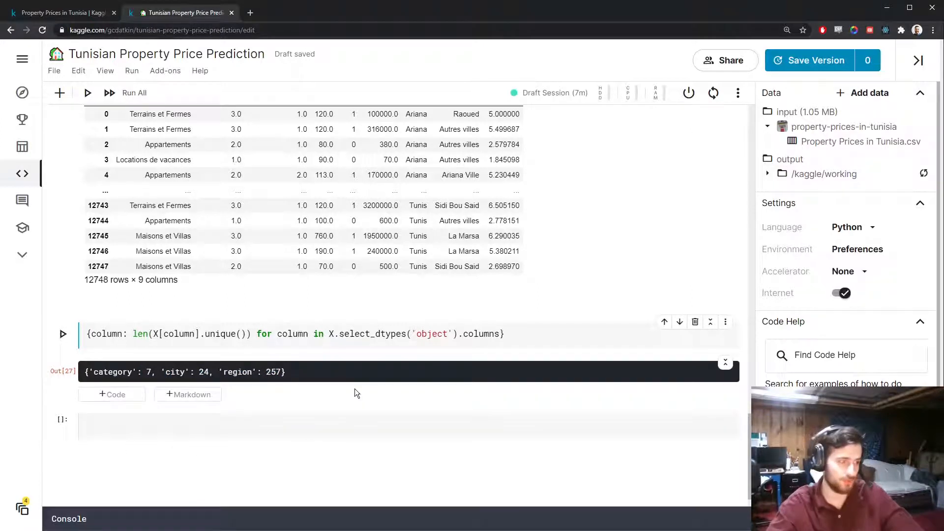
# Preview pd.get_dummies(X['category'], prefix='cat') producing seven 0/1 columns
pyautogui.click(281, 418)
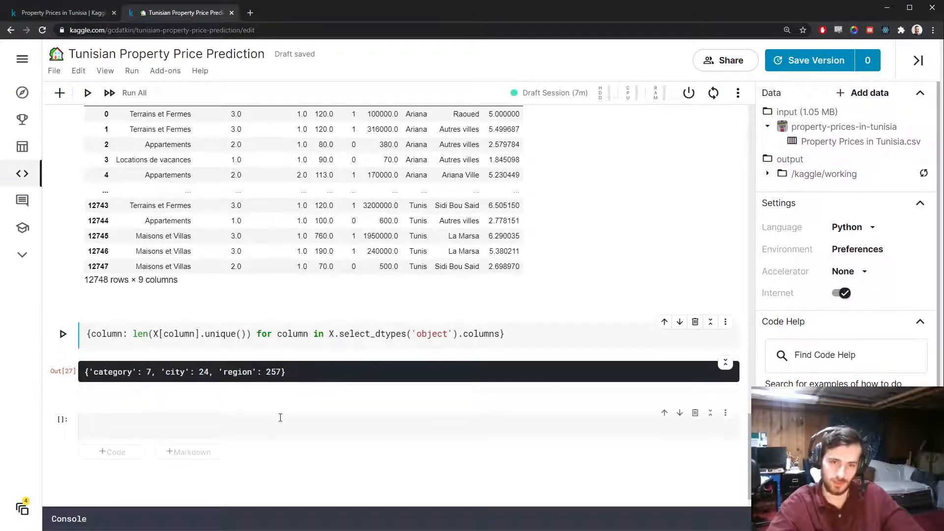
pyautogui.write('pd.get_')
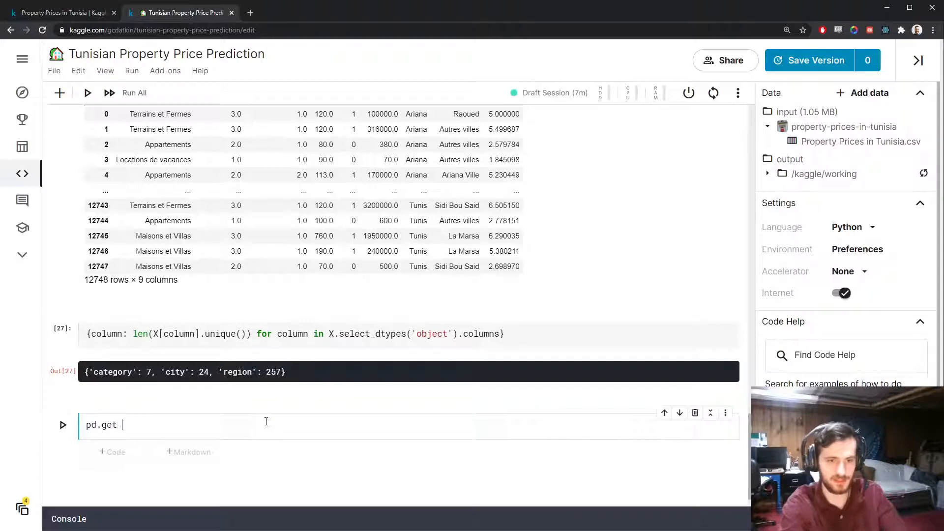
pyautogui.write('dummies()')
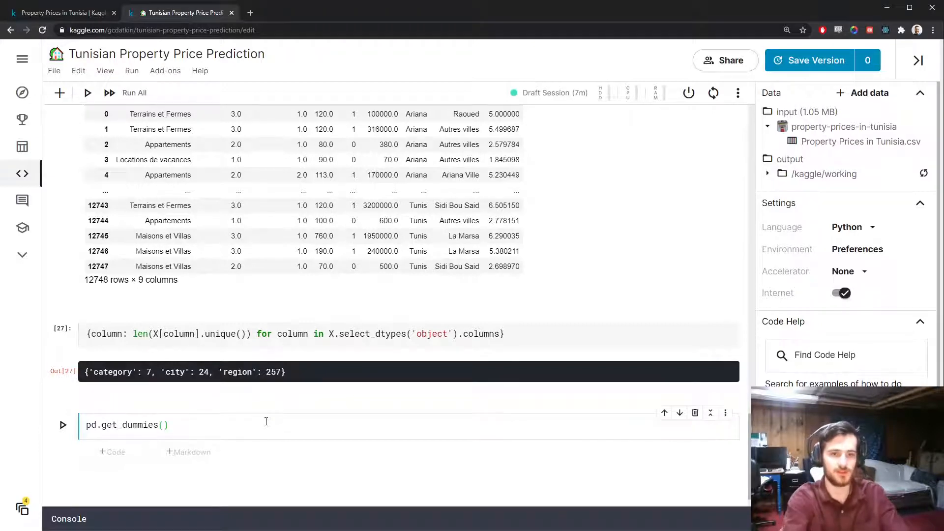
pyautogui.write("X['c']")
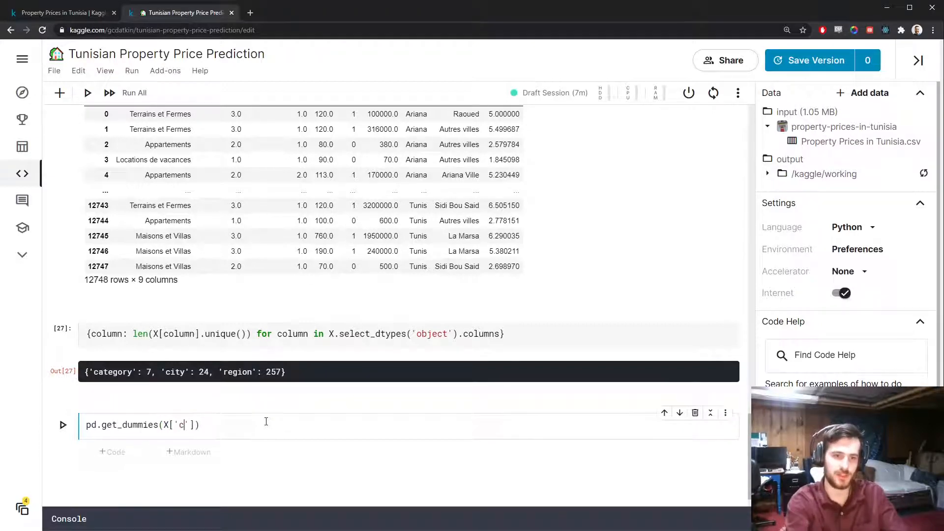
pyautogui.write('ategory')
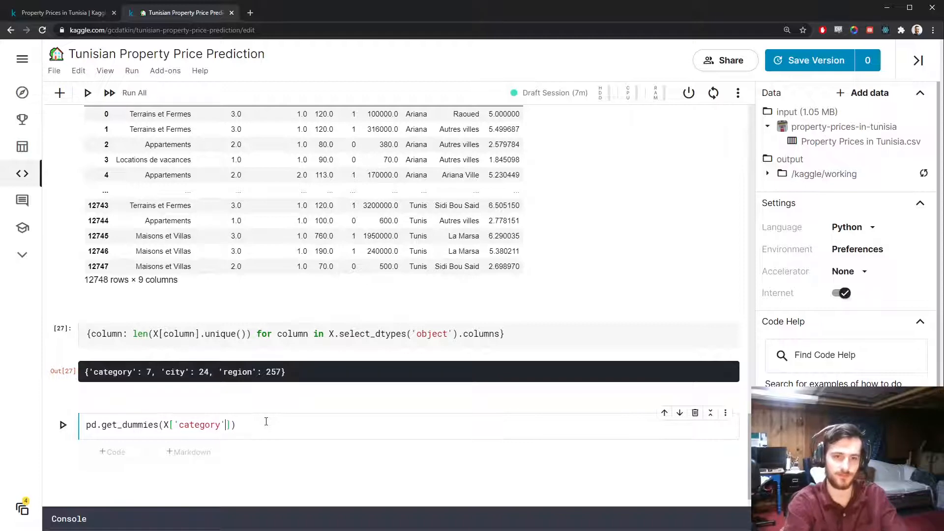
pyautogui.press('shift+enter')
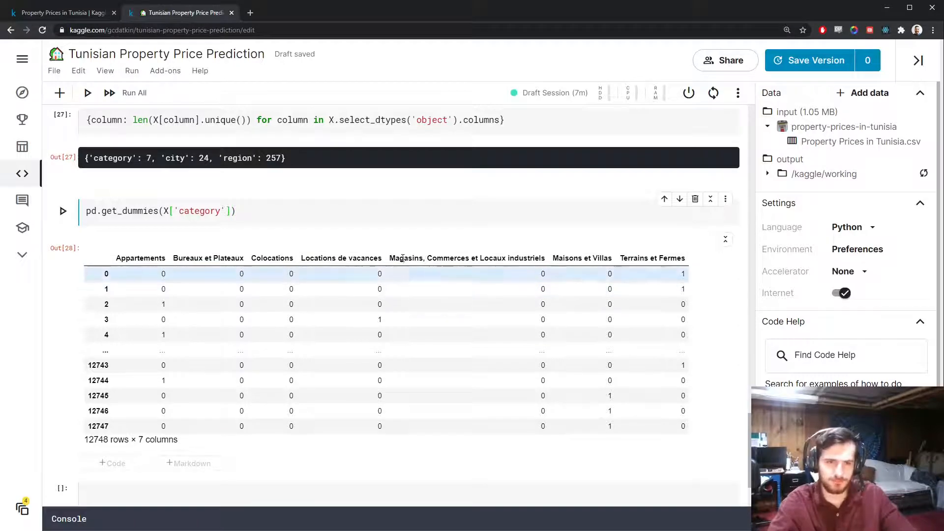
pyautogui.write(', pref')
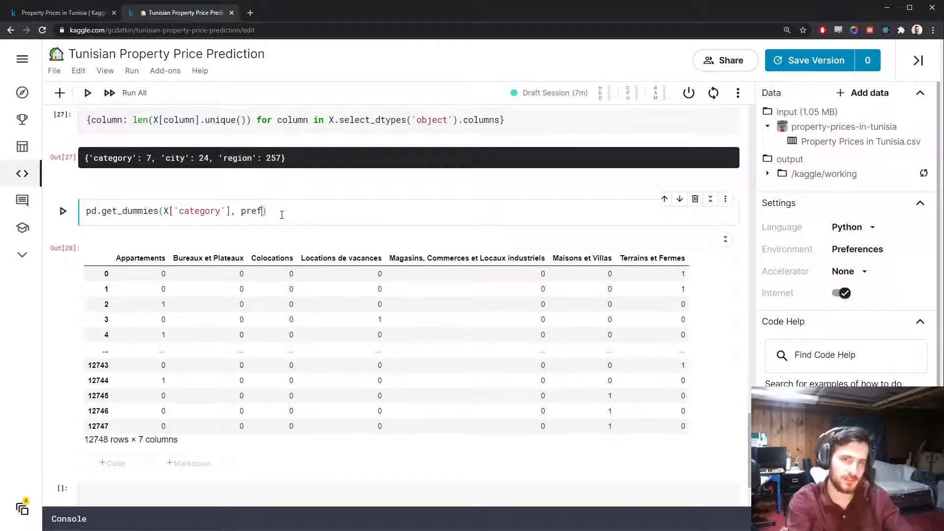
pyautogui.write("ix='cat'")
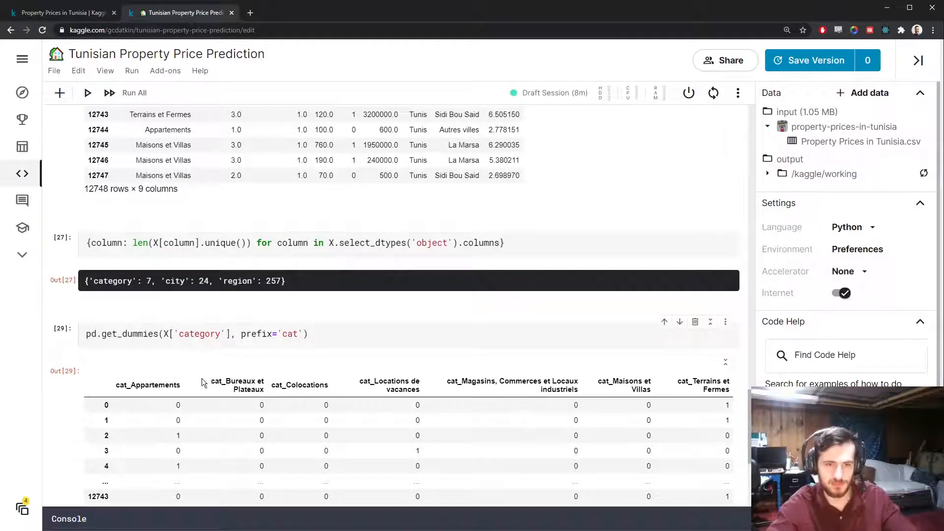
pyautogui.scroll(-3)
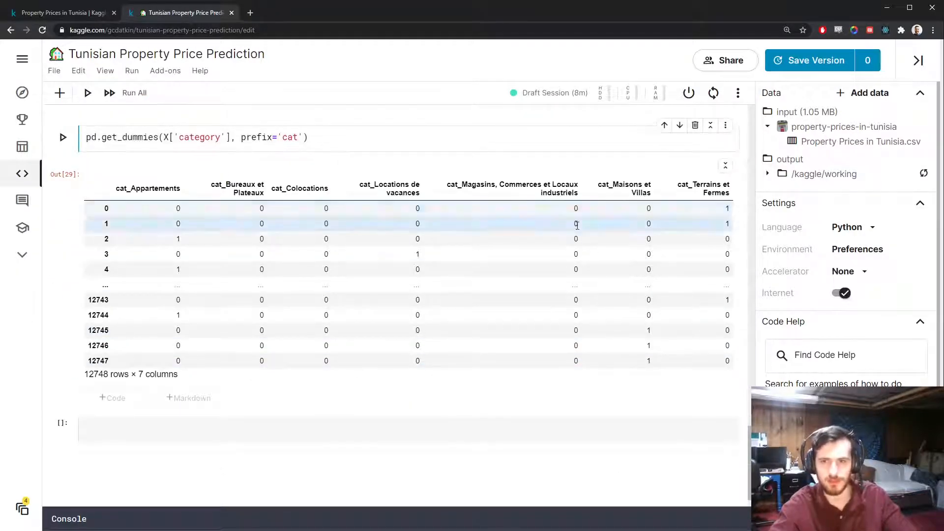
pyautogui.scroll(3)
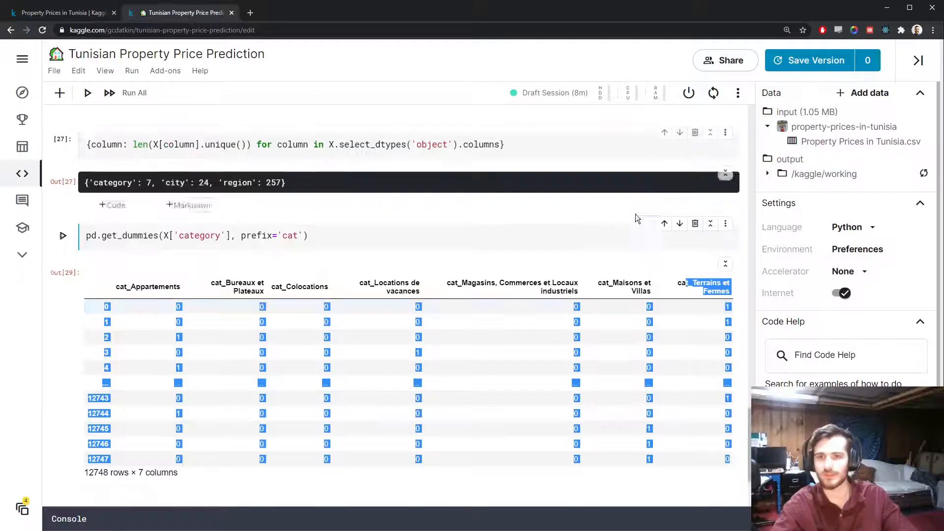
pyautogui.scroll(3)
pyautogui.write('#')
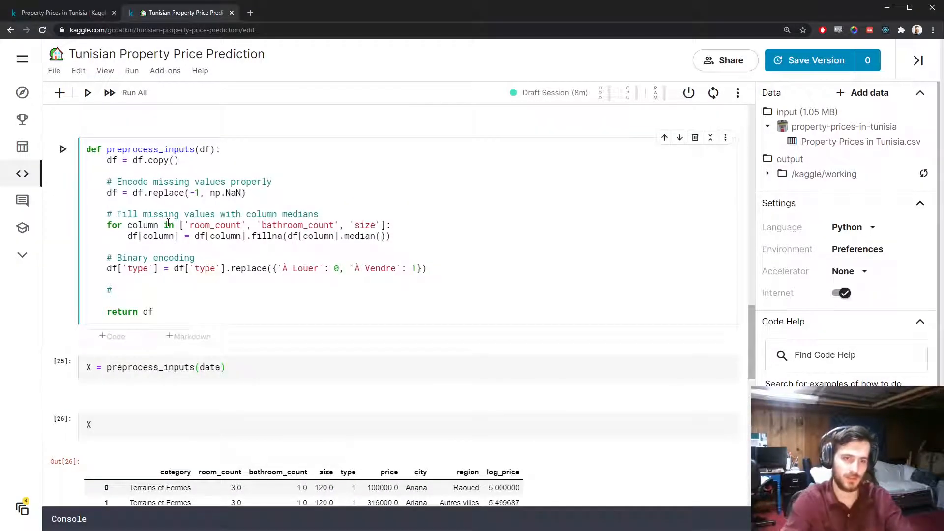
# Start a 'One-hot encode' step with a loop over category, city and region
pyautogui.write('One-hot encod')
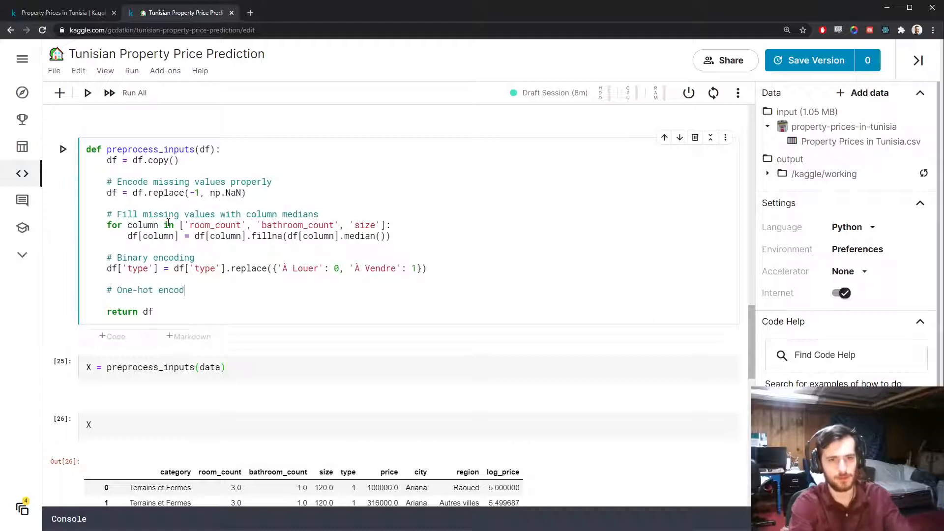
pyautogui.scroll(-3)
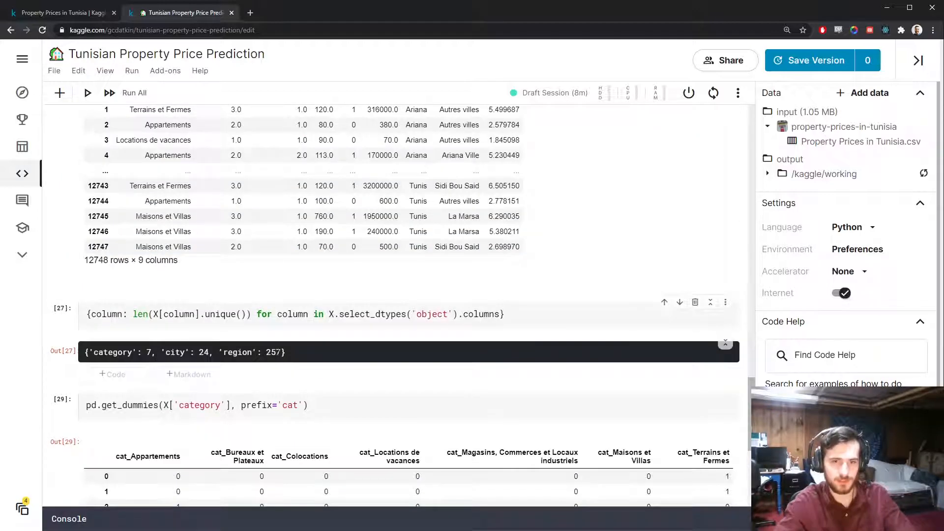
pyautogui.scroll(3)
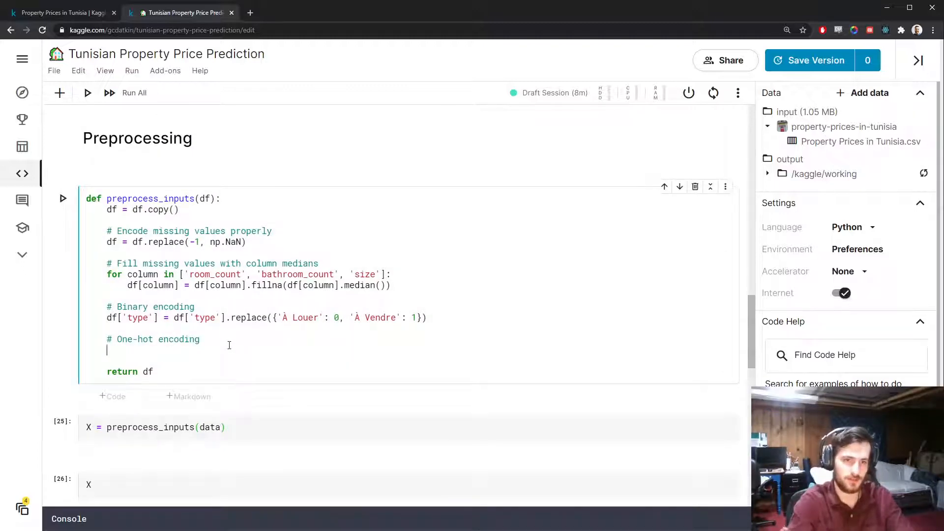
pyautogui.write("for column in ['category': 7, 'city': 24, 'region")
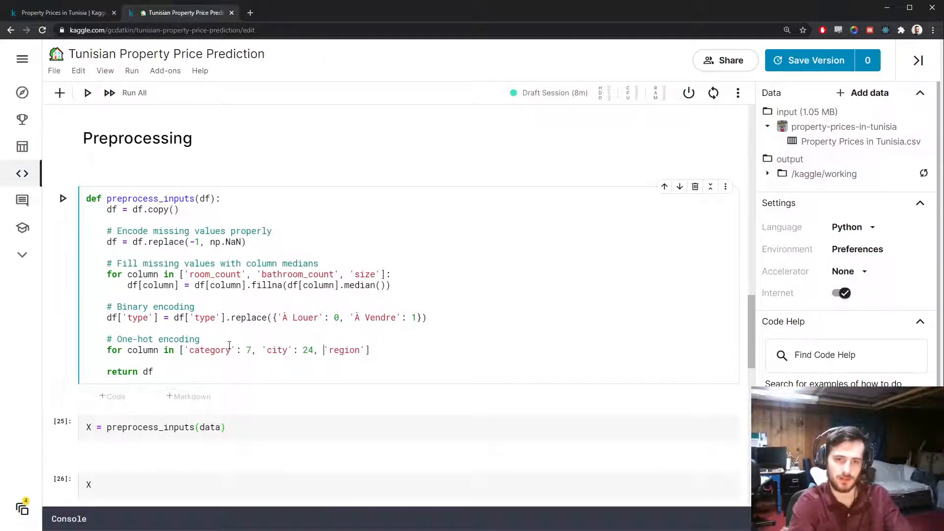
pyautogui.press('Backspace')
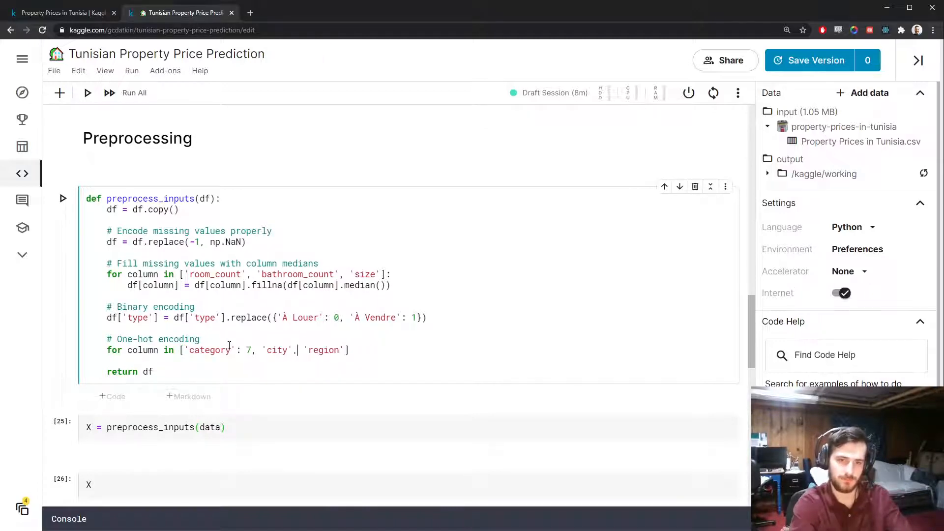
pyautogui.press('Backspace')
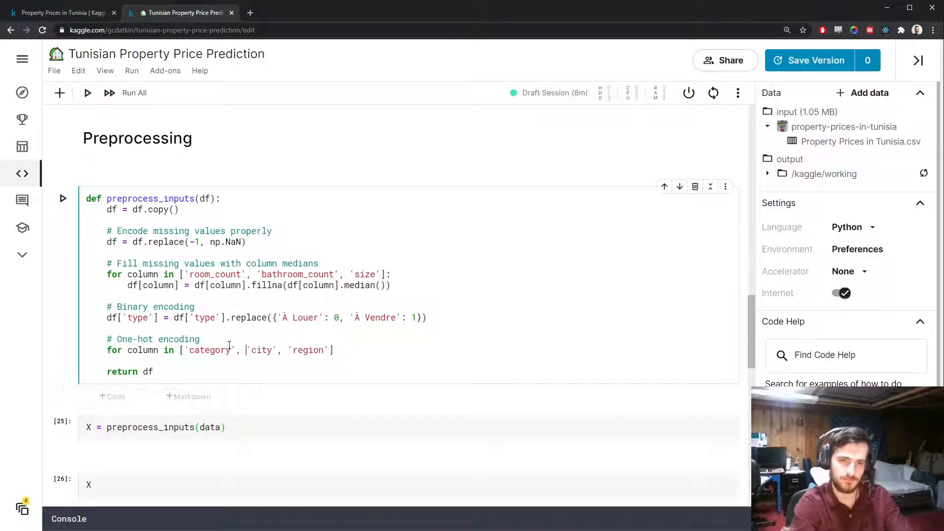
# Inside the loop build pd.get_dummies with prefix=column, pd.concat them onto df and drop the original column
pyautogui.write('d')
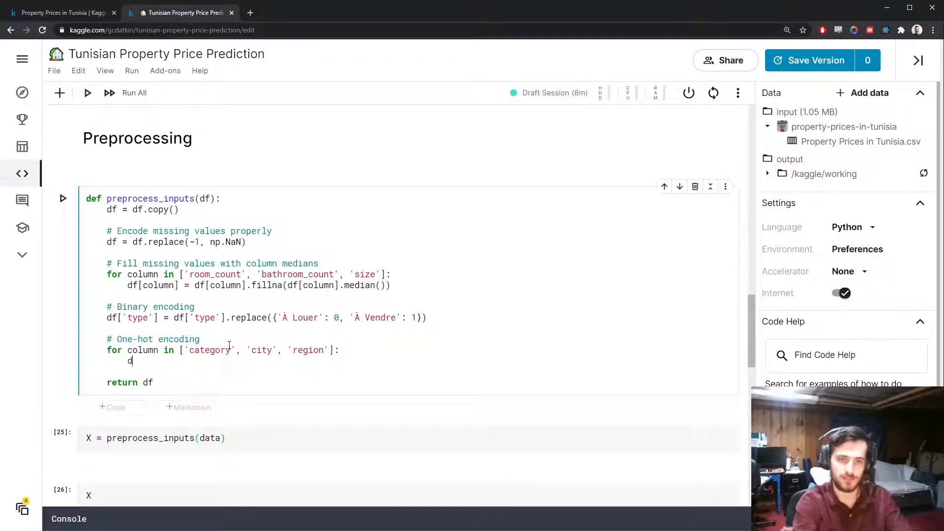
pyautogui.write('ummies = pd.')
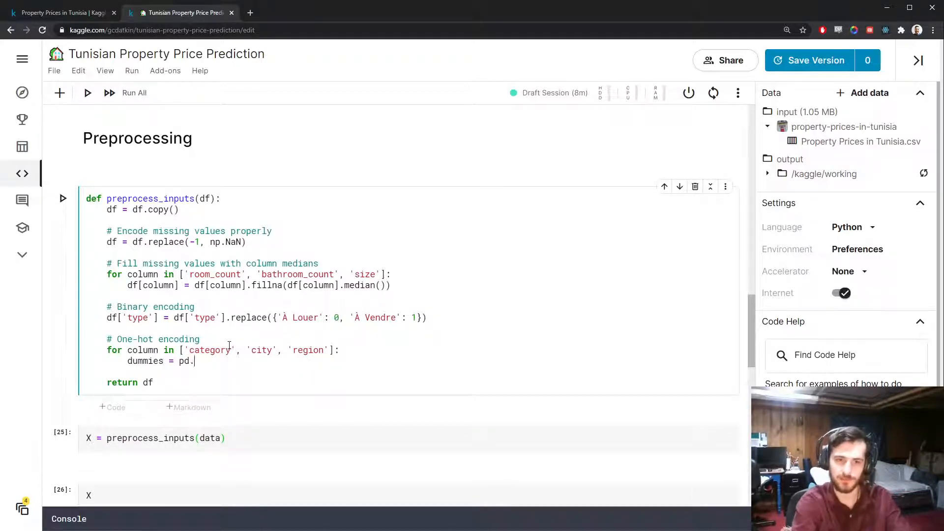
pyautogui.write('get_dummies(df[column')
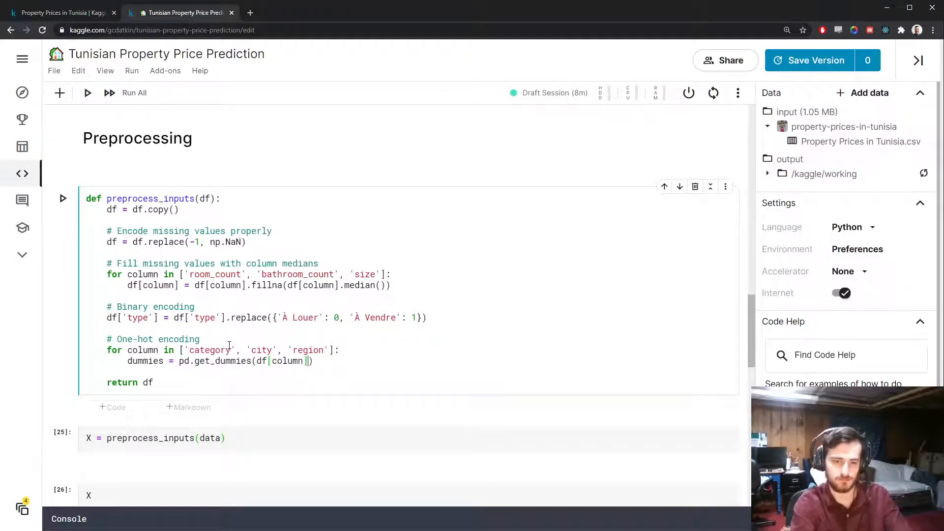
pyautogui.write(', prefix=column')
pyautogui.write('df')
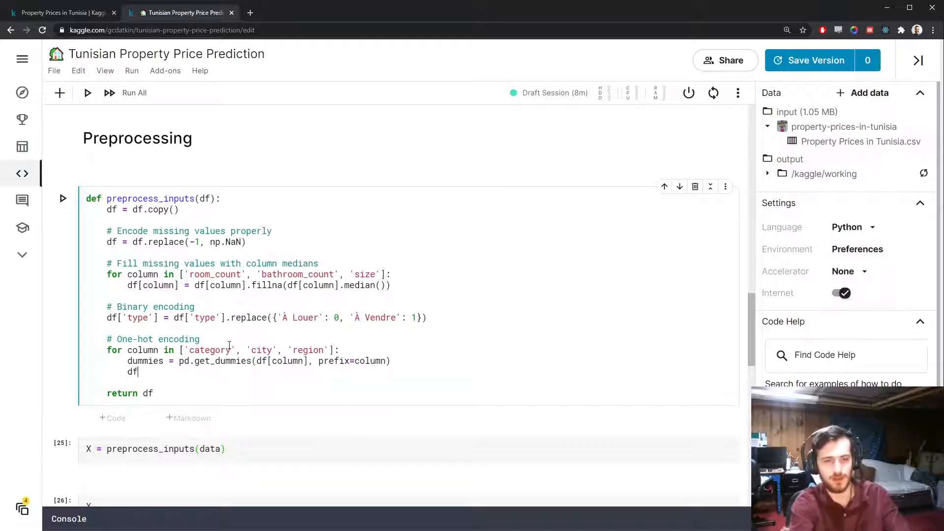
pyautogui.write('= pd.concat(')
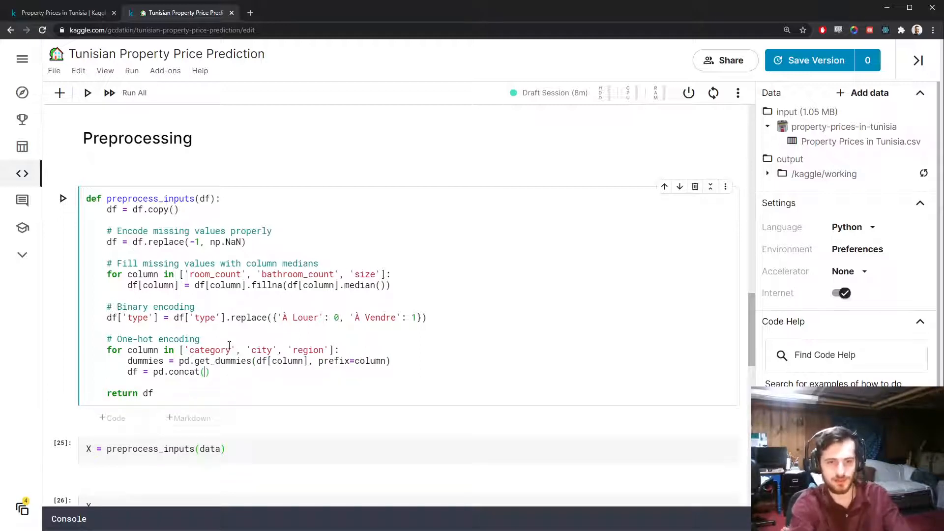
pyautogui.write('[df, c')
pyautogui.write('df = df')
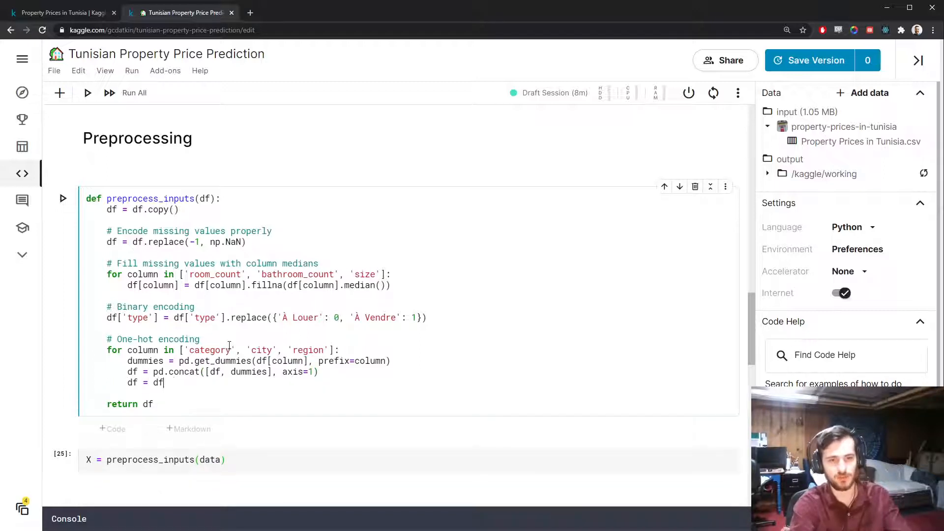
pyautogui.write('.drop(co')
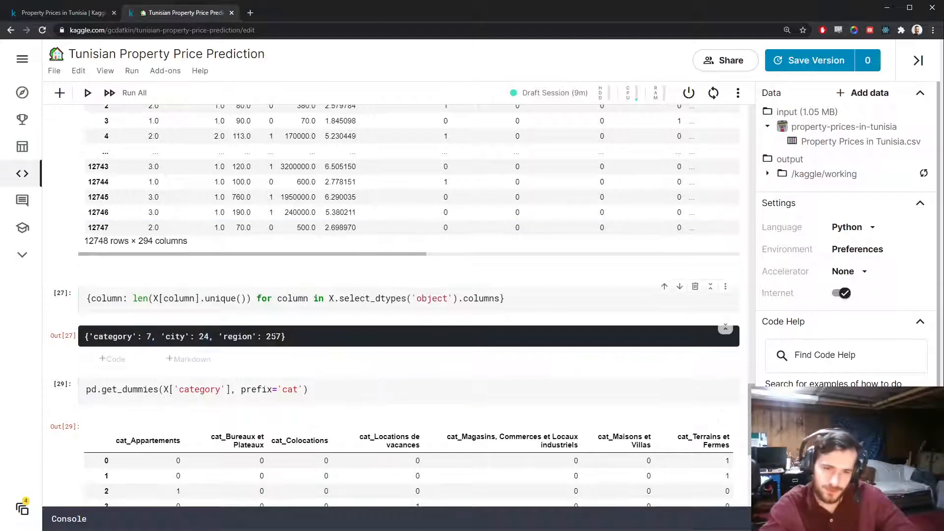
pyautogui.moveTo(527, 290)
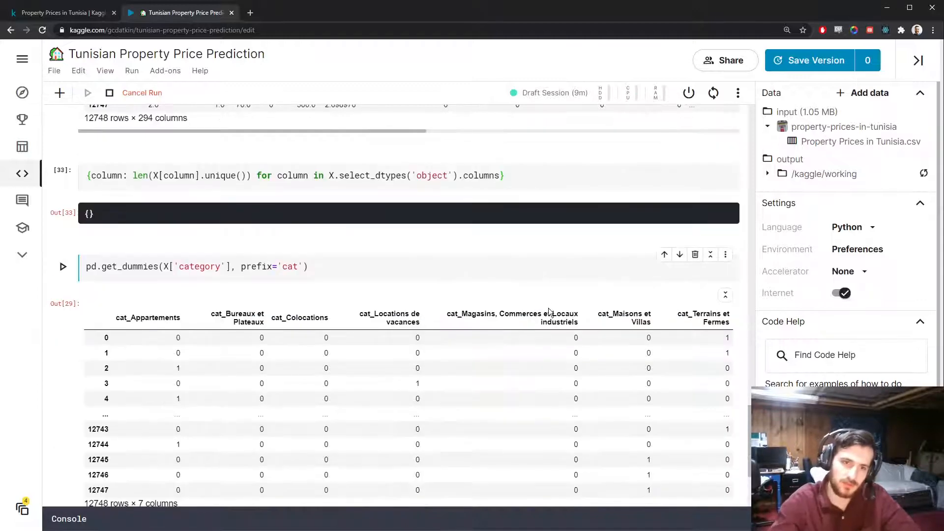
# Remove the leftover scratch cell and add the comment '# Split df into X and y' in preprocess_inputs
pyautogui.click(695, 163)
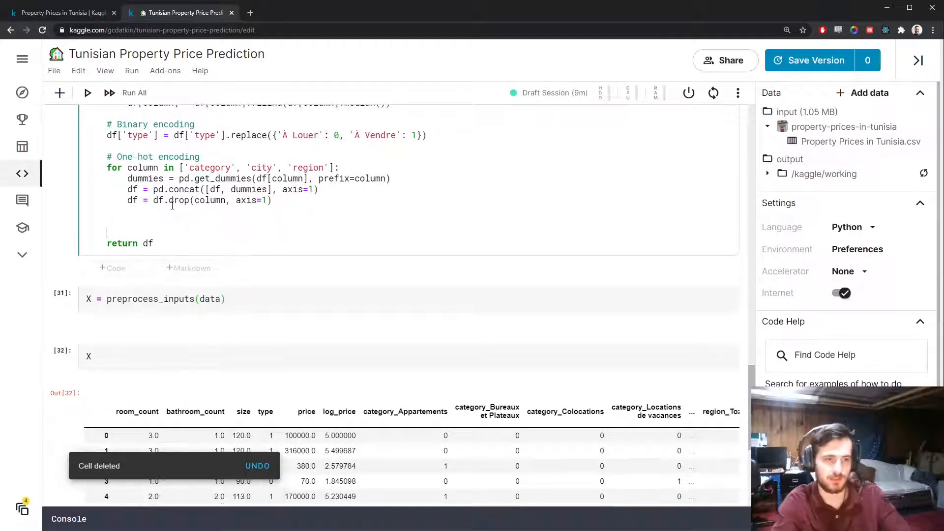
pyautogui.write('# SP')
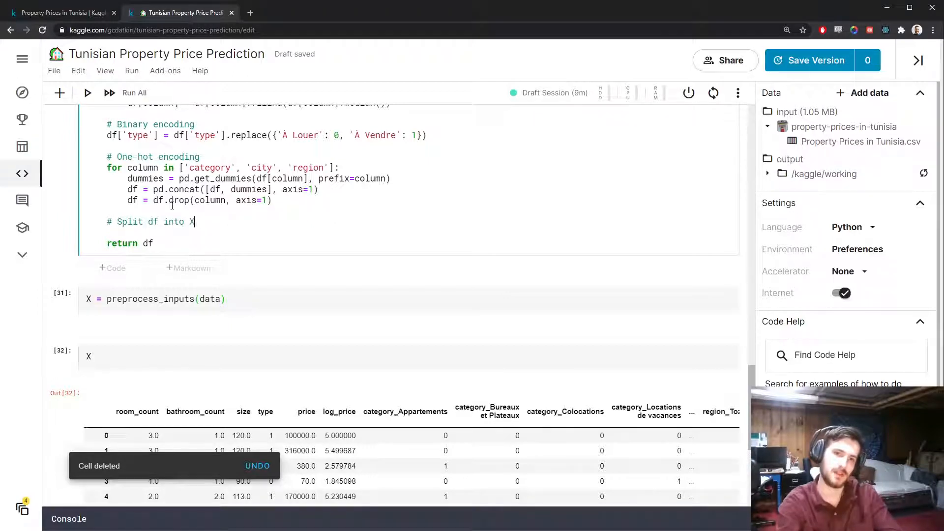
pyautogui.write('and y')
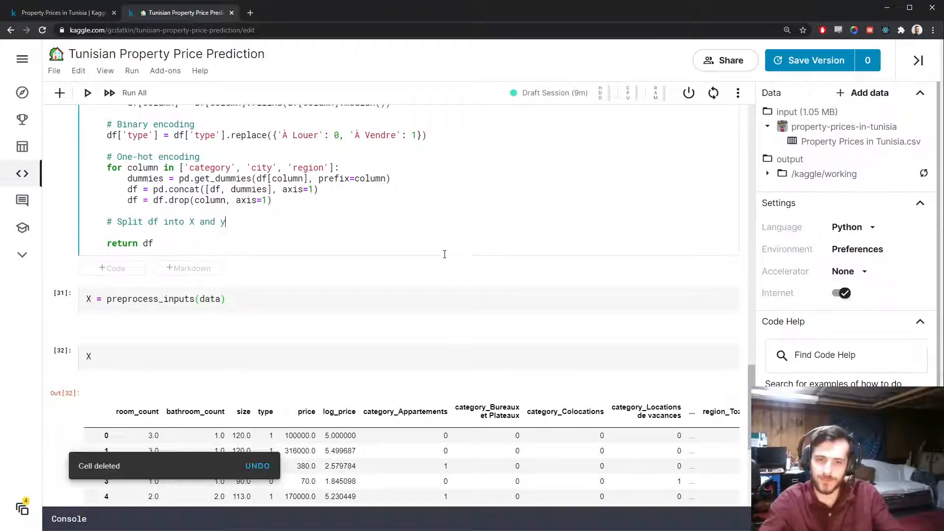
pyautogui.scroll(-3)
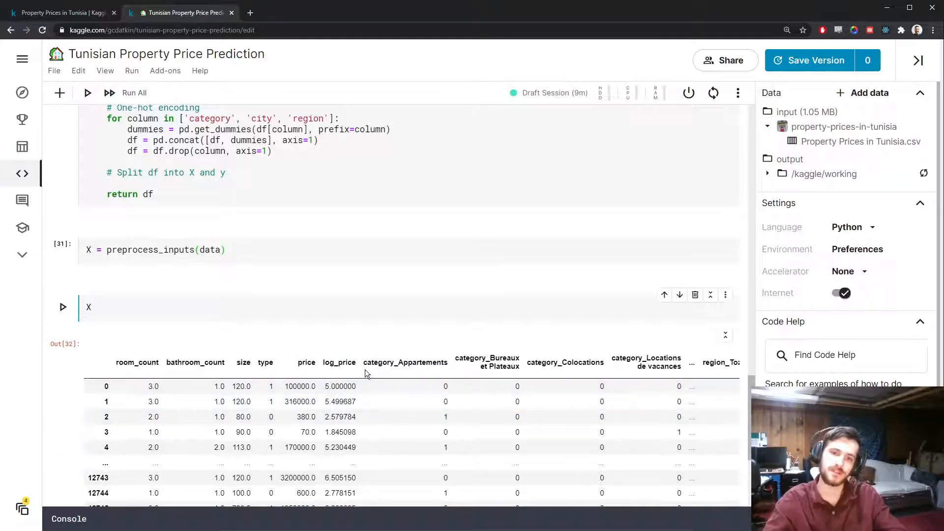
pyautogui.moveTo(430, 352)
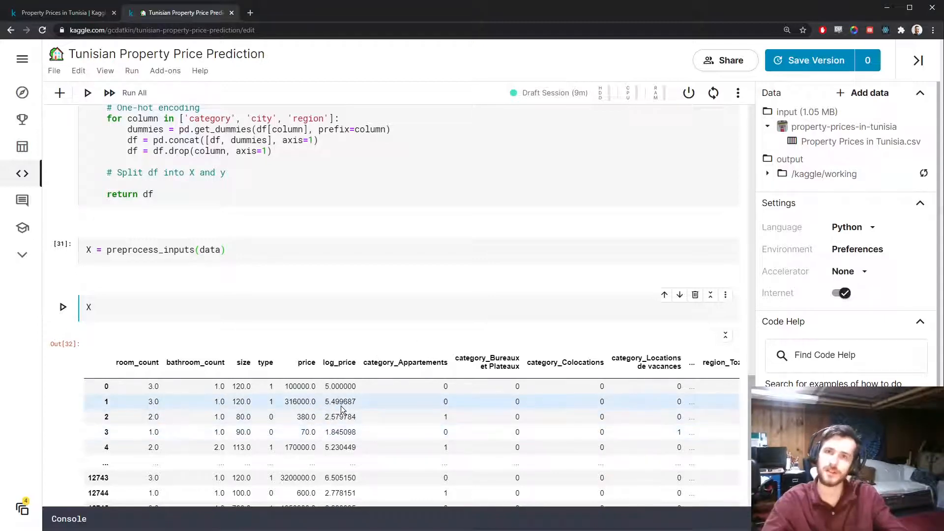
pyautogui.click(340, 386)
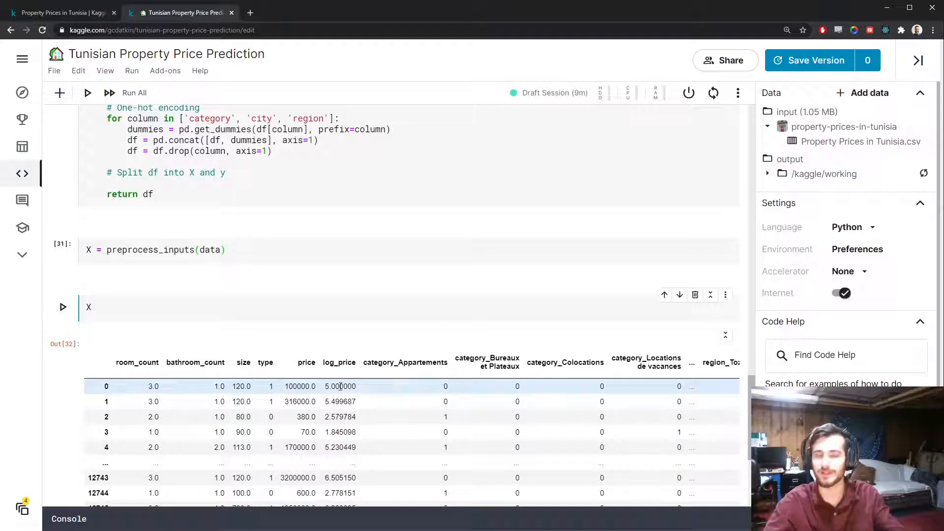
pyautogui.doubleClick(339, 362)
pyautogui.write('# Dro')
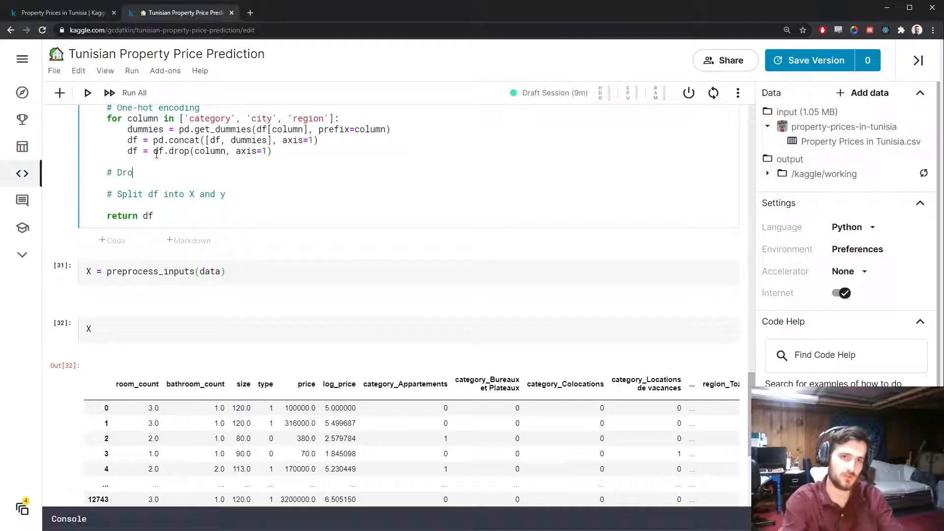
# Add a commented df.drop('log_price', axis=1) line to remove the log_price column
pyautogui.write('p log_price column')
pyautogui.write('df = df[')
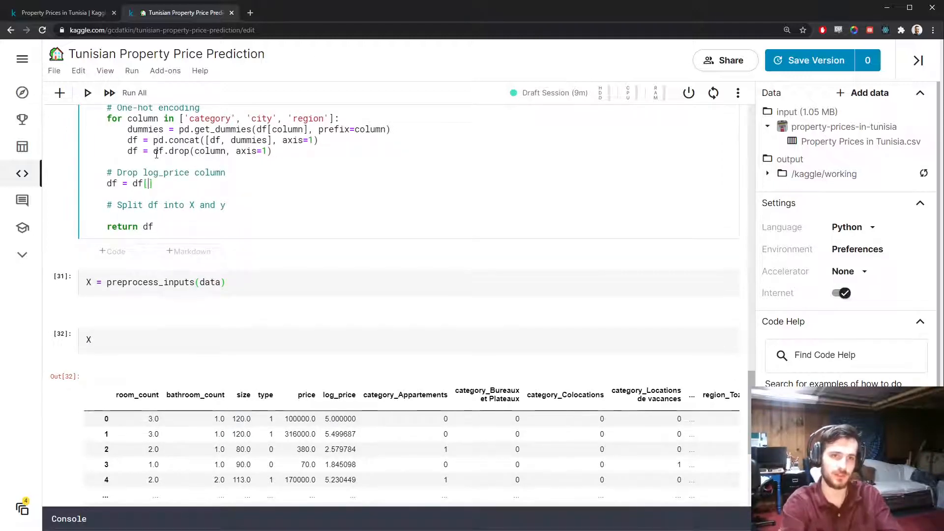
pyautogui.write("drop('log_price',")
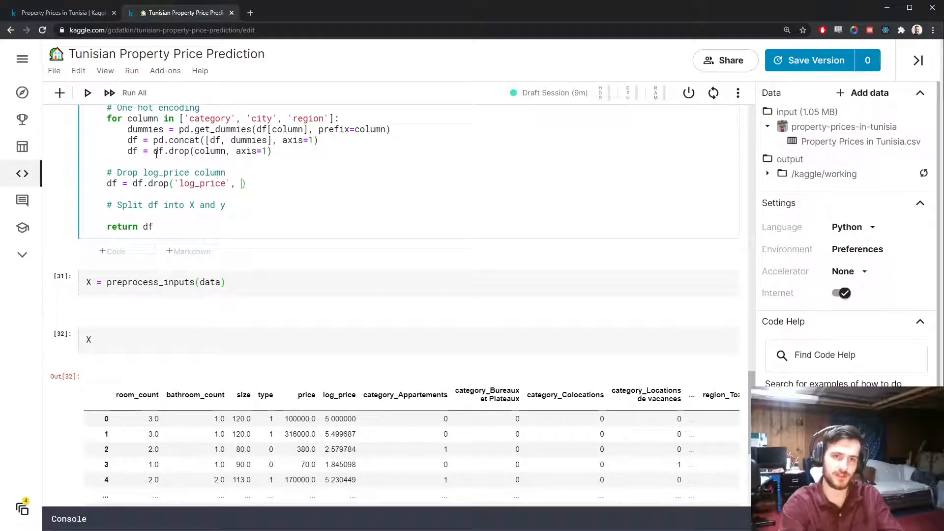
pyautogui.write('axis=1)')
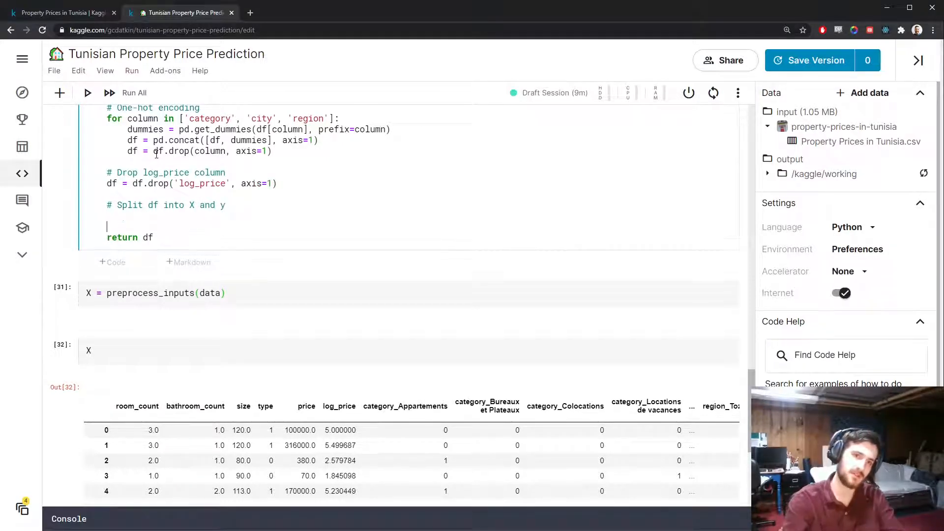
# Set y = df['price'] and X = df.drop('price', axis=1)
pyautogui.write('y =')
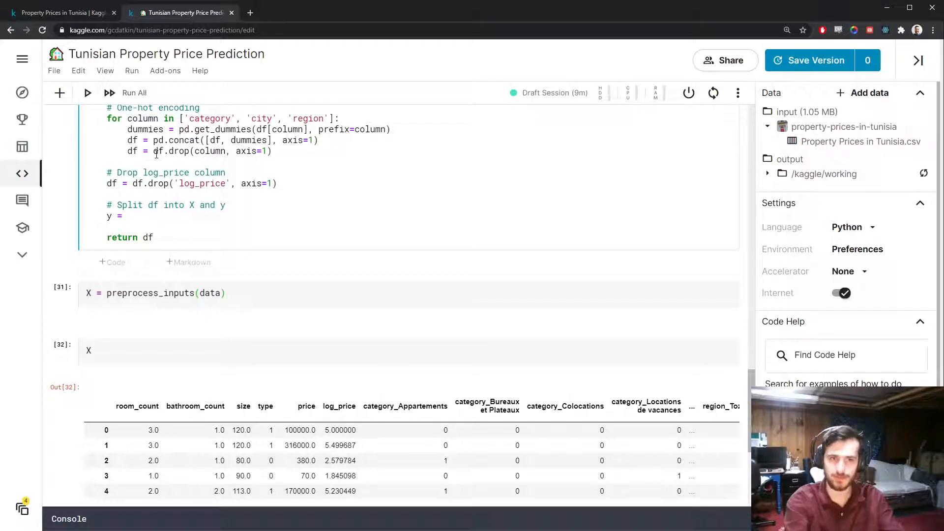
pyautogui.write("df['price']")
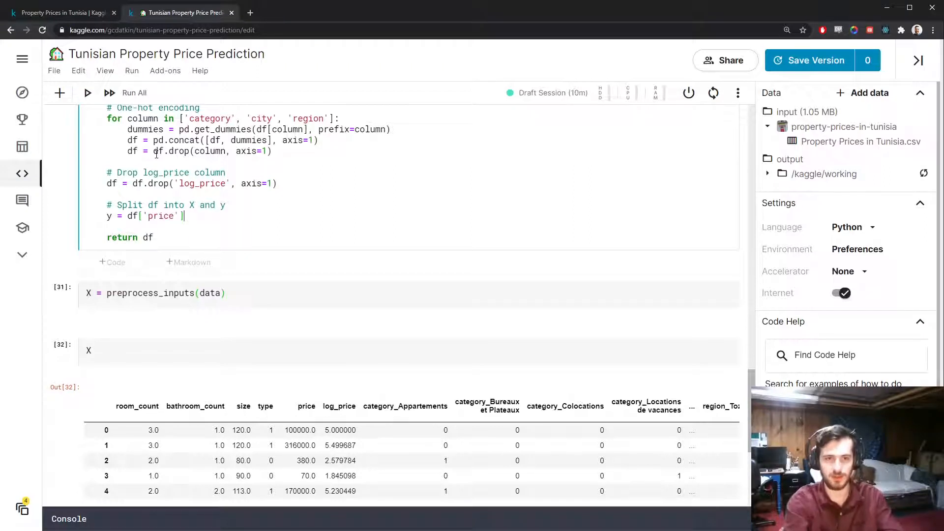
pyautogui.write('X = df')
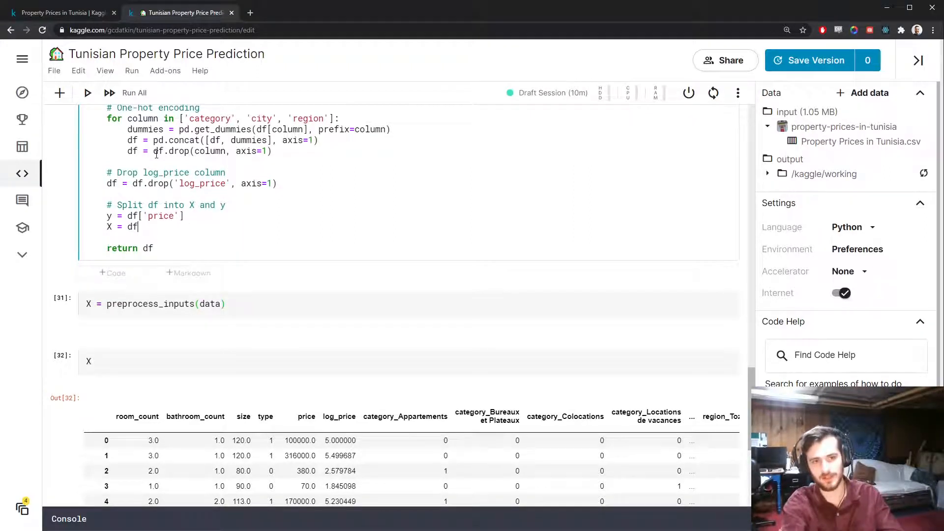
pyautogui.write(".drop('price',")
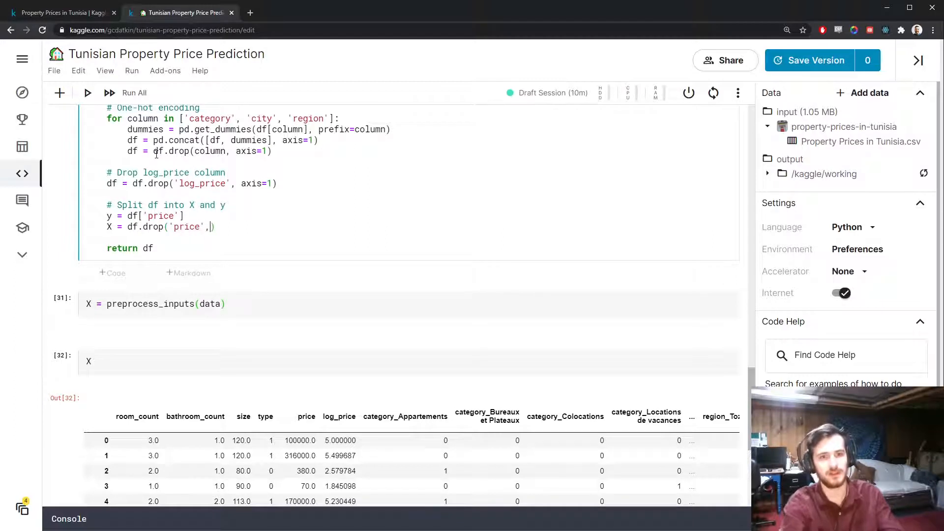
pyautogui.write('axis=1')
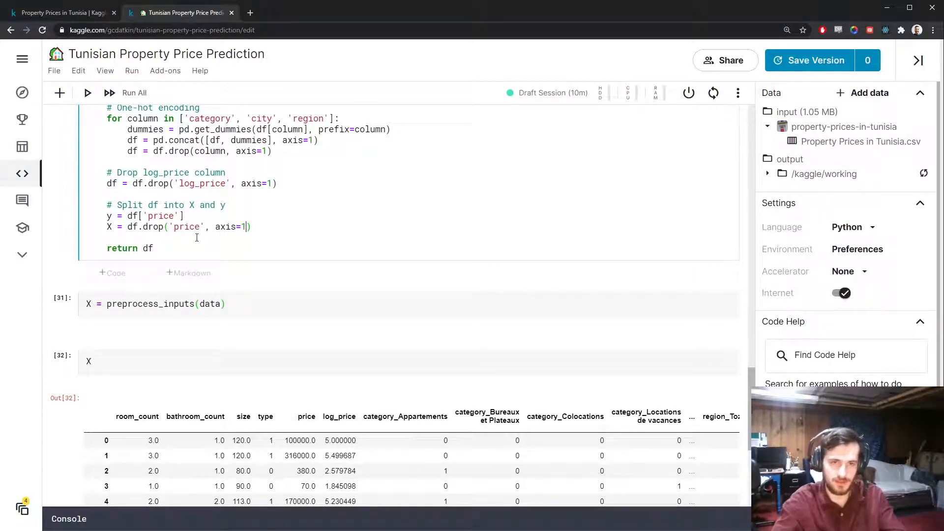
# Add a '# Train-test split' comment and start unpacking X_train, X_test, y_train, y_test
pyautogui.write('# Tr')
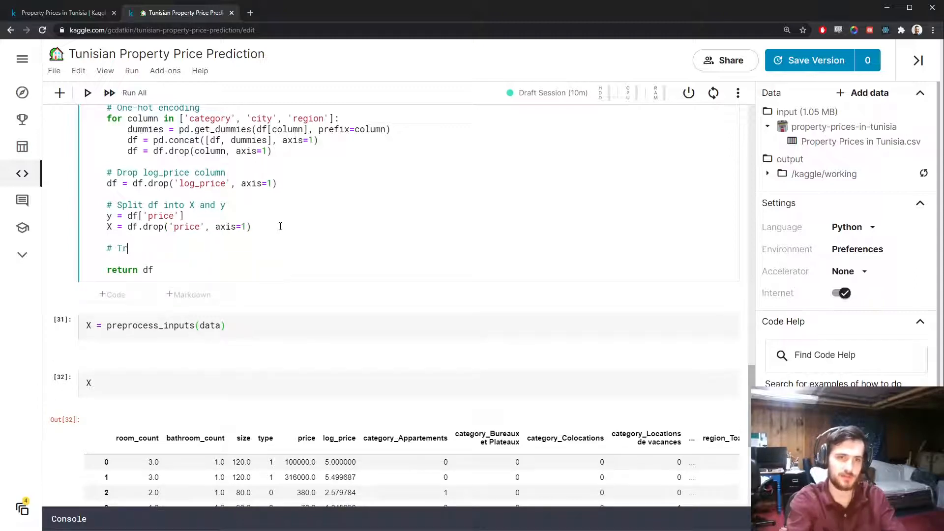
pyautogui.write('ain-test split')
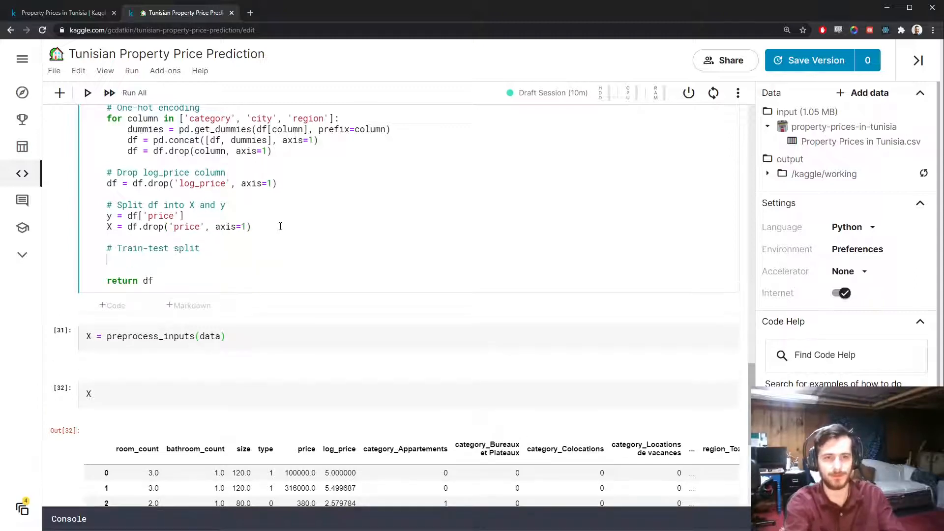
pyautogui.write('X_train,')
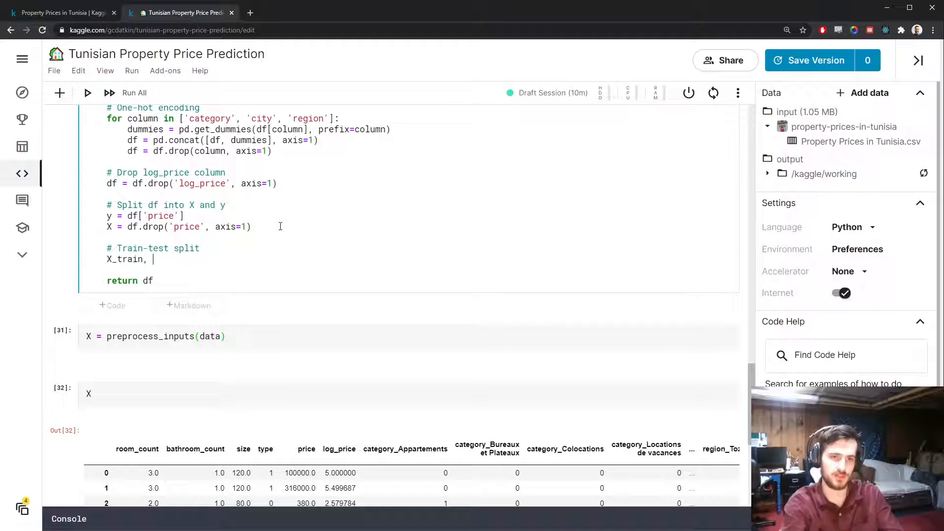
pyautogui.write('X_test, y_ytrain, y_test = train_test_split(')
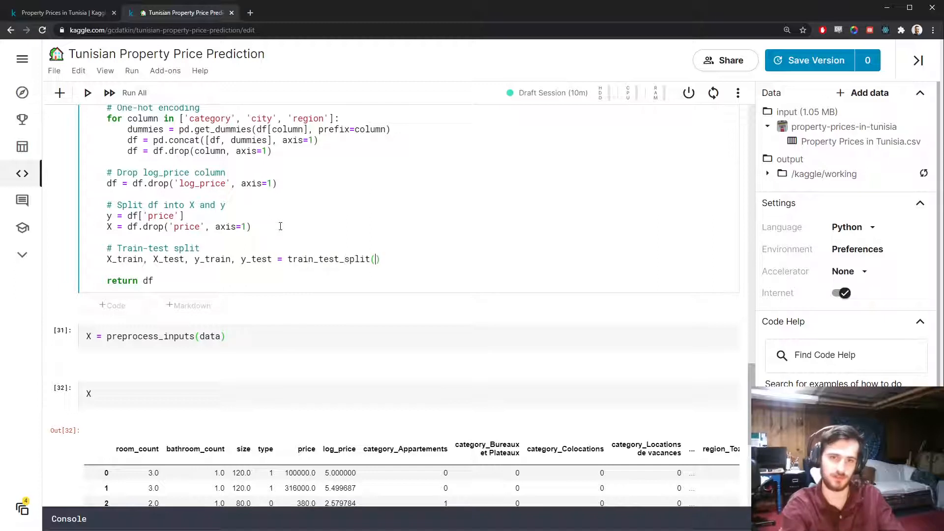
# Call train_test_split(X, y, train_size=0.7, shuffle=True, random_state=1)
pyautogui.write('X, y, tr')
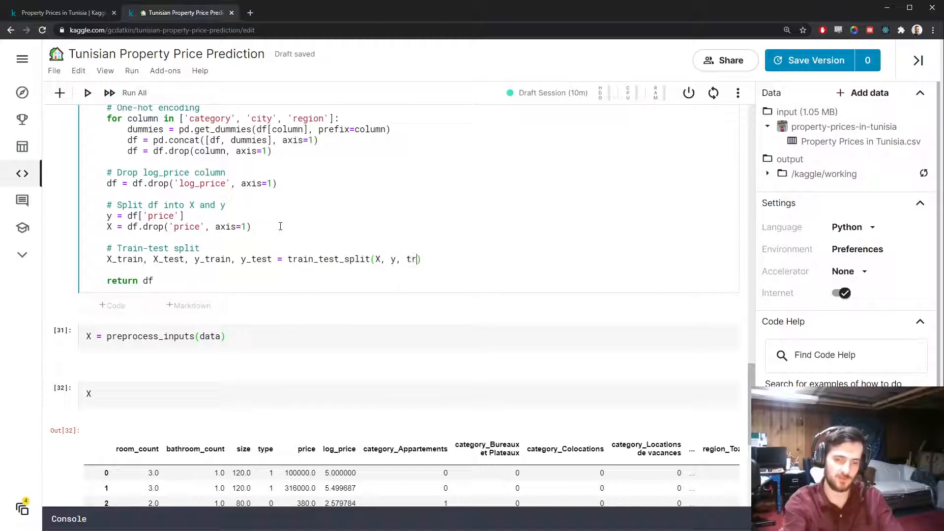
pyautogui.write('ain_size=0')
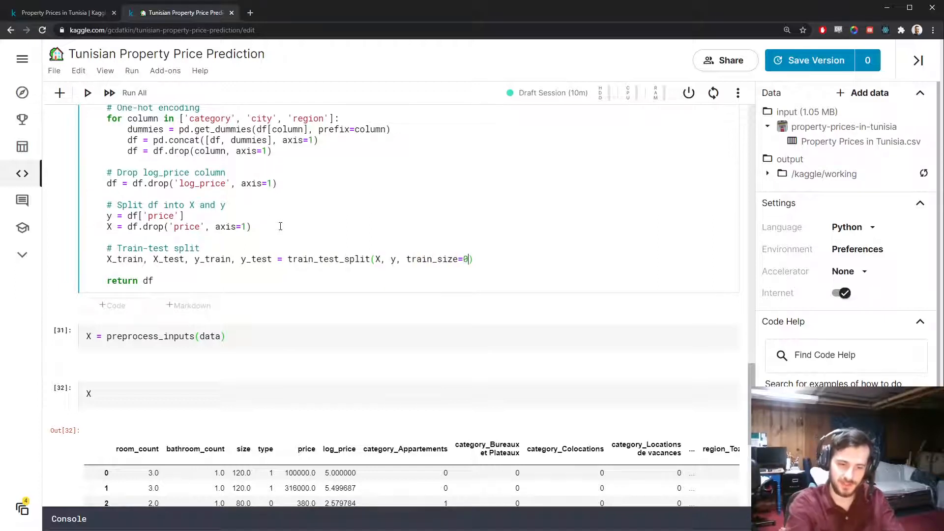
pyautogui.write('.7,')
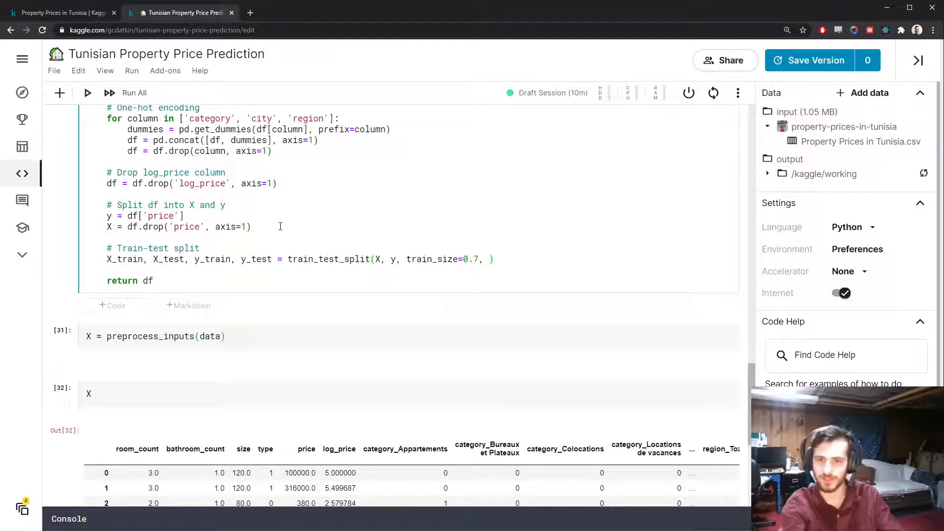
pyautogui.write('shuffle=True')
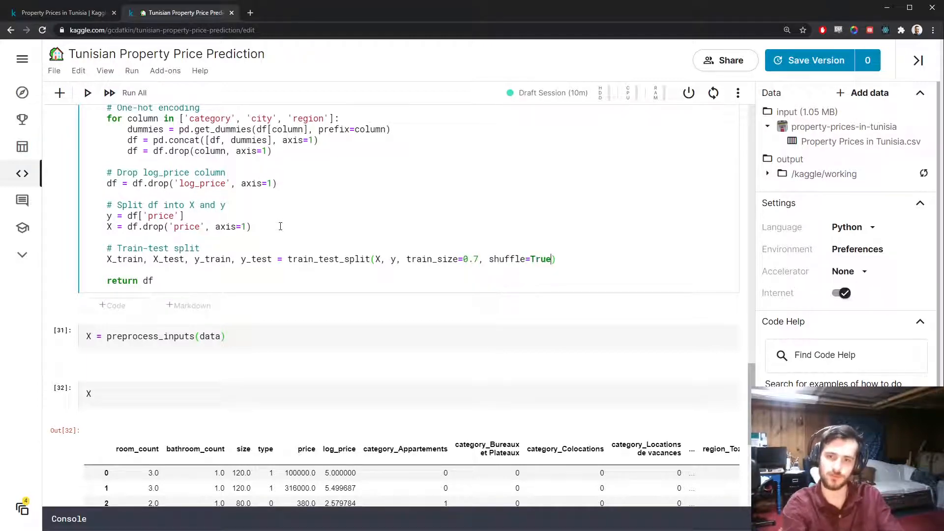
pyautogui.write(',')
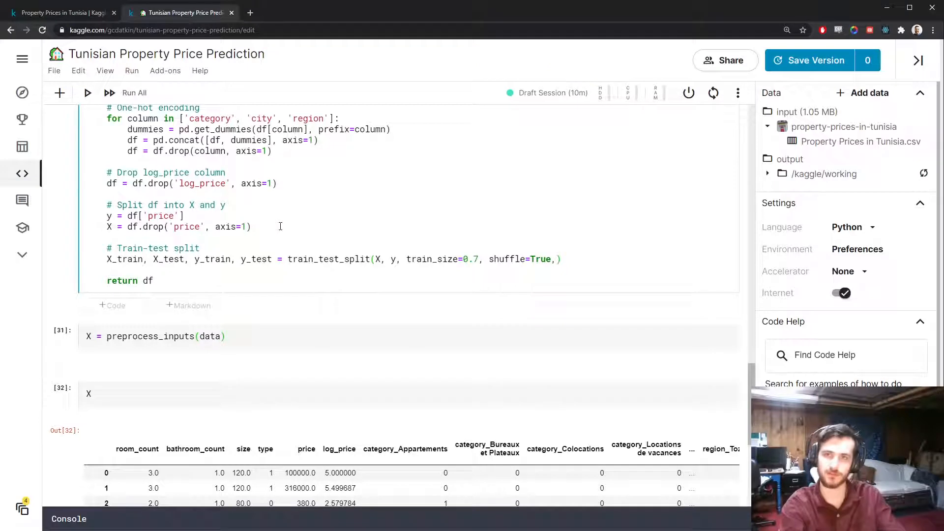
pyautogui.write('random_')
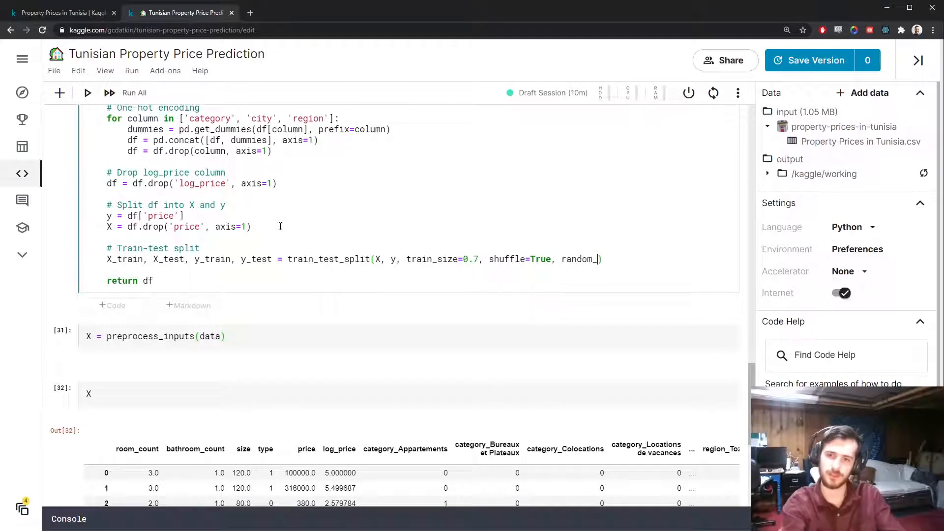
pyautogui.write('state=1)')
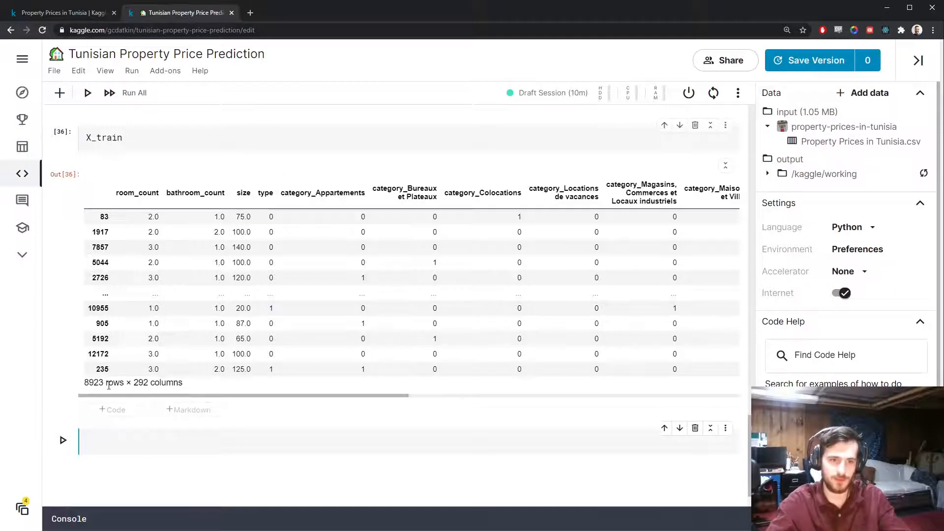
# Run y_train in a new cell to display the training target values
pyautogui.write('y')
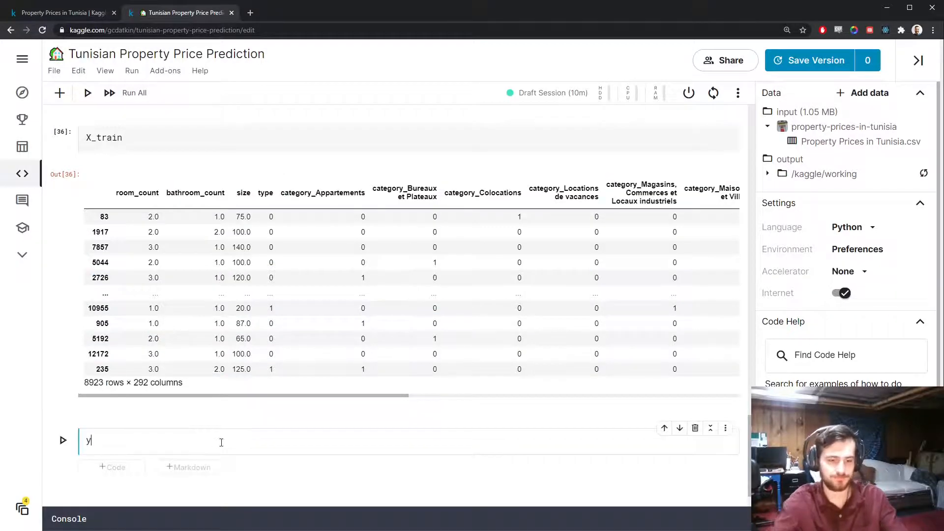
pyautogui.press('shift+enter')
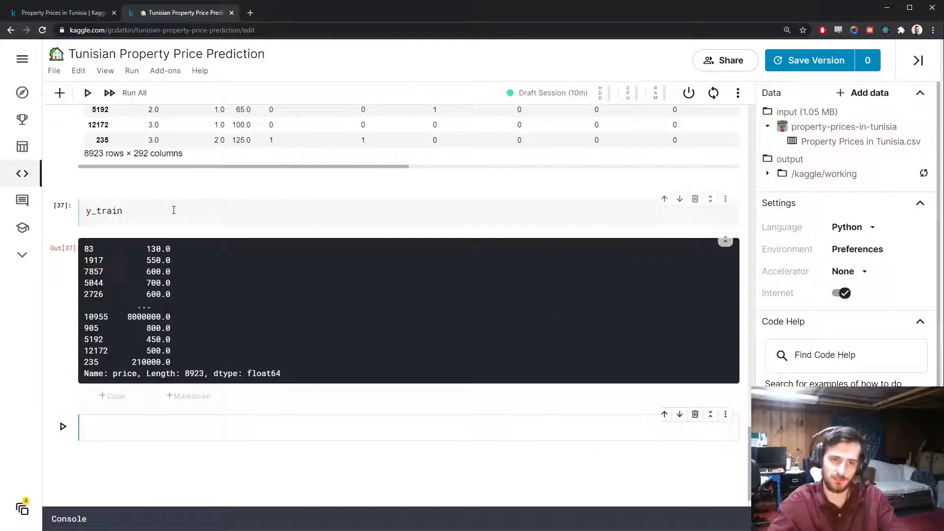
pyautogui.scroll(3)
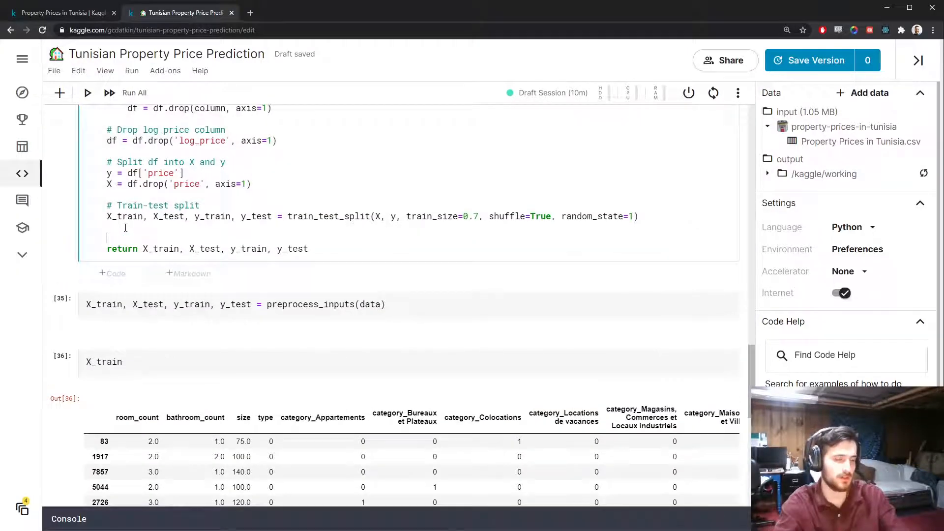
# Add '# Scale X', create scaler = StandardScaler() and fit it on X_train
pyautogui.write('# Scaler')
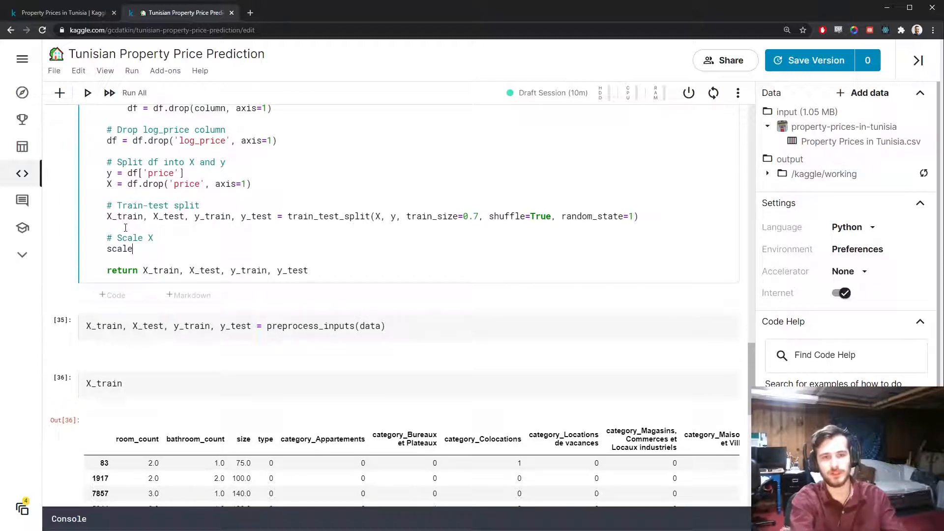
pyautogui.write('r = Standard')
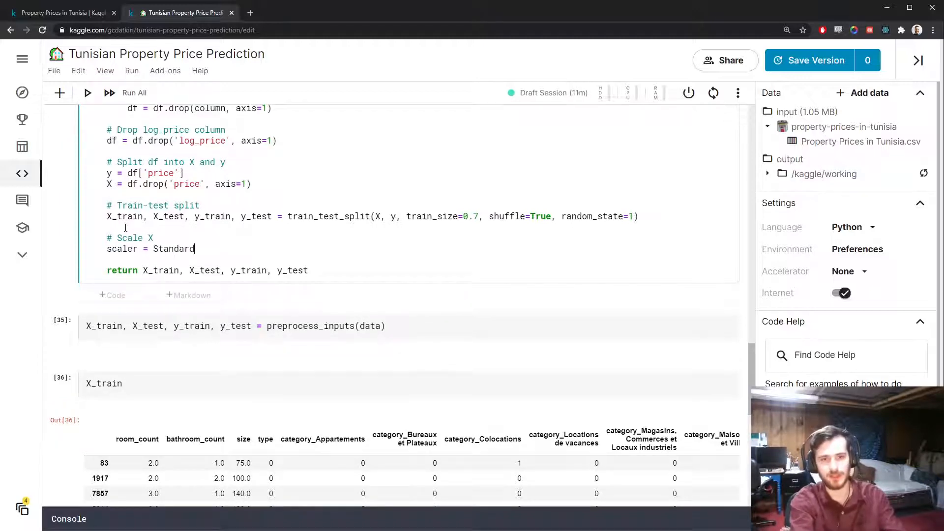
pyautogui.write('Scaler')
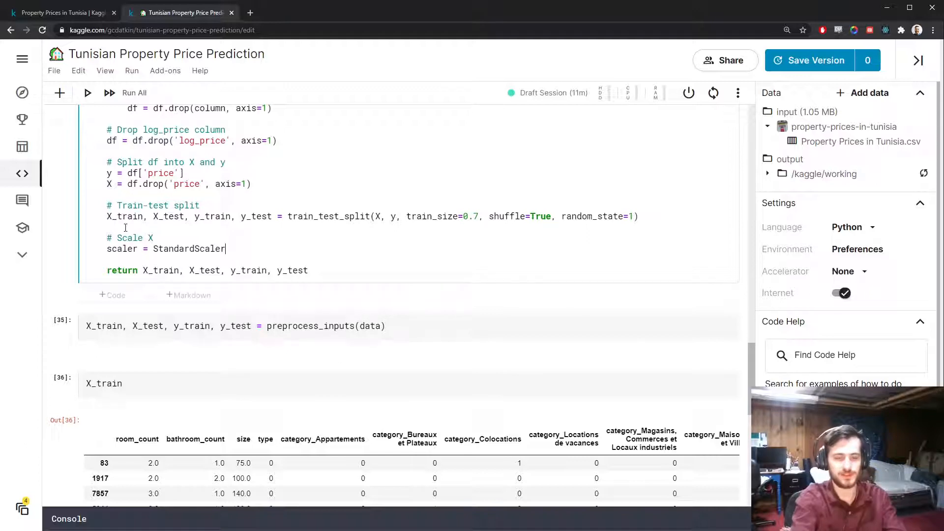
pyautogui.write('()')
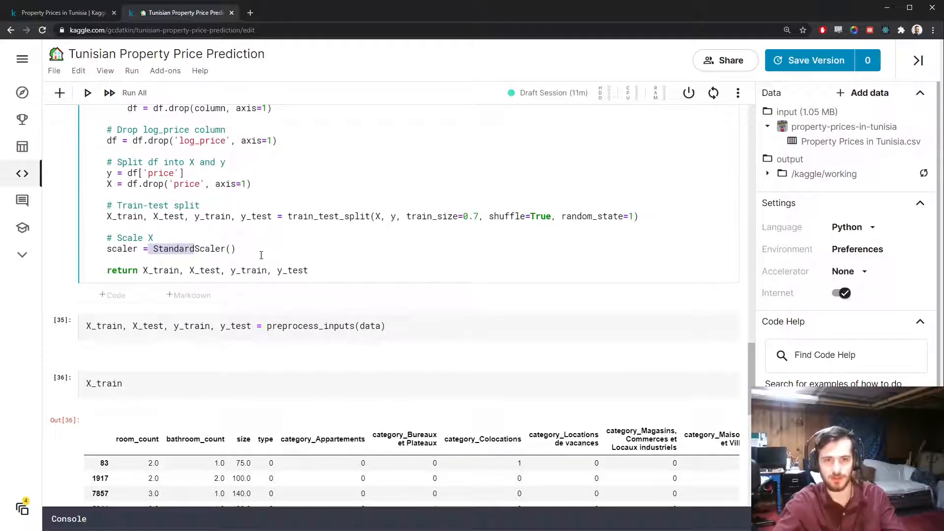
pyautogui.write('scal')
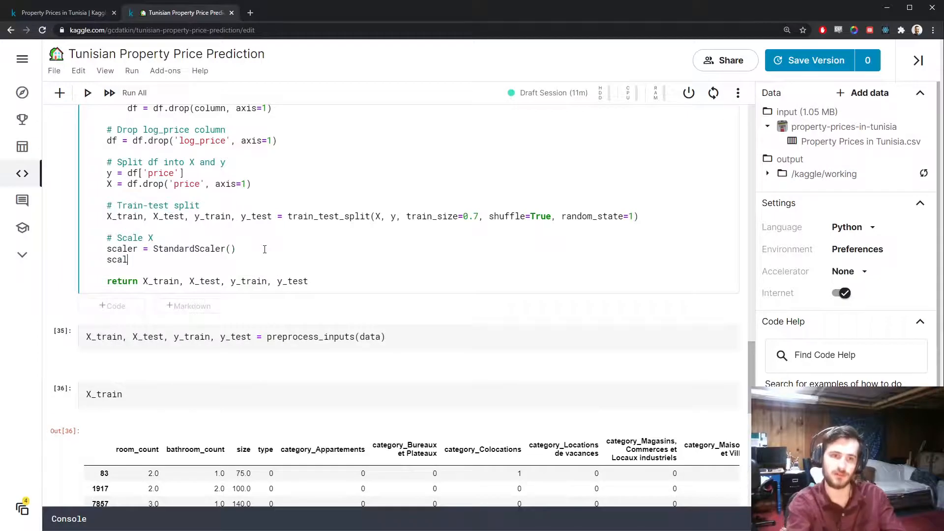
pyautogui.write('er.fit(')
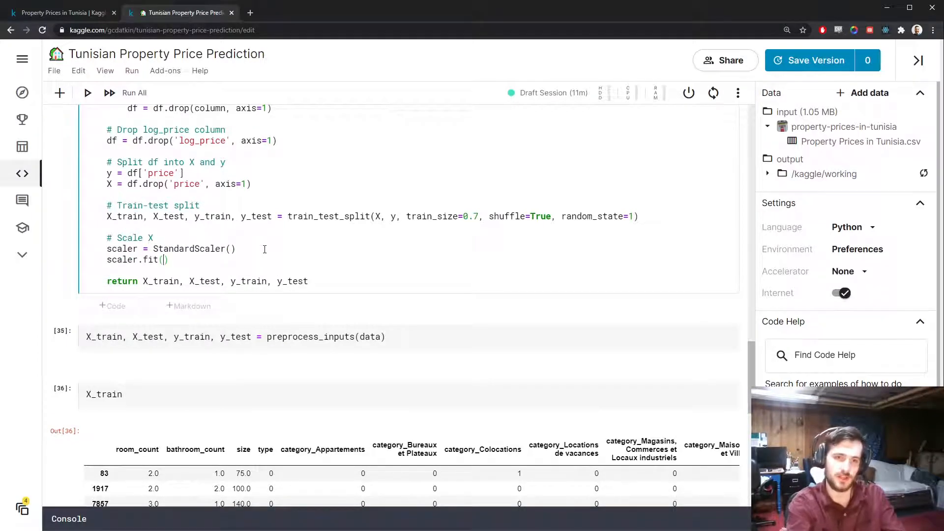
pyautogui.write('X_train)')
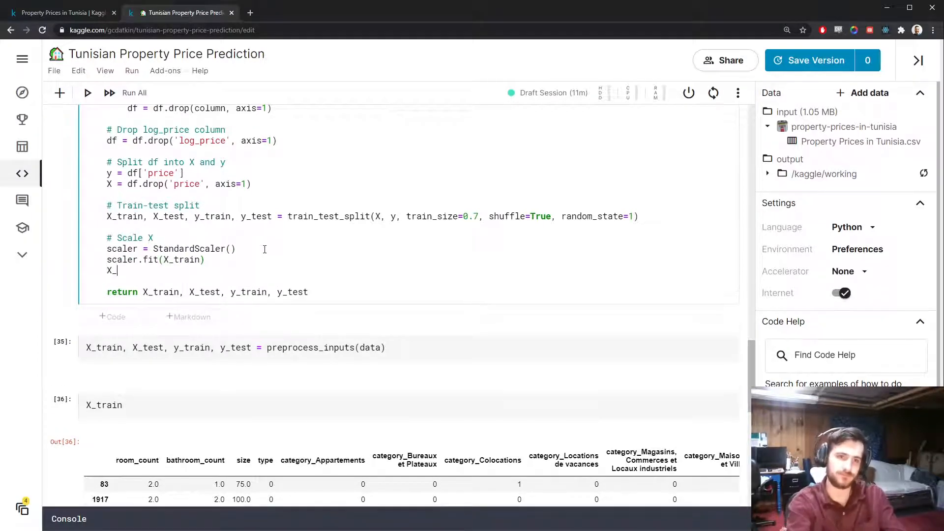
pyautogui.write('train = scaler.transform(X_train')
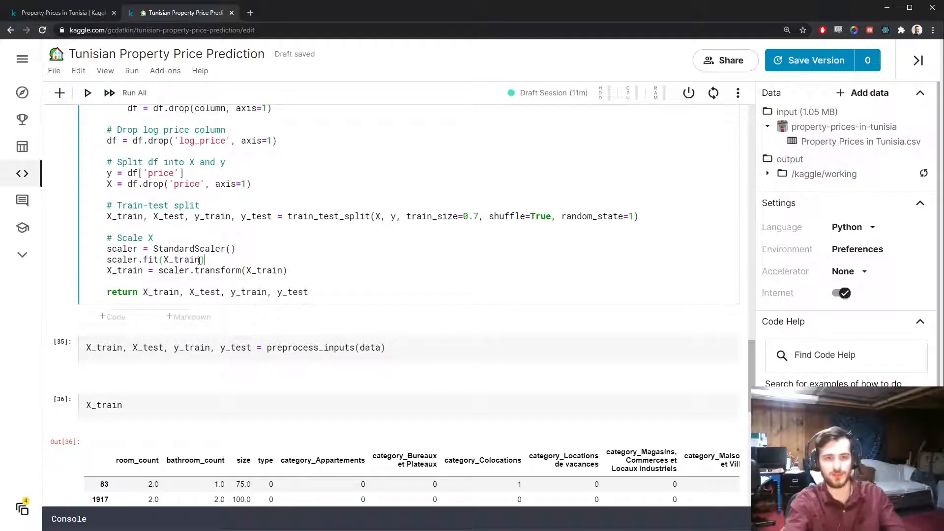
# Wrap the transformed features in pd.DataFrame with X_train's index and columns, then reuse the line for X_test
pyautogui.scroll(3)
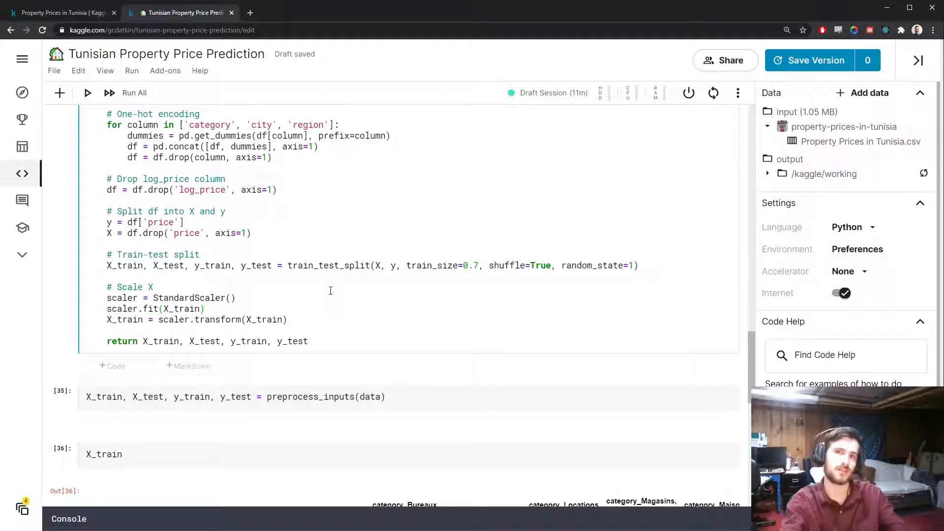
pyautogui.scroll(-3)
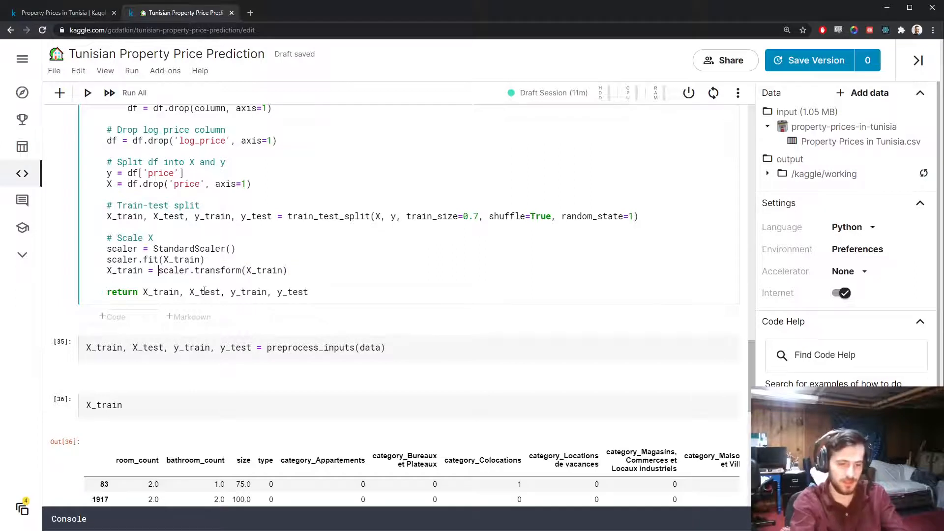
pyautogui.write('pd.DataFrame')
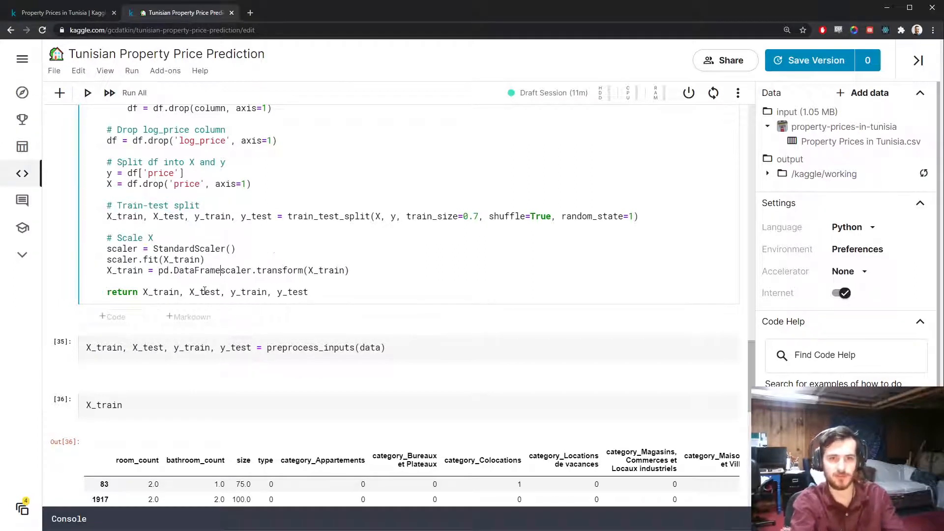
pyautogui.write(', indew')
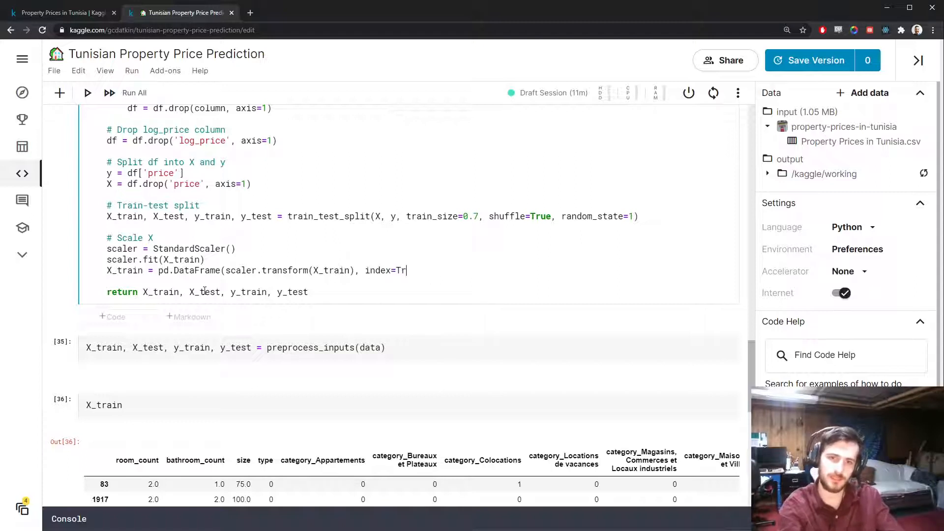
pyautogui.write('X_train.index, columns=X')
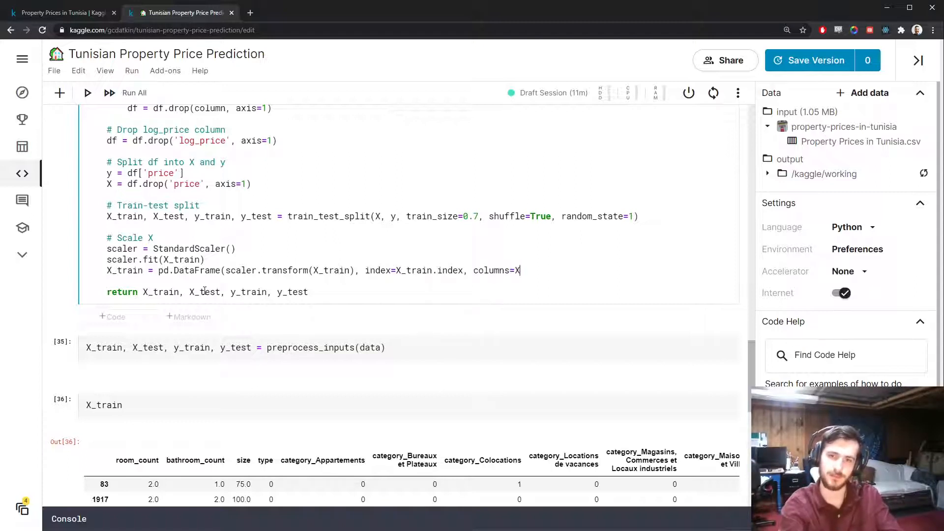
pyautogui.write('_train.columns)')
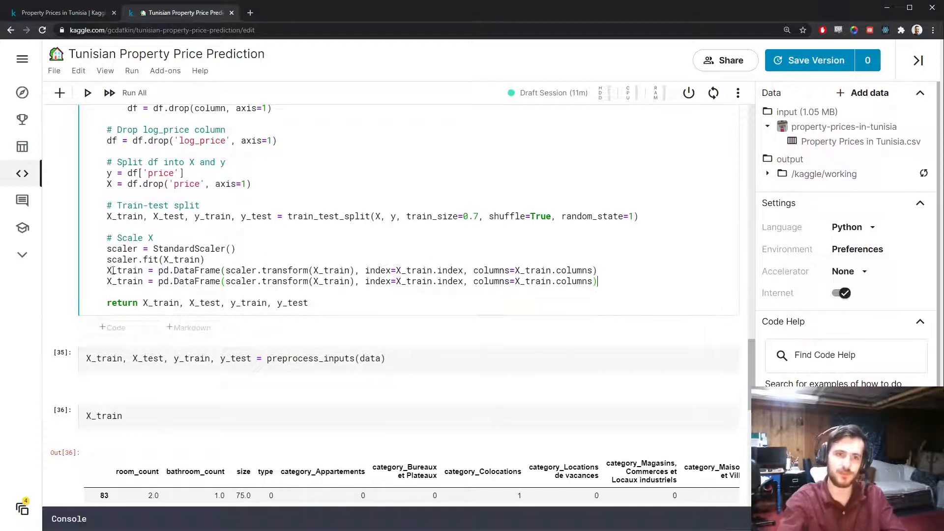
pyautogui.doubleClick(125, 282)
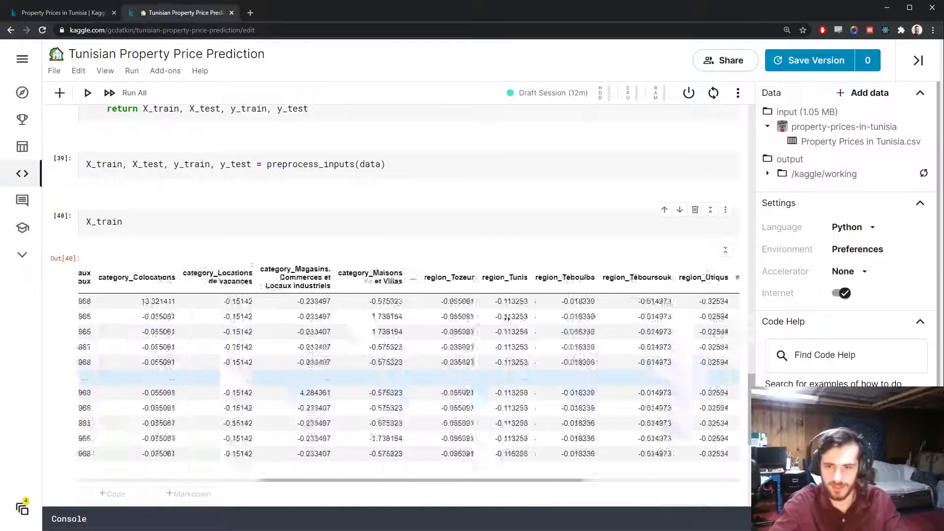
# Scroll through the standardized X_train output toward the new Training heading
pyautogui.hscroll(-3)
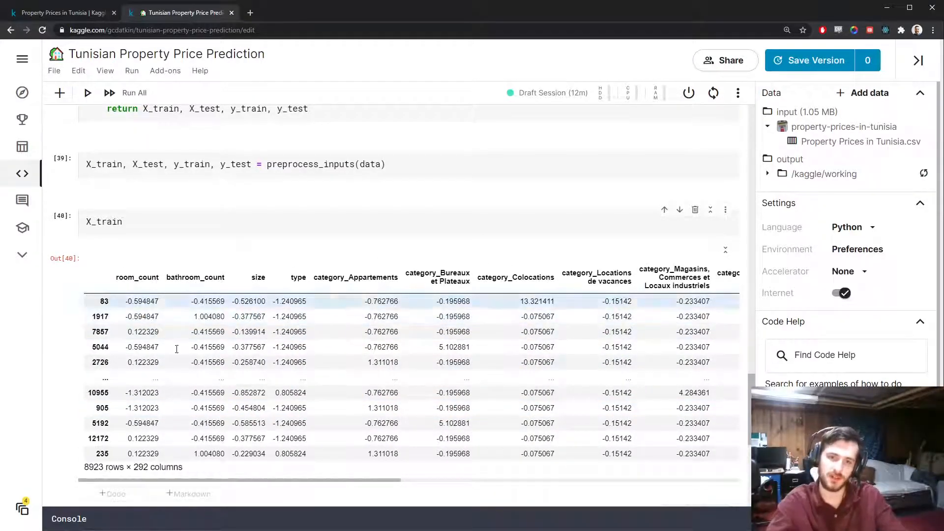
pyautogui.scroll(-3)
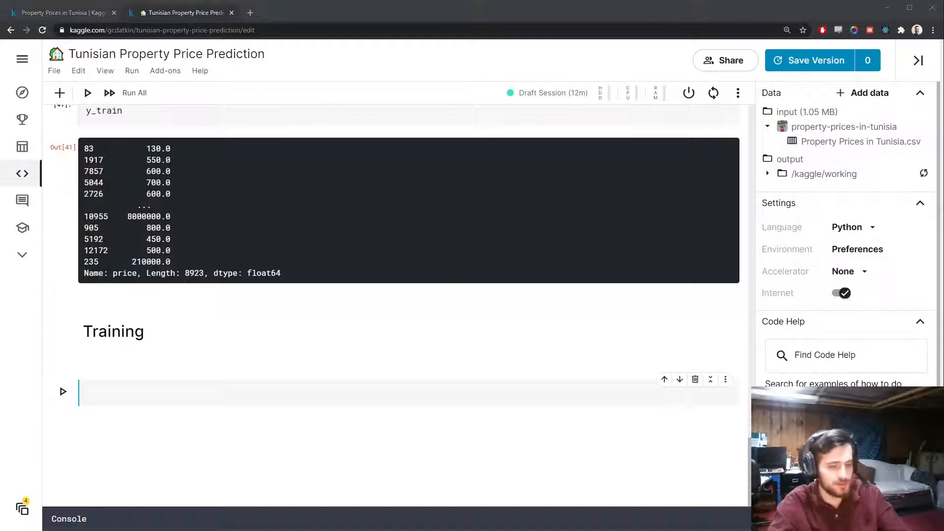
# Write the models dictionary of eight sklearn regressors and align its entries
pyautogui.write('models = {')
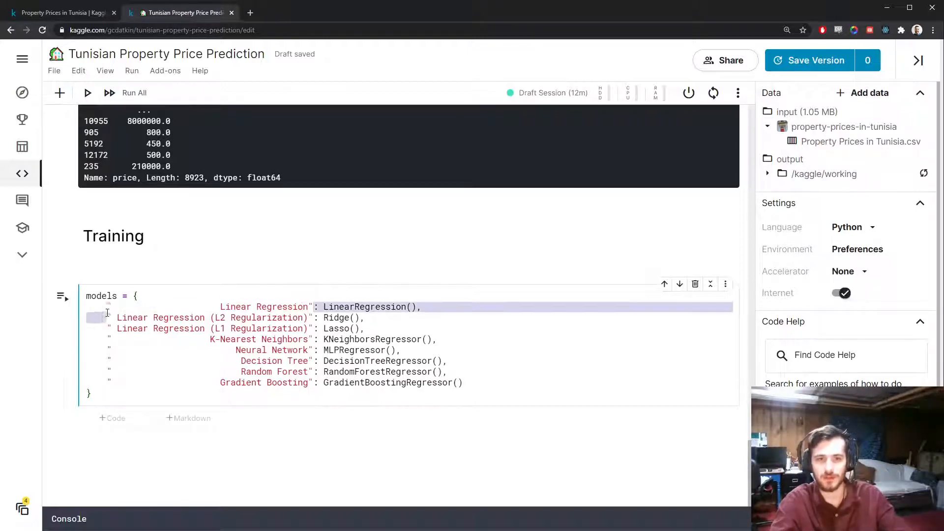
pyautogui.click(422, 306)
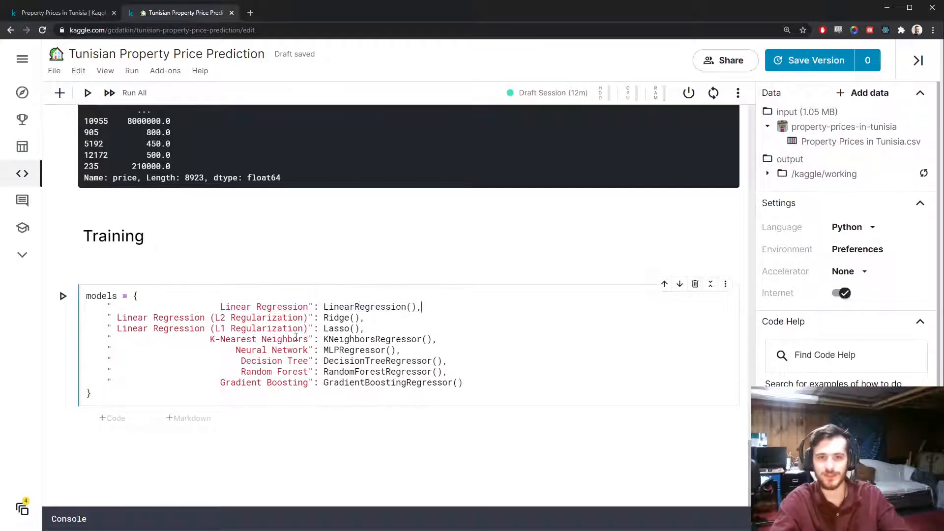
# Loop over models.items() calling model.fit(X_train, y_train) and printing name + ' trained.'
pyautogui.write('f')
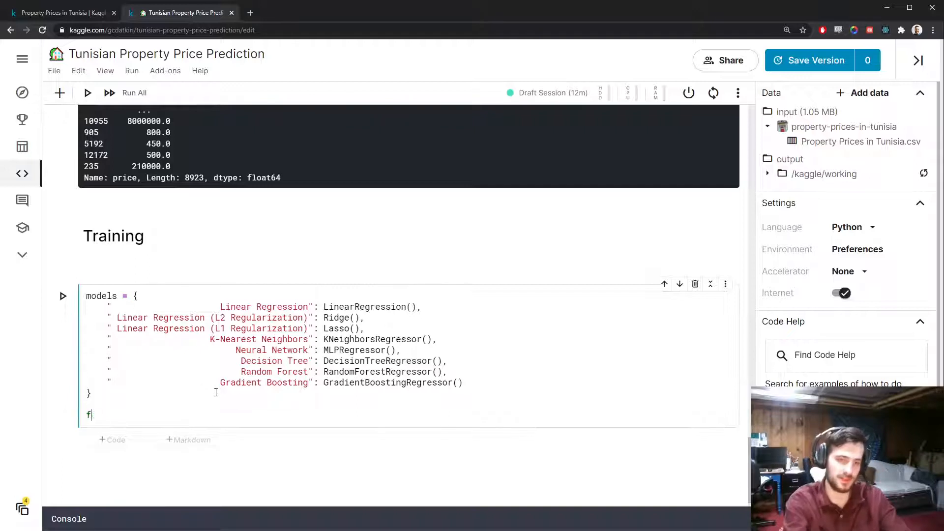
pyautogui.write('or name,')
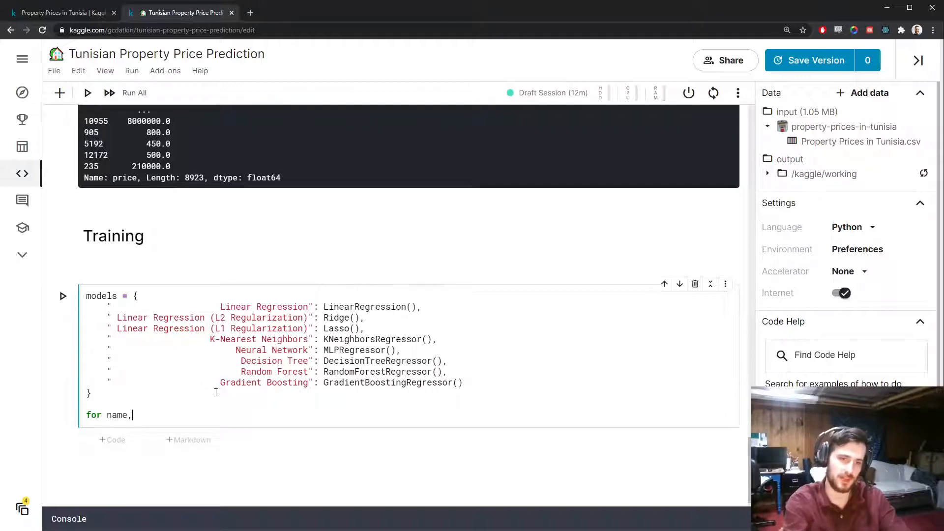
pyautogui.write('model in models.items():')
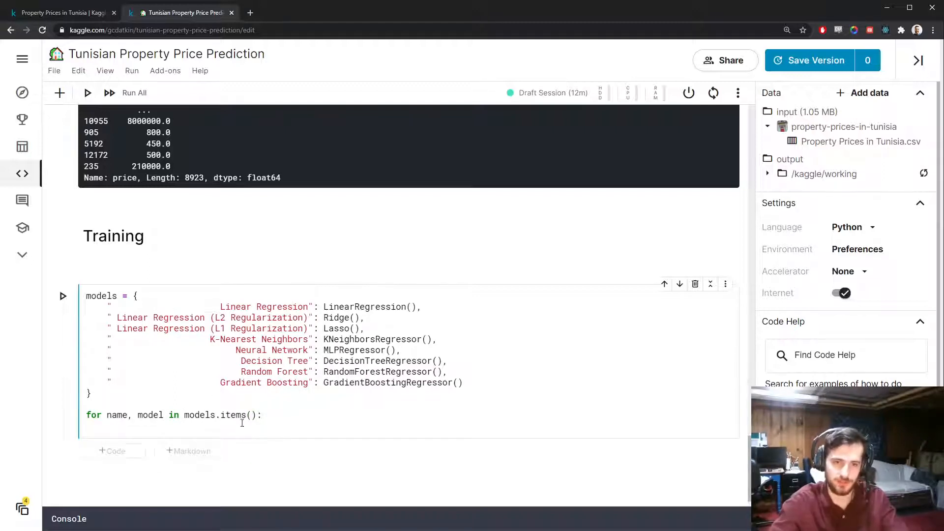
pyautogui.moveTo(286, 442)
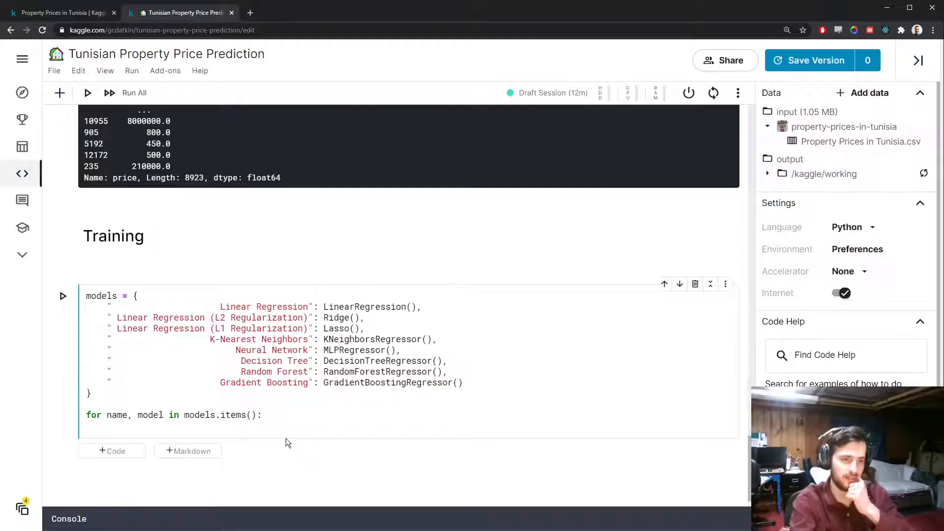
pyautogui.write('model.fit(X_train, y_train')
pyautogui.write('print(name + "')
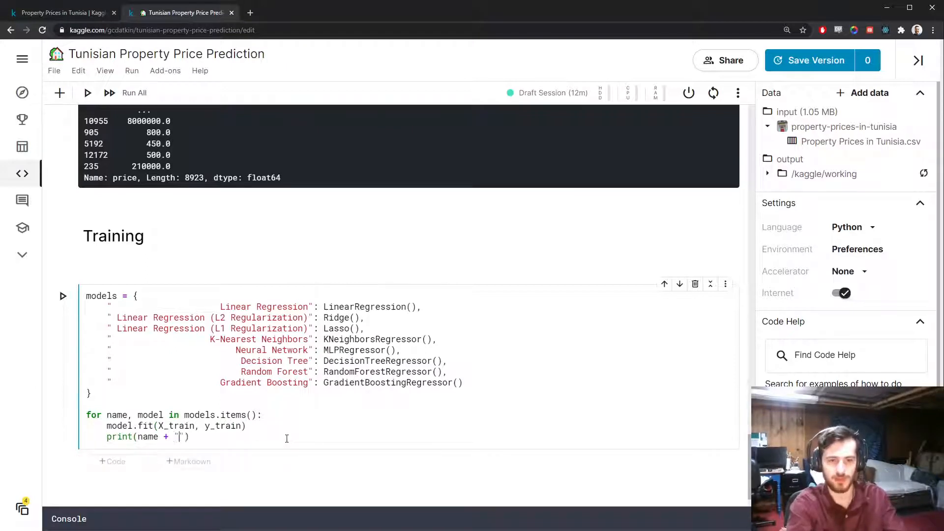
pyautogui.write('tri')
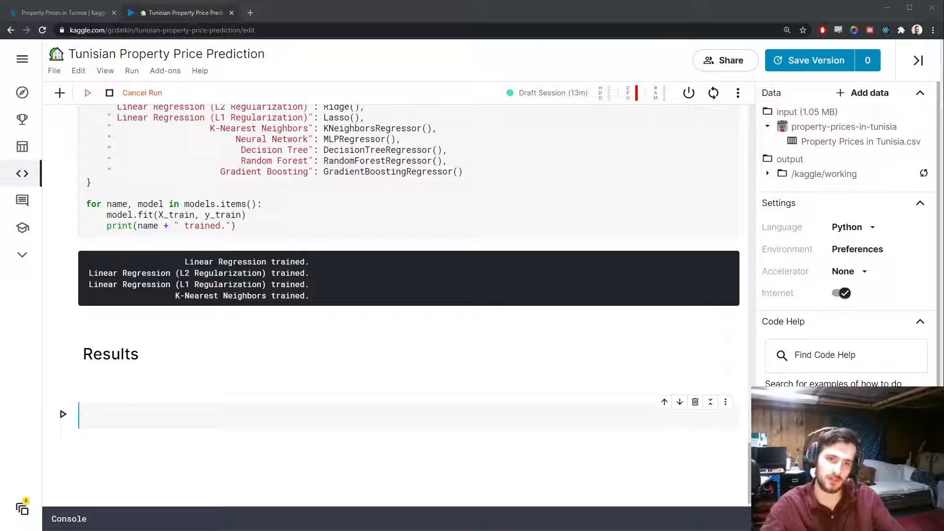
pyautogui.moveTo(443, 280)
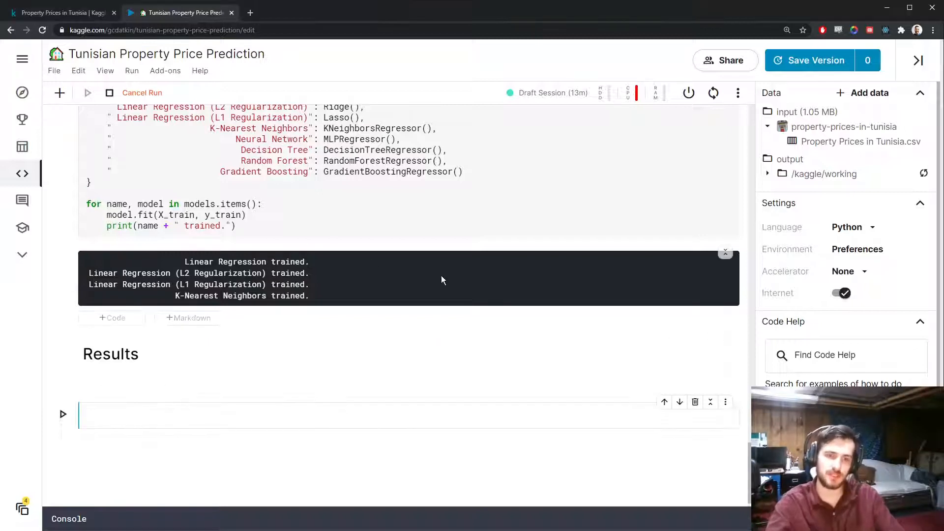
pyautogui.click(368, 415)
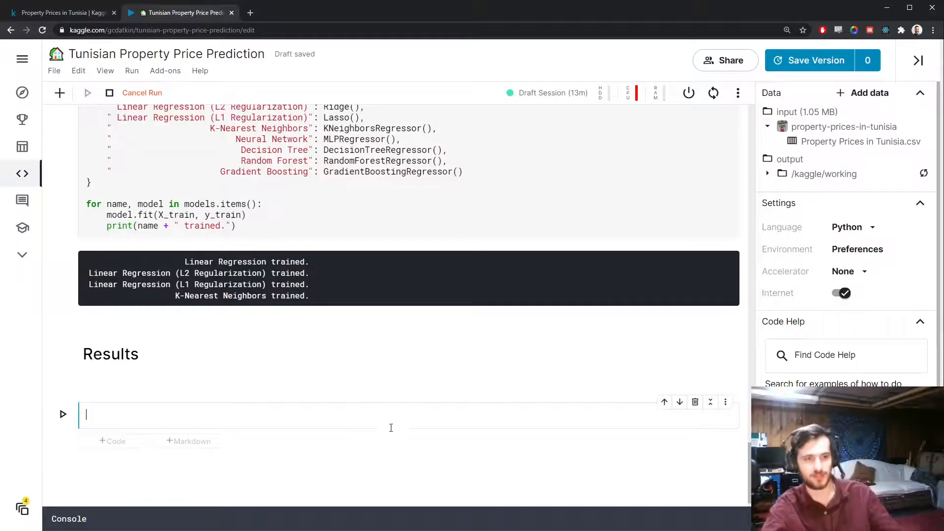
pyautogui.moveTo(392, 432)
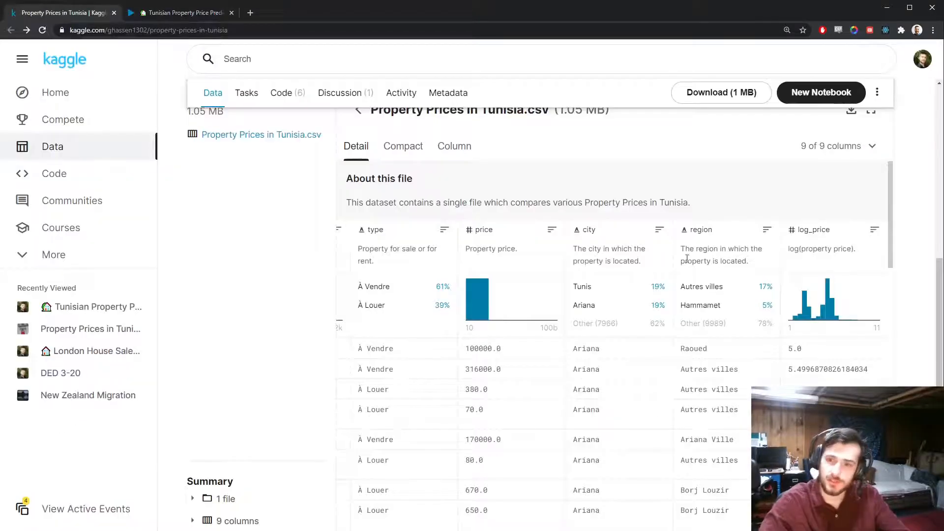
pyautogui.scroll(3)
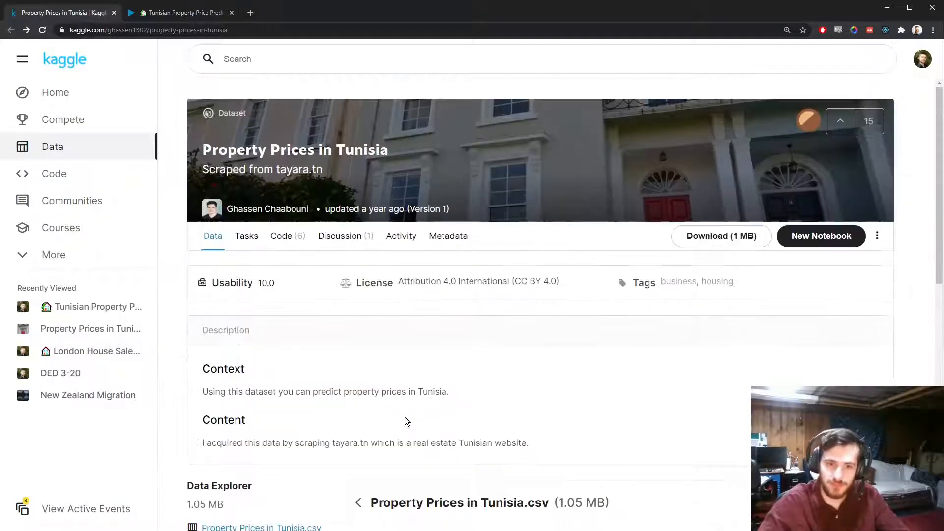
pyautogui.scroll(-3)
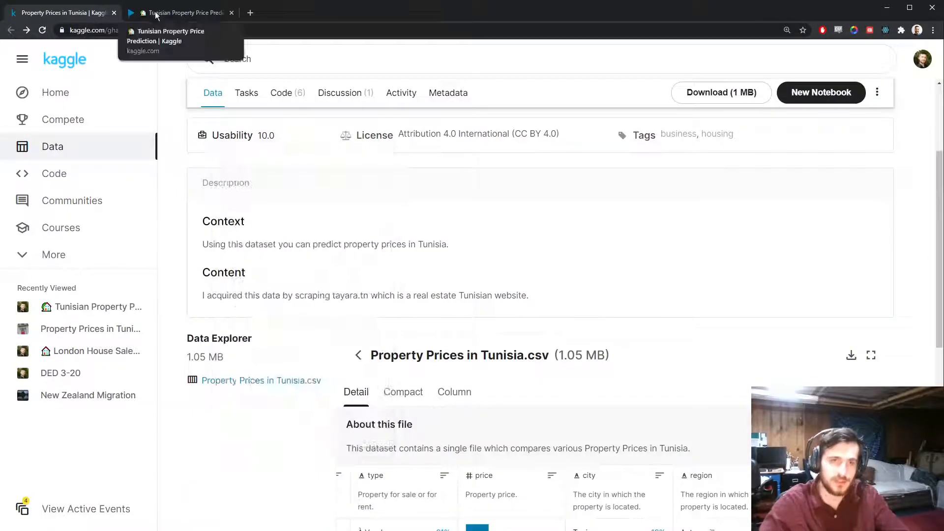
pyautogui.click(181, 13)
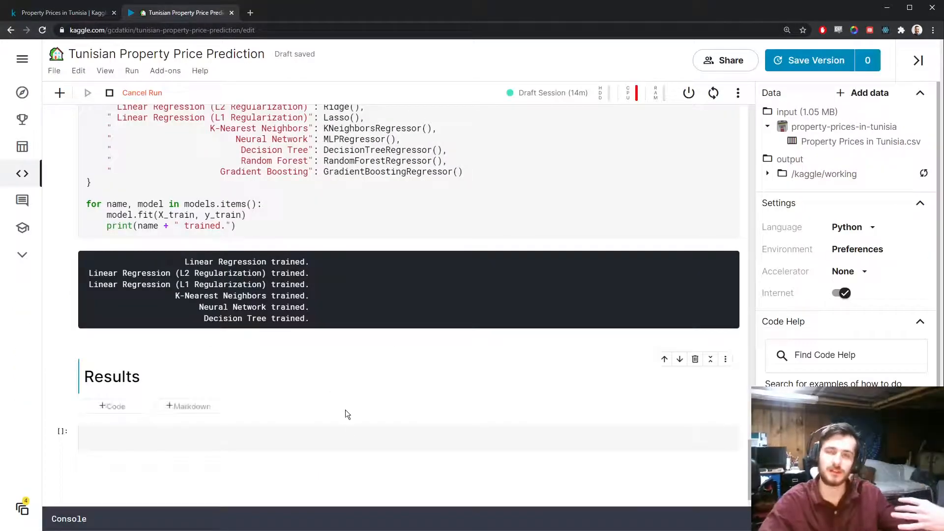
pyautogui.moveTo(380, 391)
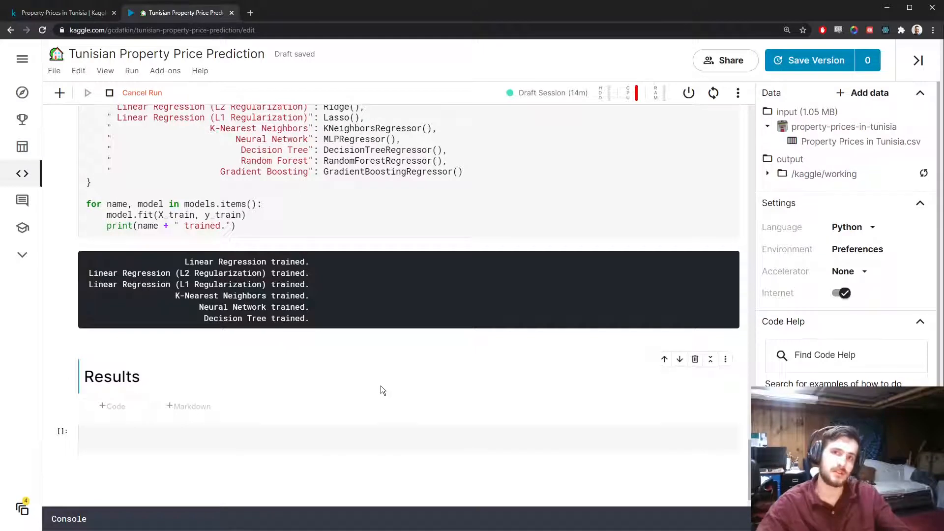
pyautogui.moveTo(259, 372)
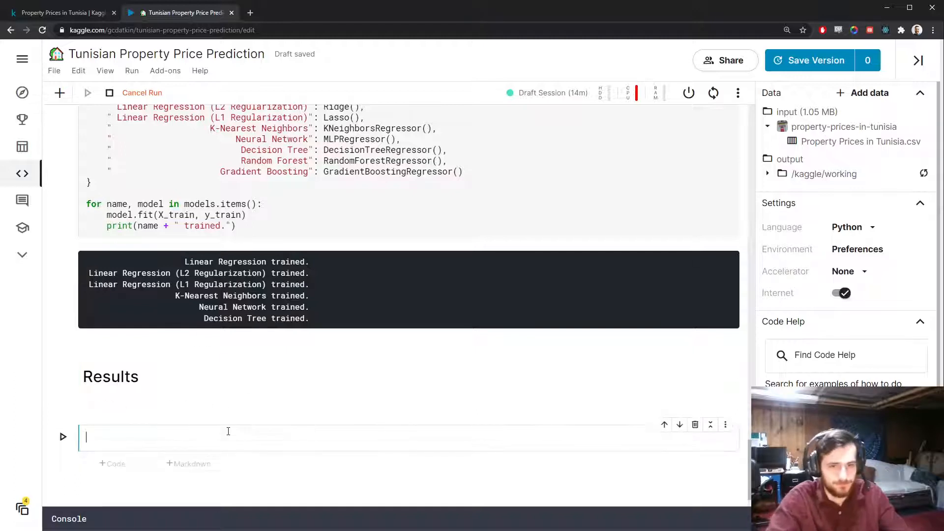
# Start a loop over models.items() computing y_pred = model.predict(X_test)
pyautogui.write('for name')
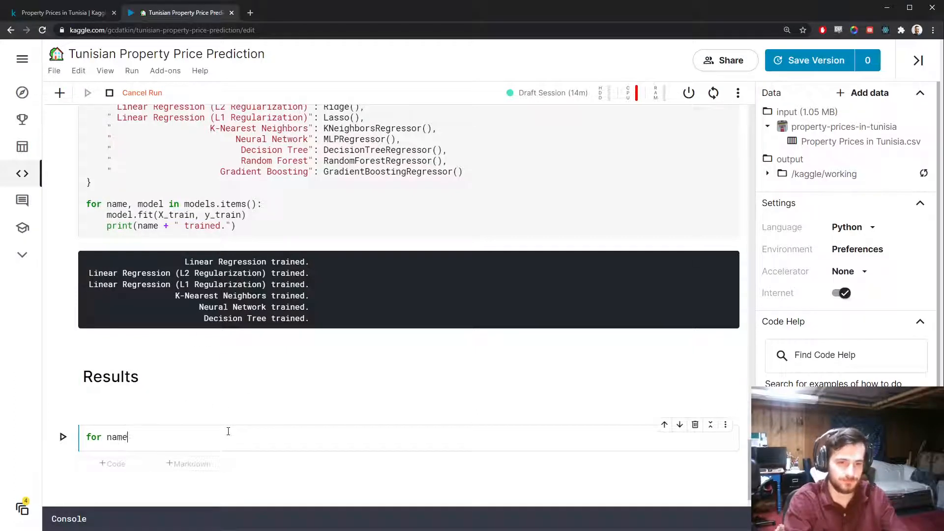
pyautogui.write(', model in models.items():')
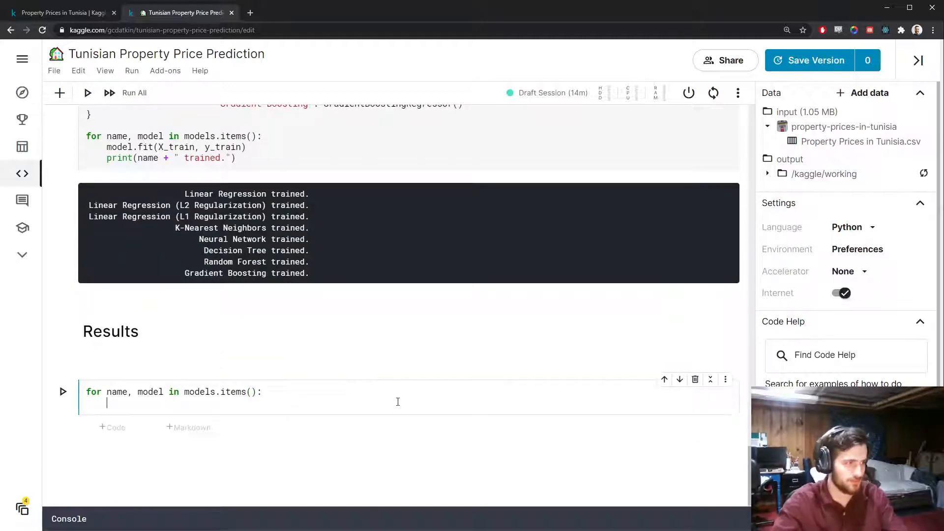
pyautogui.write('y_pred =')
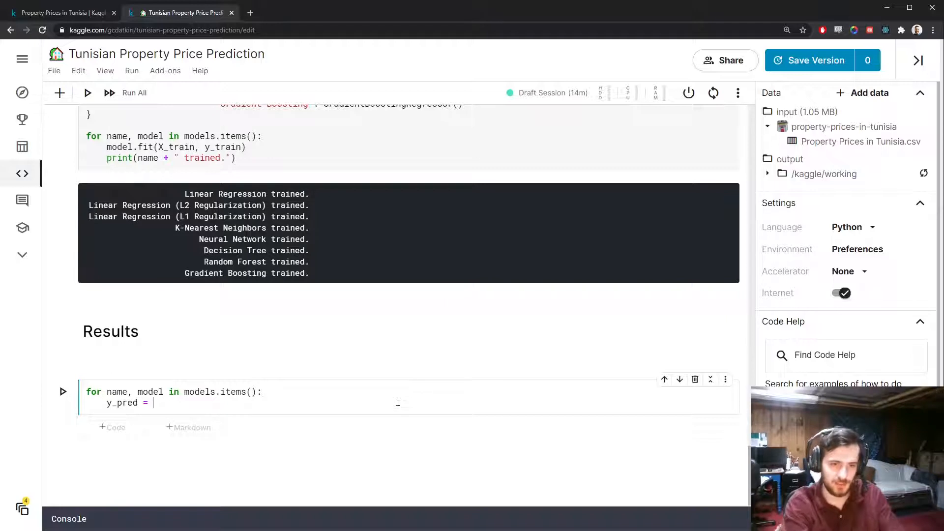
pyautogui.write('model.predict(X_test')
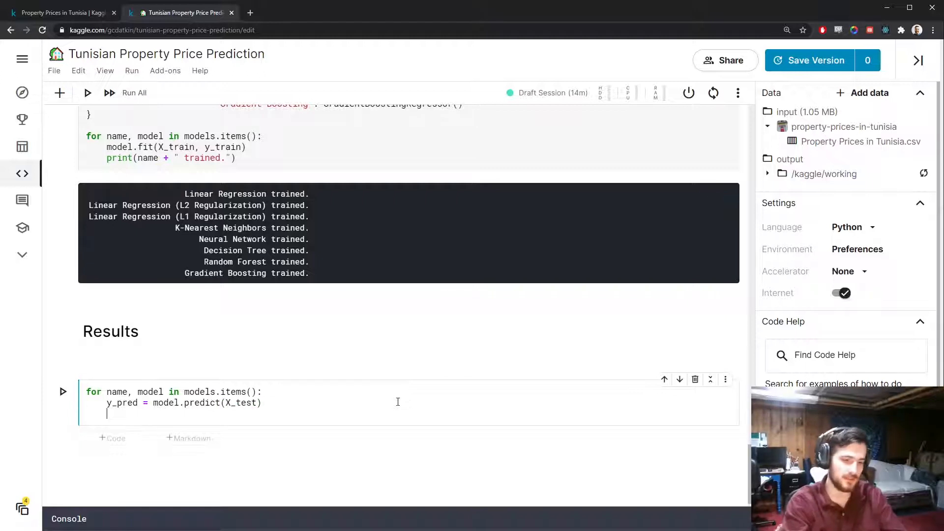
# Compute rmse = np.sqrt(np.mean((y_test - y_pred)**2))
pyautogui.write('rmse =')
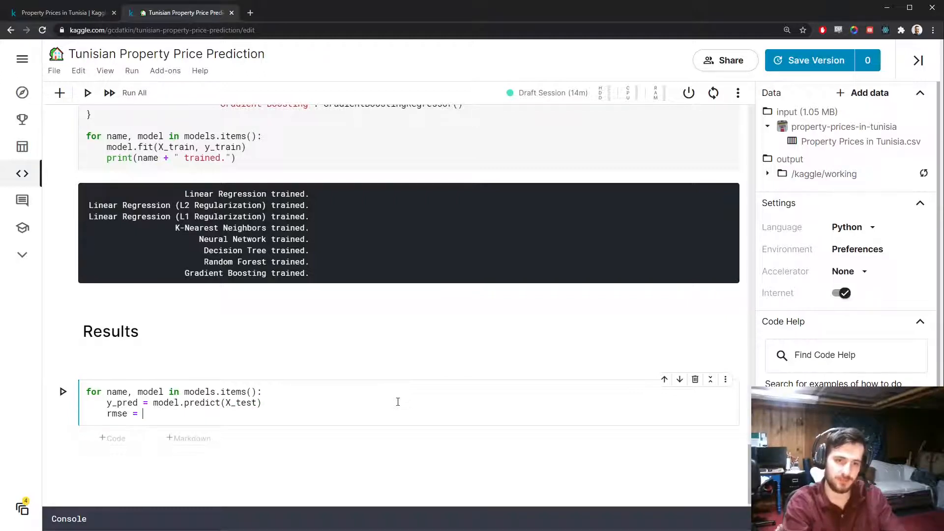
pyautogui.write('y_test')
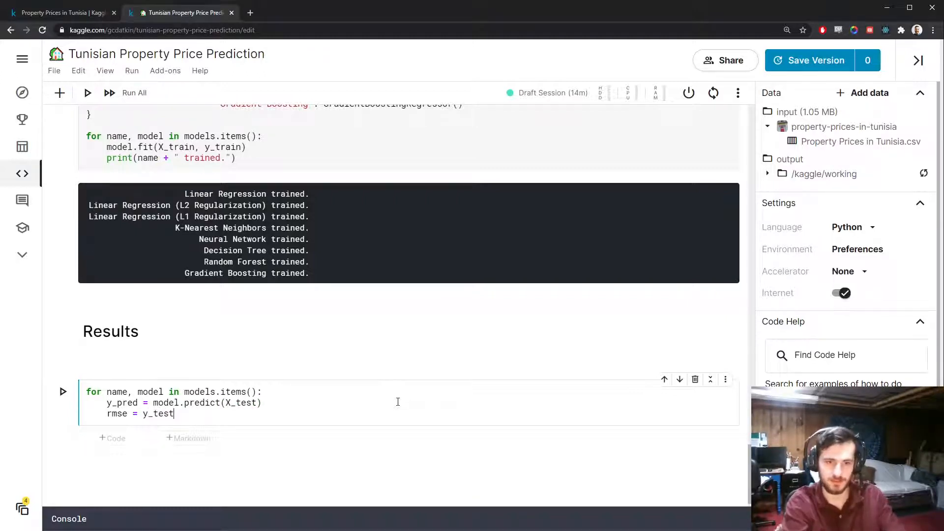
pyautogui.moveTo(154, 414)
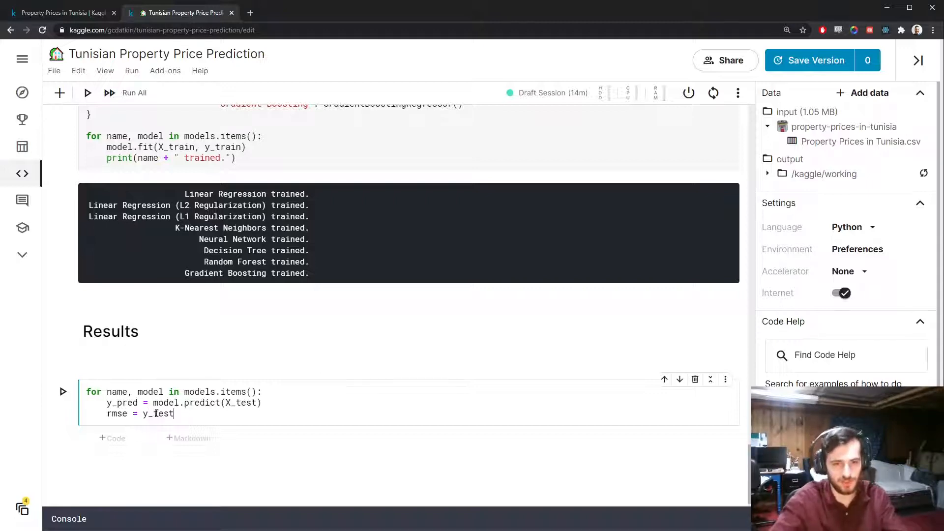
pyautogui.write('- y_')
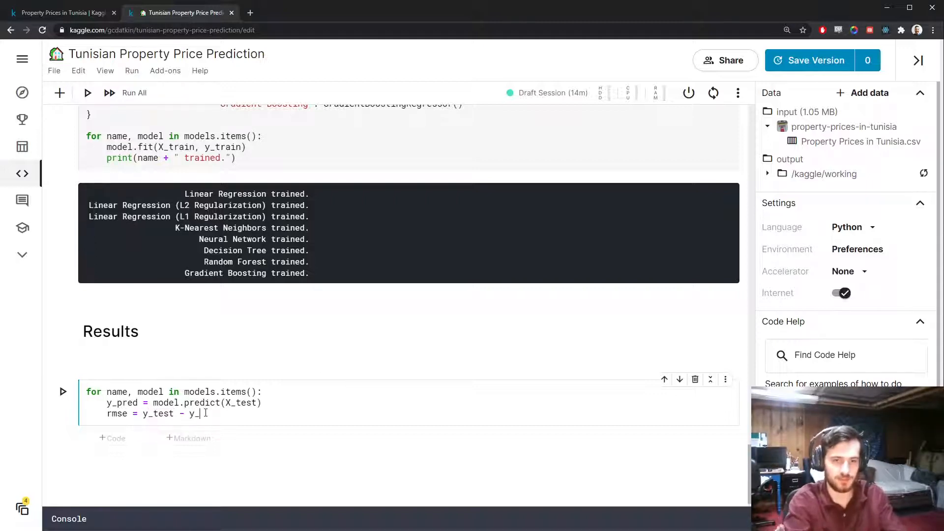
pyautogui.write('pr')
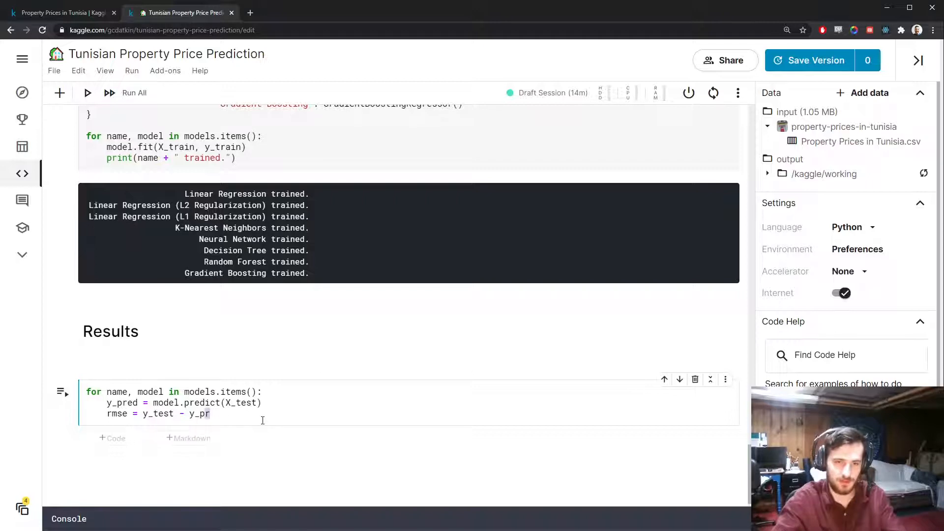
pyautogui.write('d')
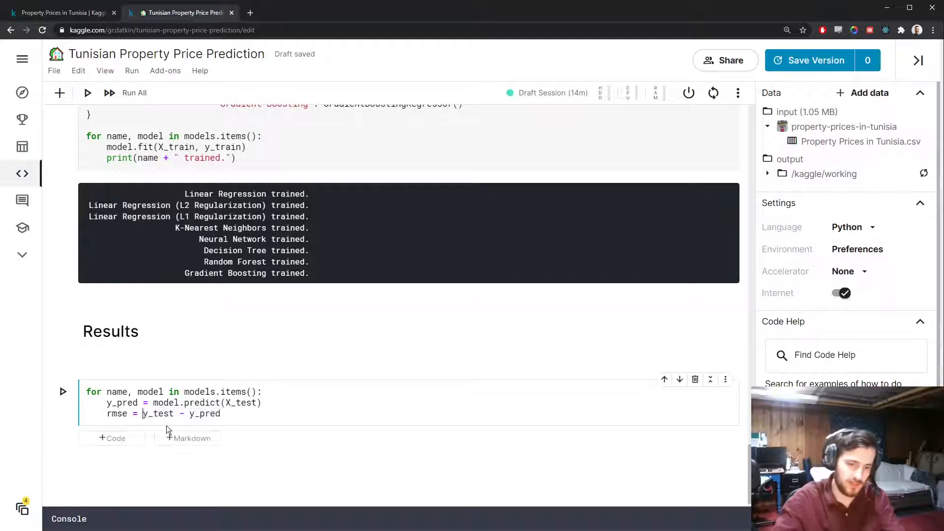
pyautogui.write('(y_test - y_pred)**')
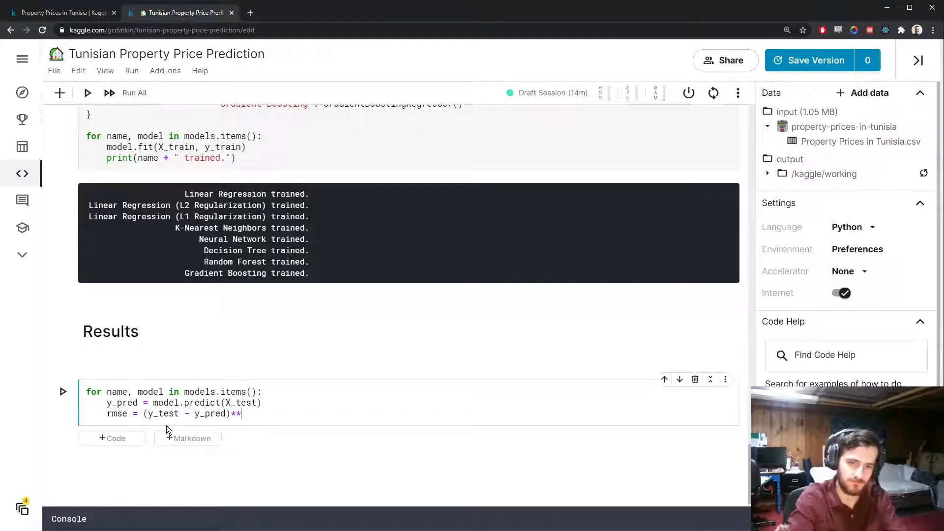
pyautogui.write('2')
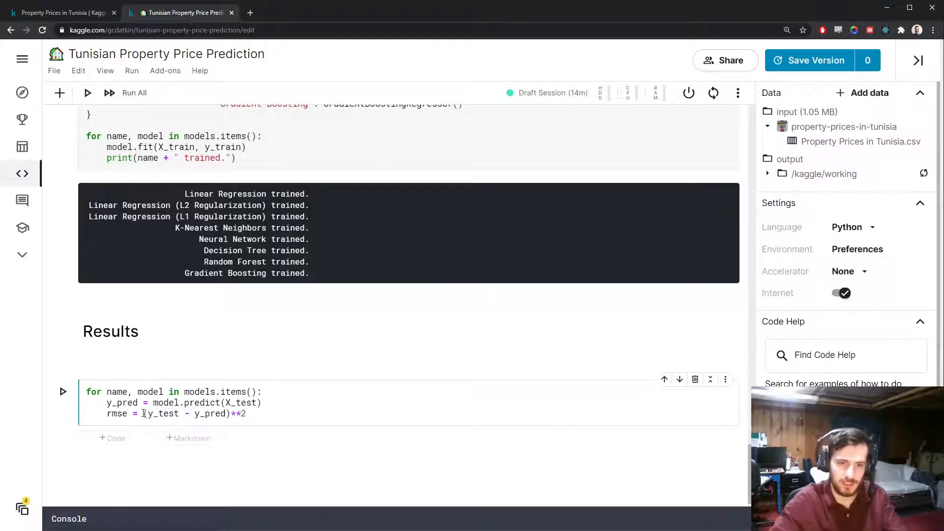
pyautogui.write('np.mean(')
pyautogui.write('print(na')
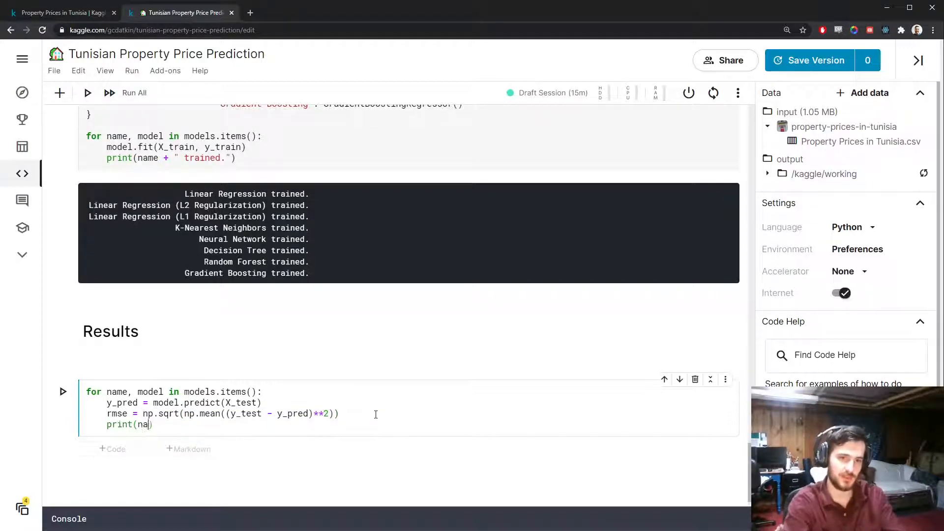
# Print name + ' RMSE: {}'.format(rmse) for each model
pyautogui.write('name + "RMSE"')
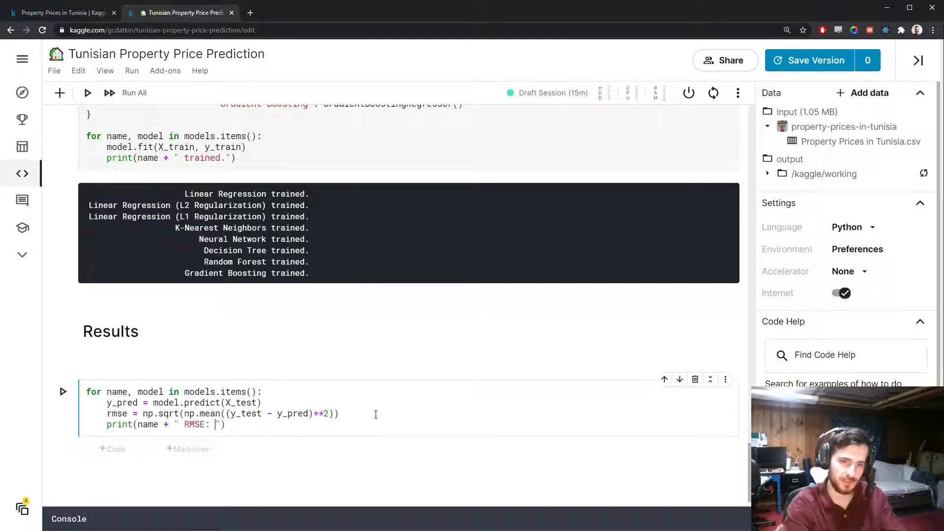
pyautogui.write('{}')
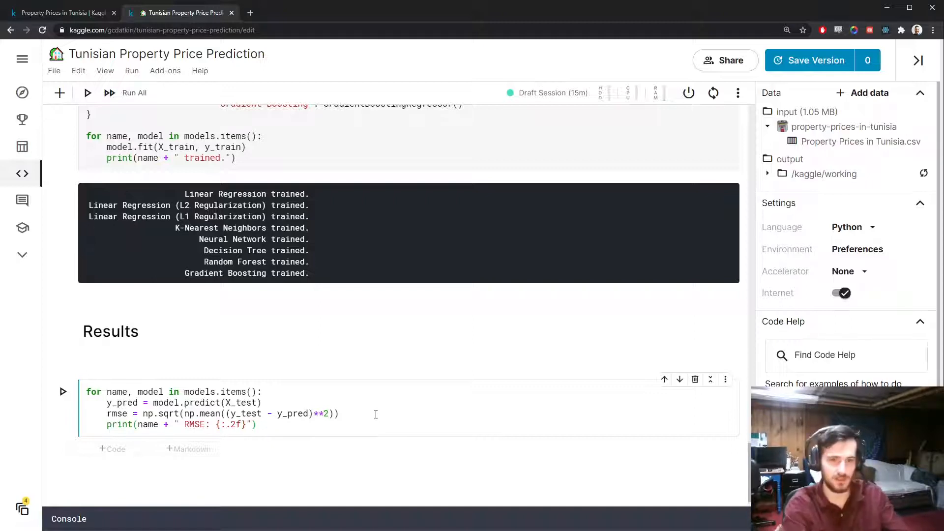
pyautogui.write('.format()')
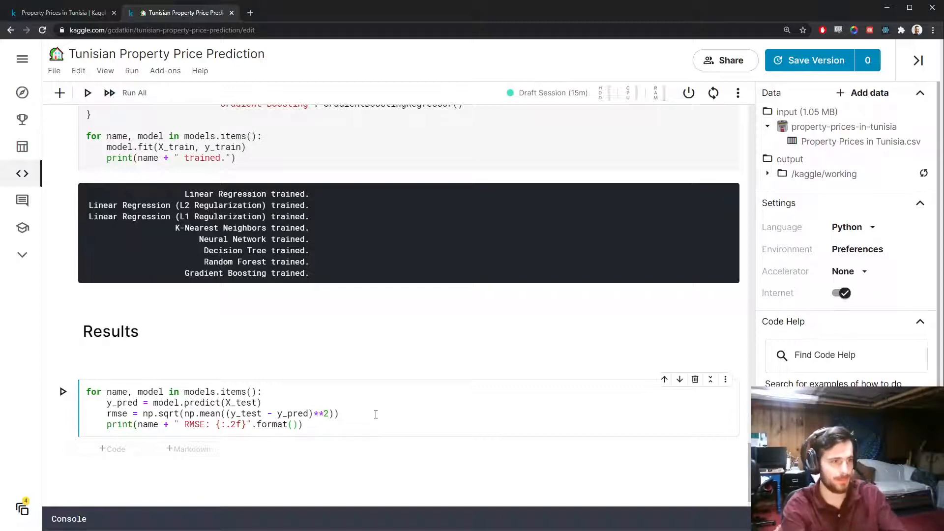
pyautogui.write('rmse')
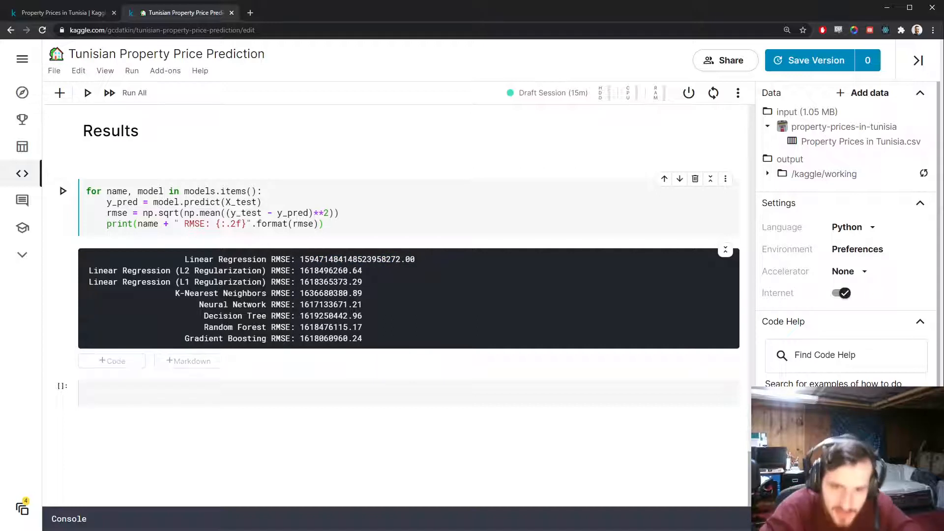
pyautogui.doubleClick(337, 326)
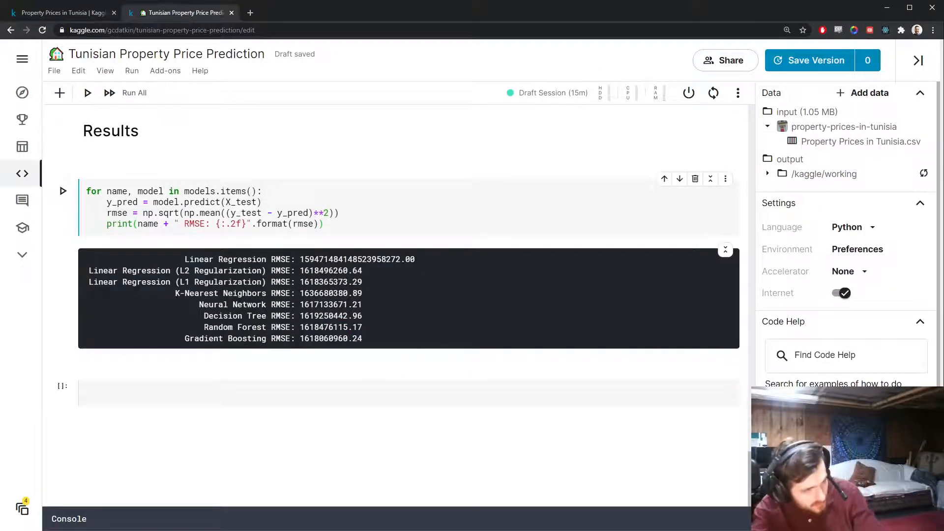
pyautogui.moveTo(396, 318)
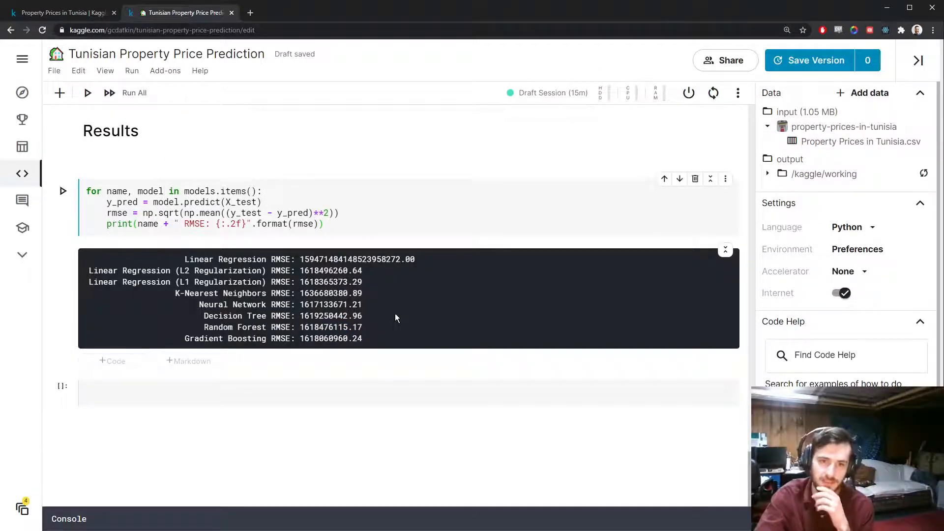
pyautogui.doubleClick(331, 316)
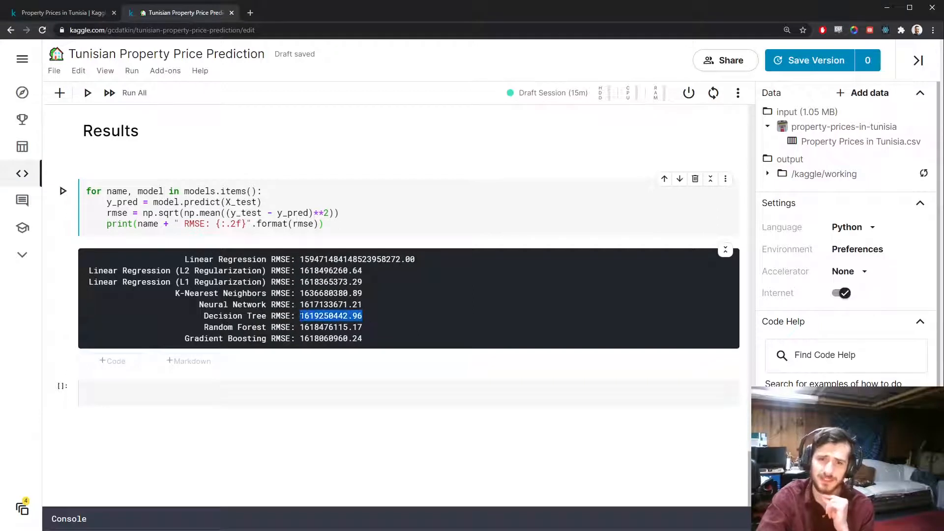
pyautogui.moveTo(486, 268)
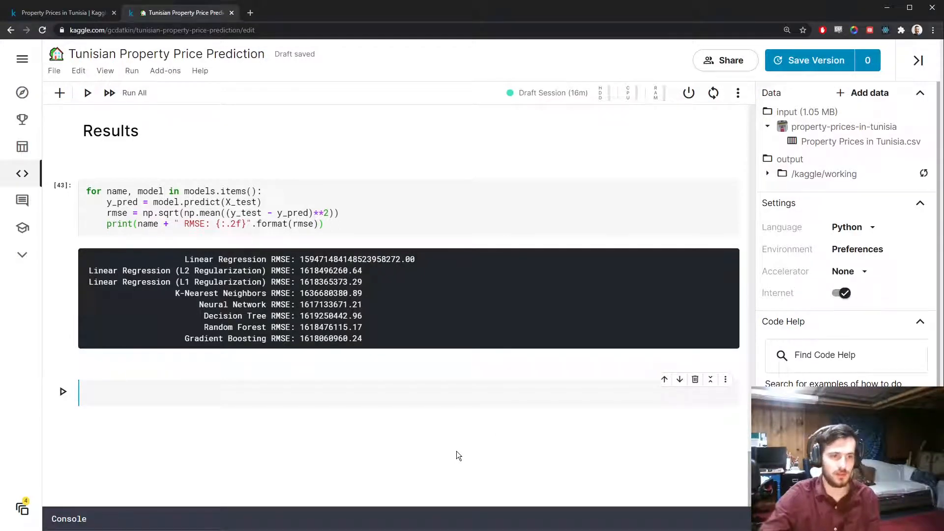
# Add a cell computing np.mean(y_test) and select it to insert a new cell above
pyautogui.write('y_test')
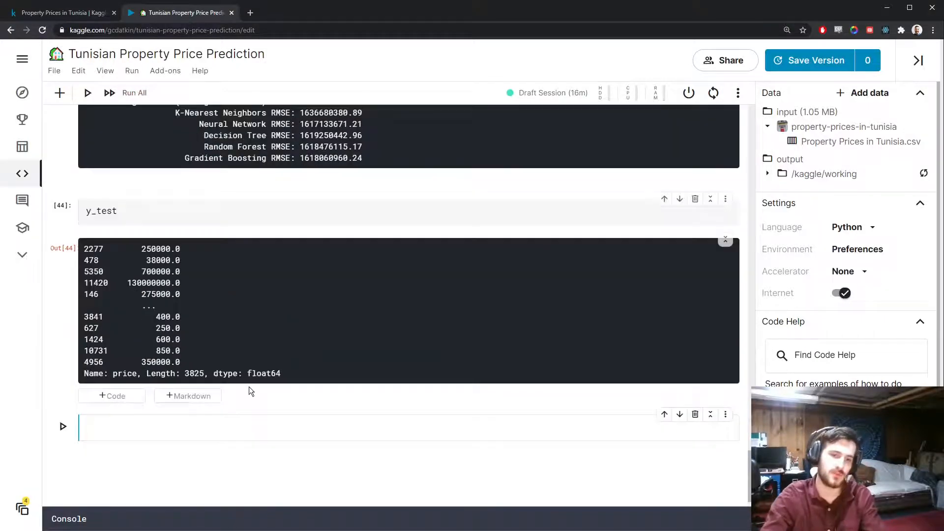
pyautogui.moveTo(136, 238)
pyautogui.write('np,nm')
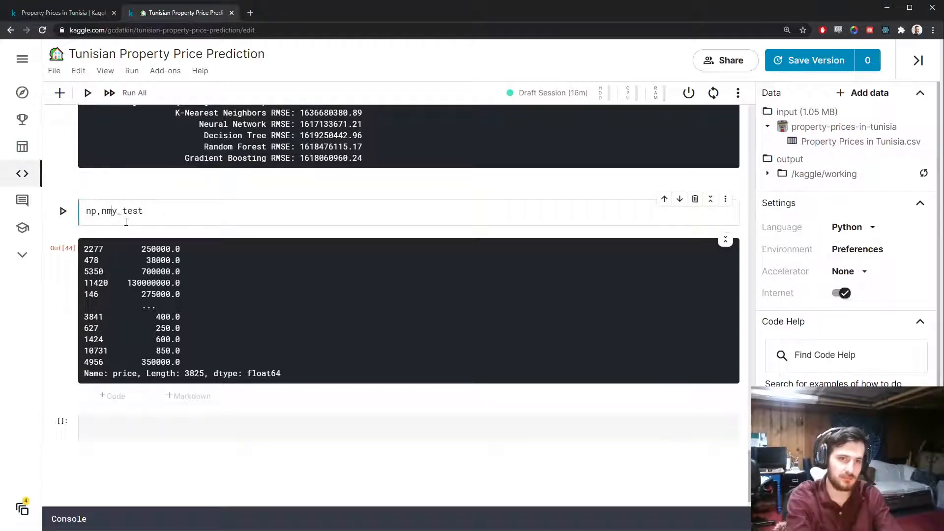
pyautogui.write('np.mean(y_test')
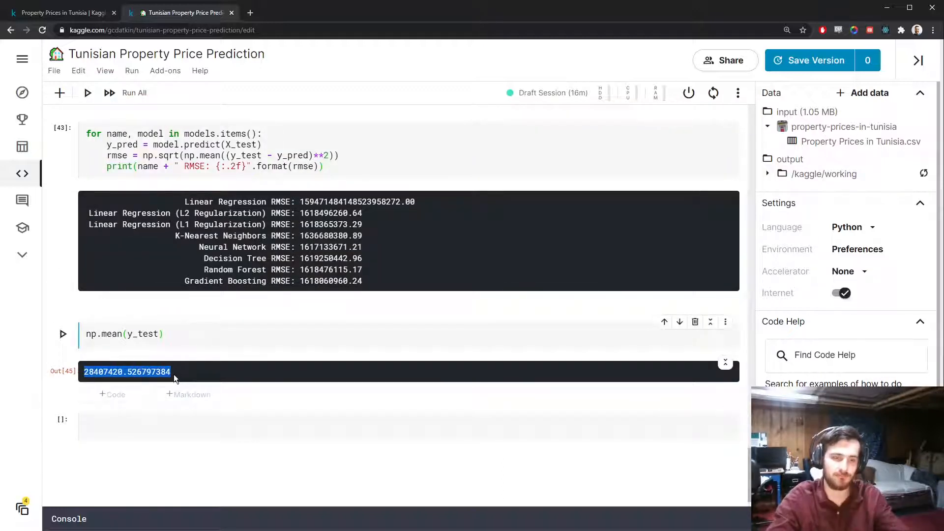
pyautogui.click(181, 363)
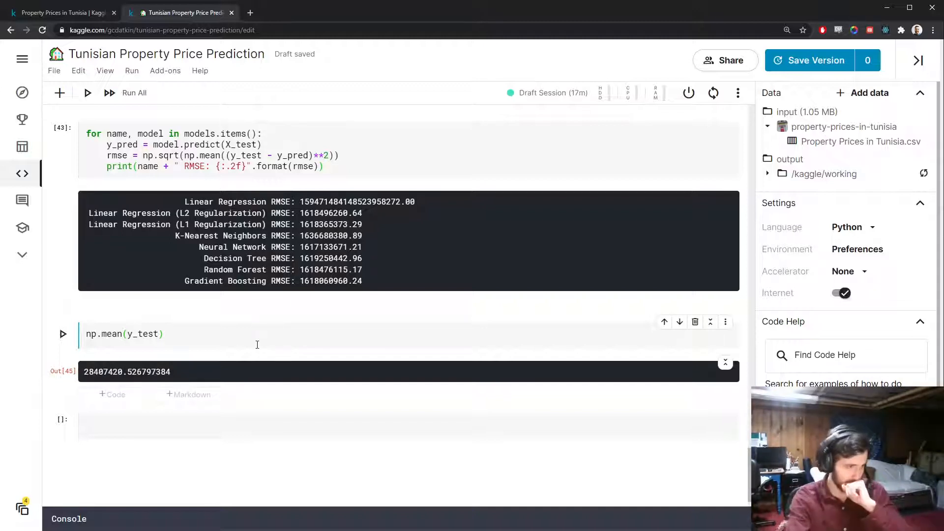
pyautogui.moveTo(404, 362)
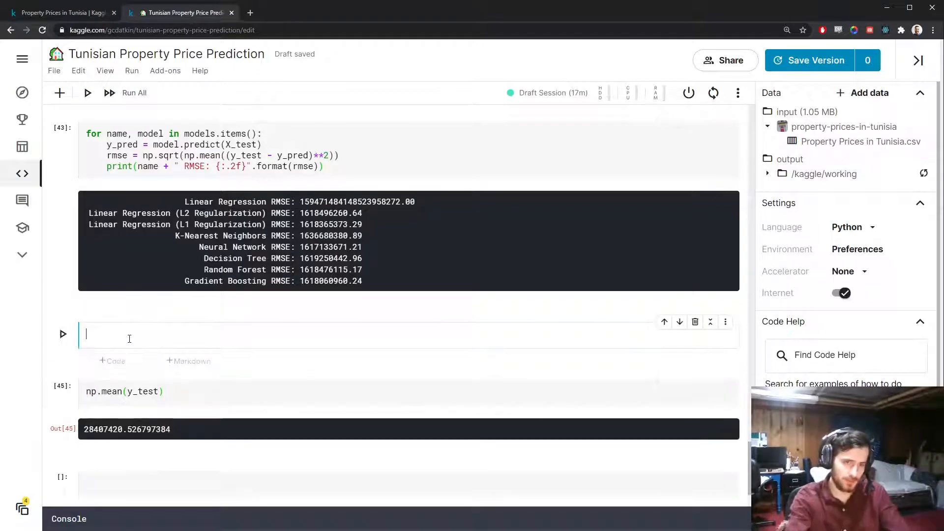
# Loop over models.items() computing r2 = model.score(X_test, y_test)
pyautogui.write('for name, m')
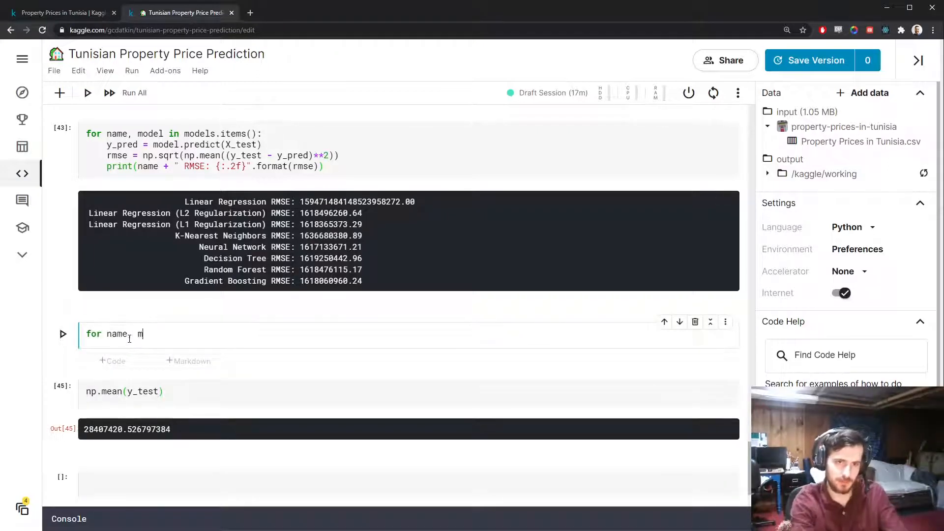
pyautogui.write('odel in')
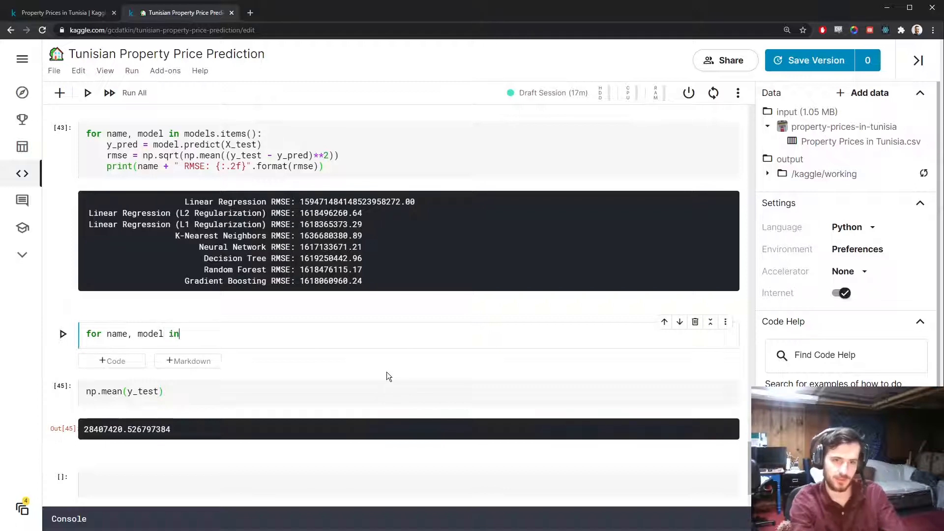
pyautogui.write('models.item')
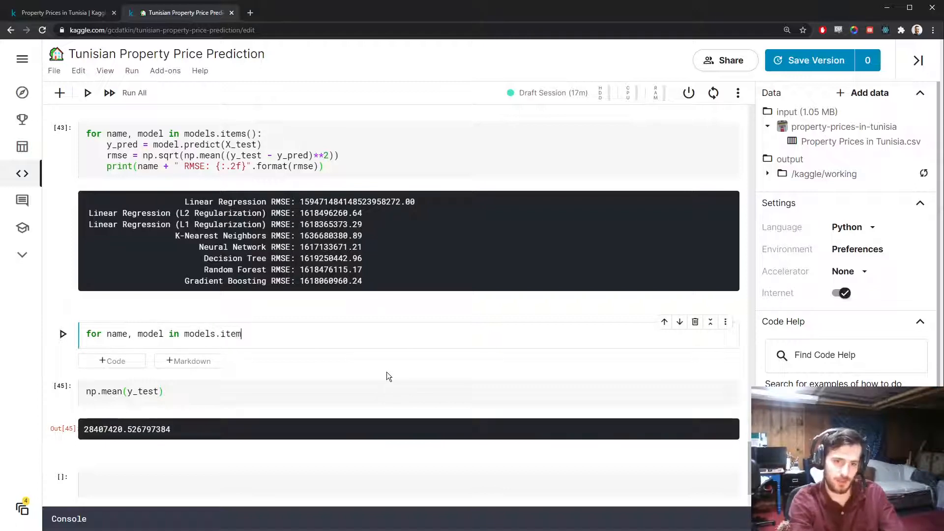
pyautogui.write('s():')
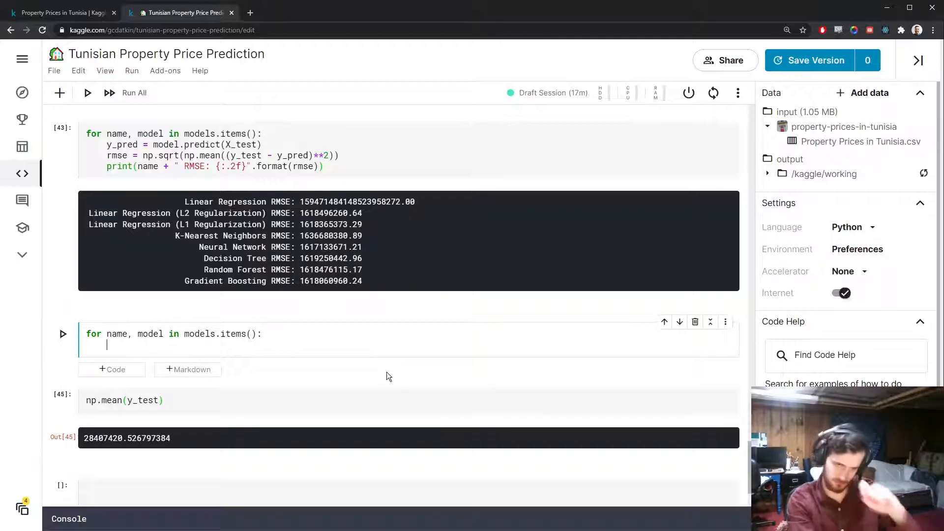
pyautogui.moveTo(462, 389)
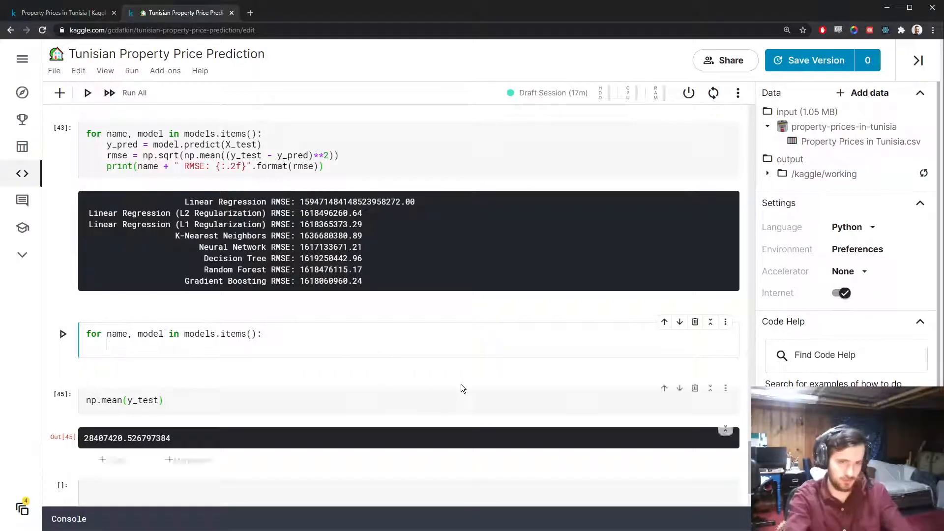
pyautogui.scroll(3)
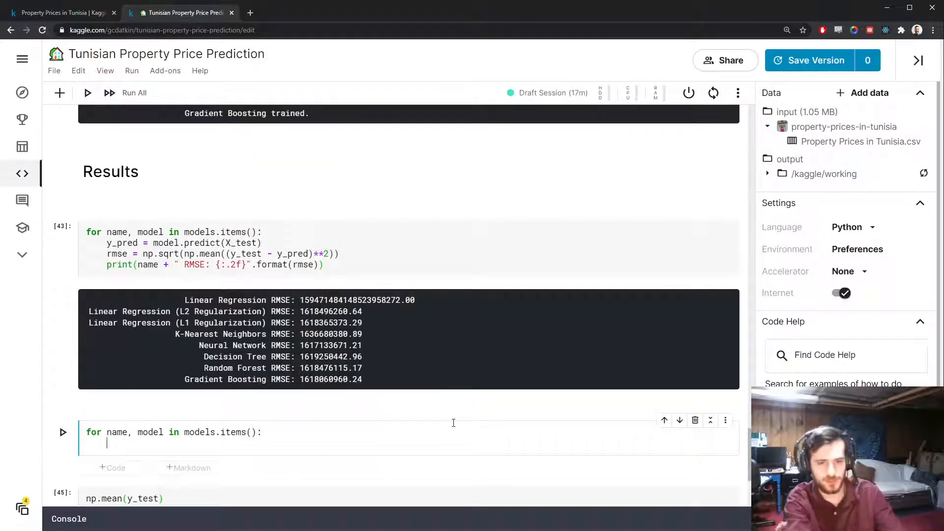
pyautogui.write('print)')
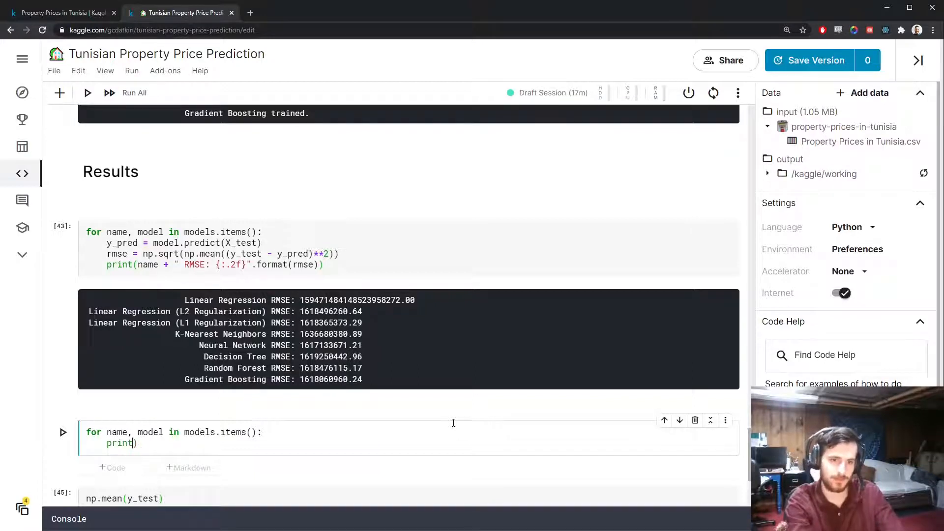
pyautogui.write('r2 = mode')
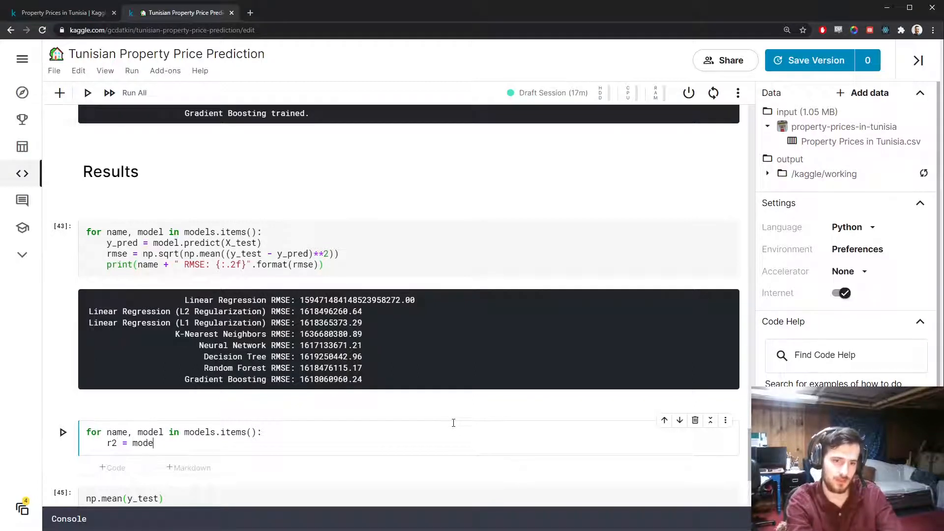
pyautogui.write('l.score(X_t)')
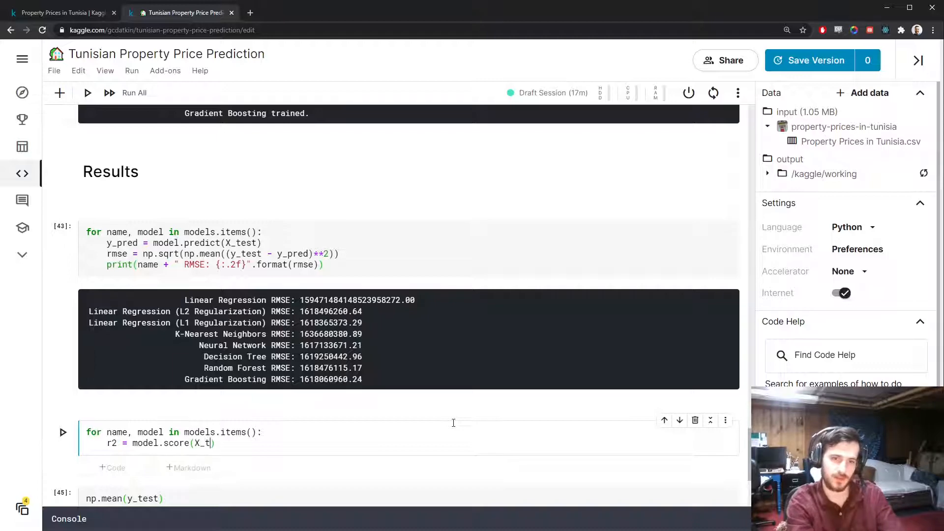
pyautogui.write('est, y_Te')
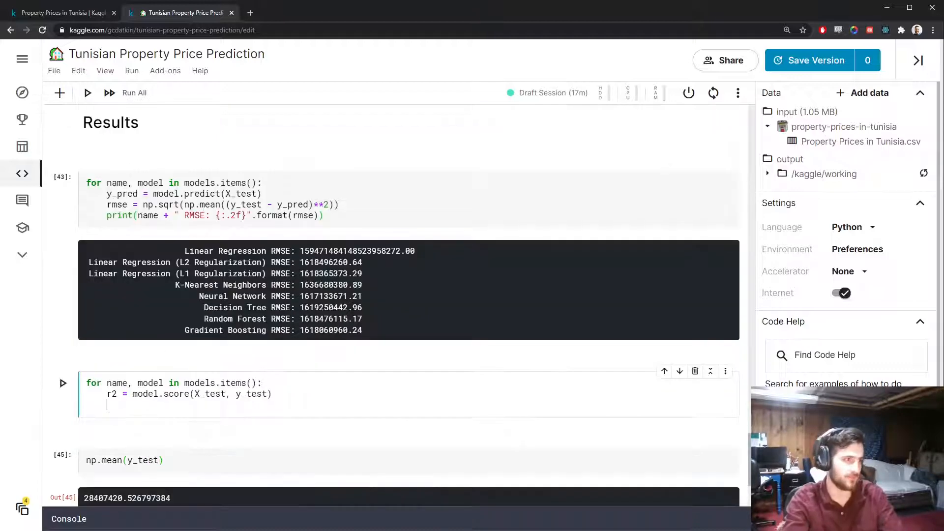
# Print name + ' R^2: {:.4f}'.format(r2) for each model
pyautogui.write('print')
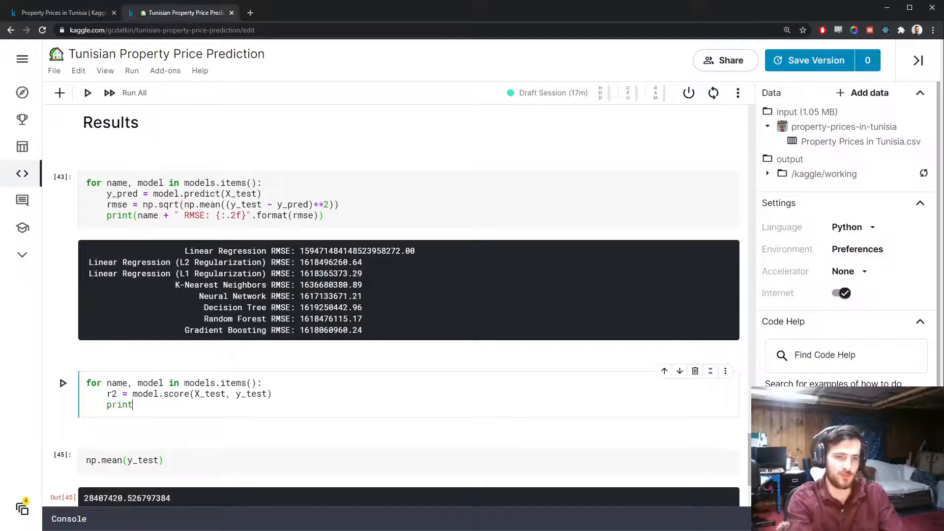
pyautogui.write('(name + "')
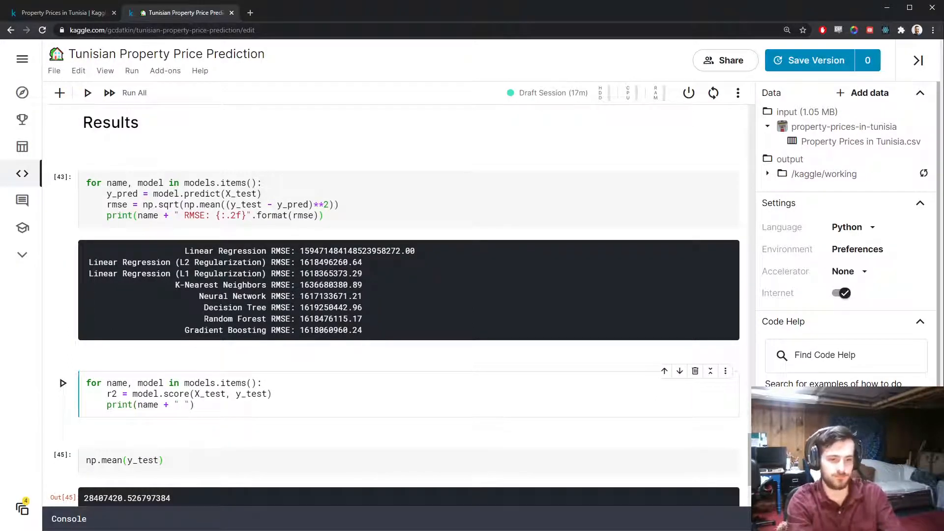
pyautogui.write('R^2')
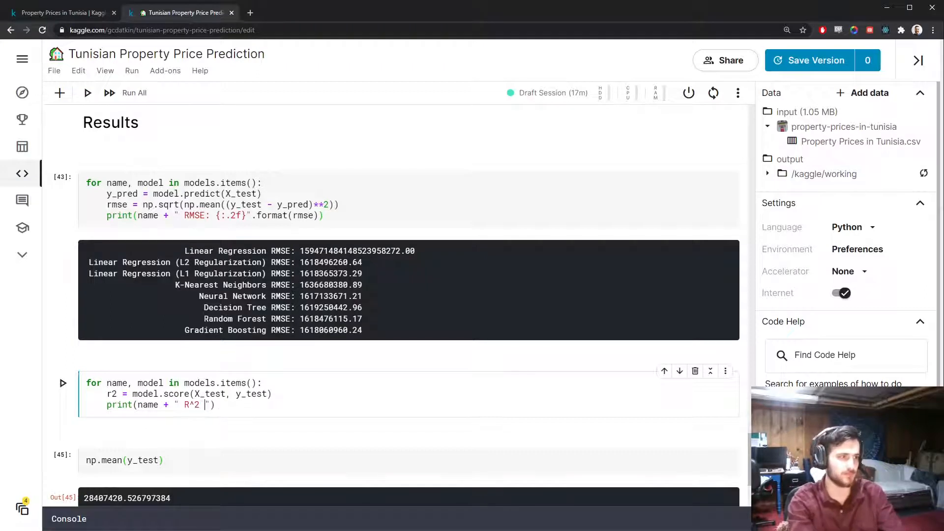
pyautogui.write(': {}')
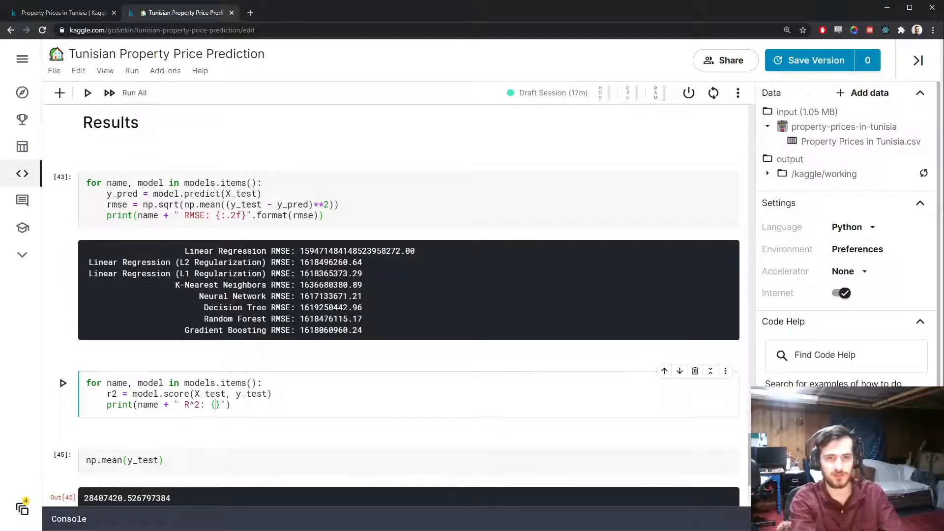
pyautogui.write(':.4f')
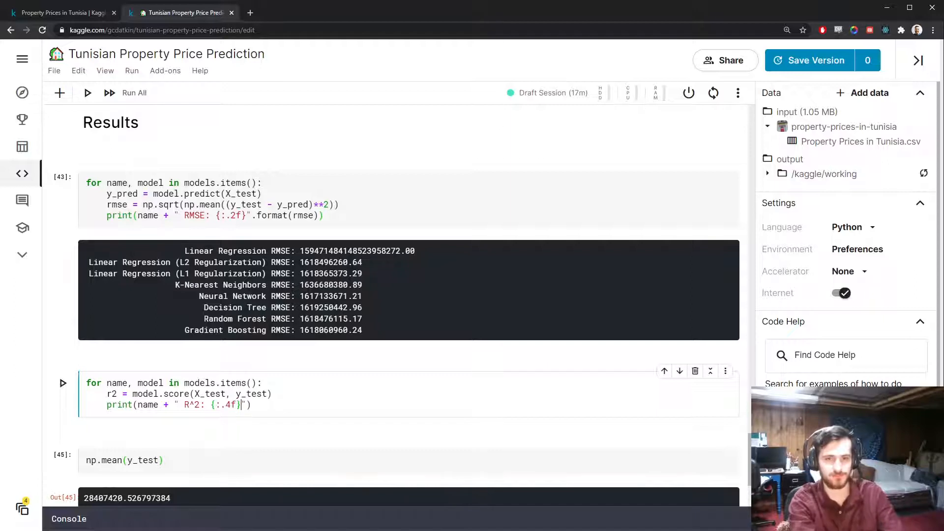
pyautogui.write('.format(r2')
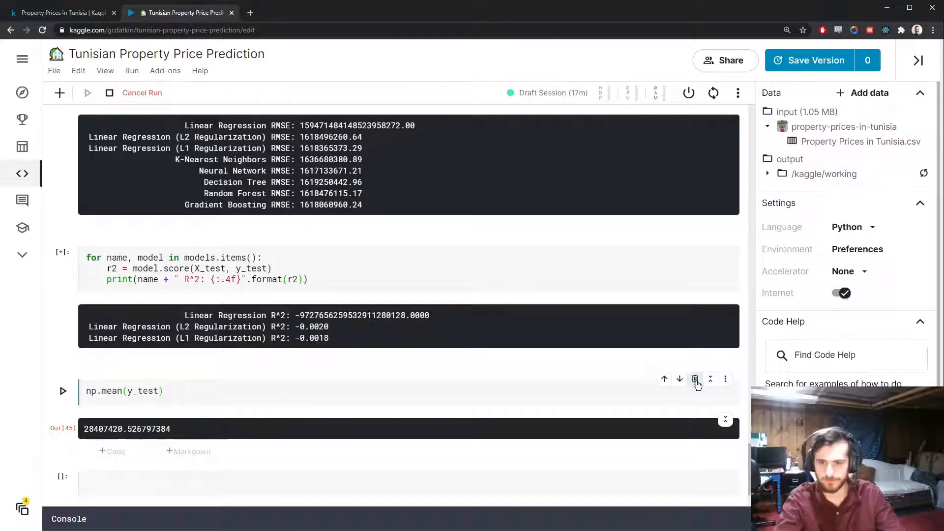
# Delete the np.mean(y_test) cell and scroll through the remaining results
pyautogui.click(696, 380)
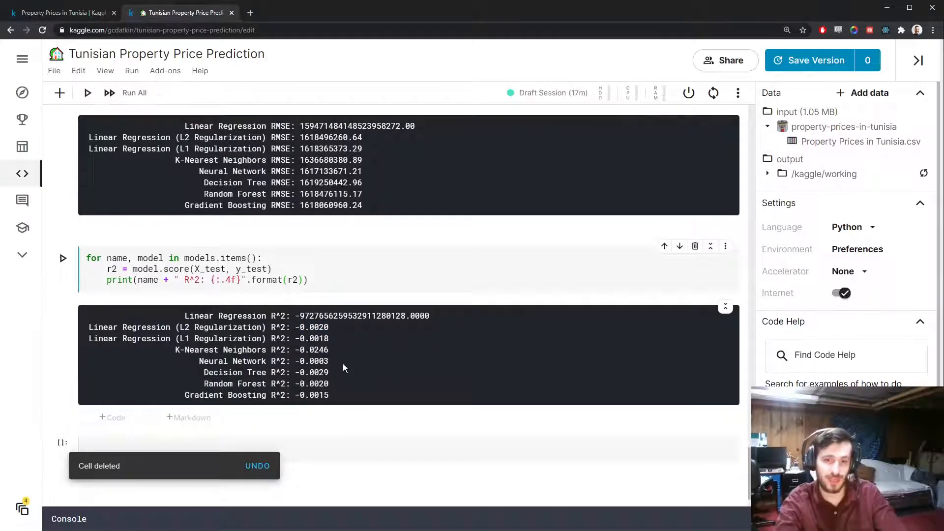
pyautogui.moveTo(403, 383)
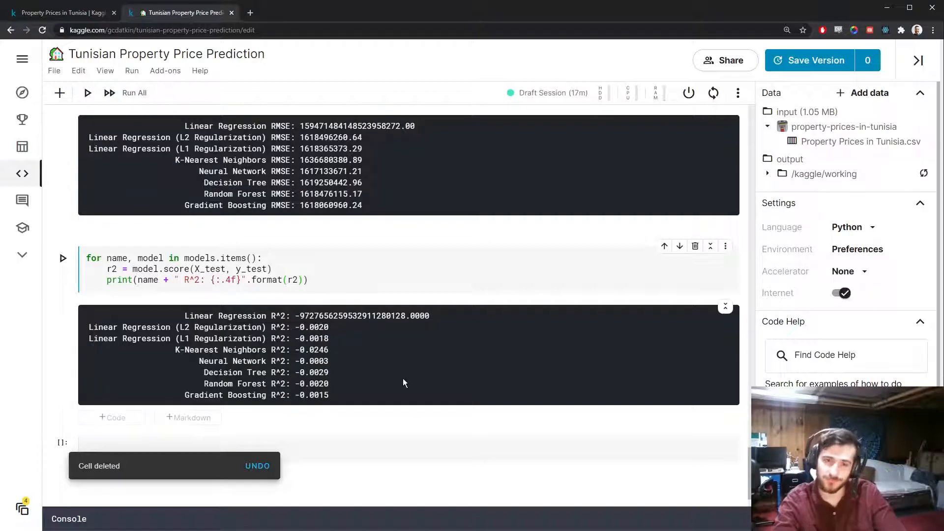
pyautogui.scroll(3)
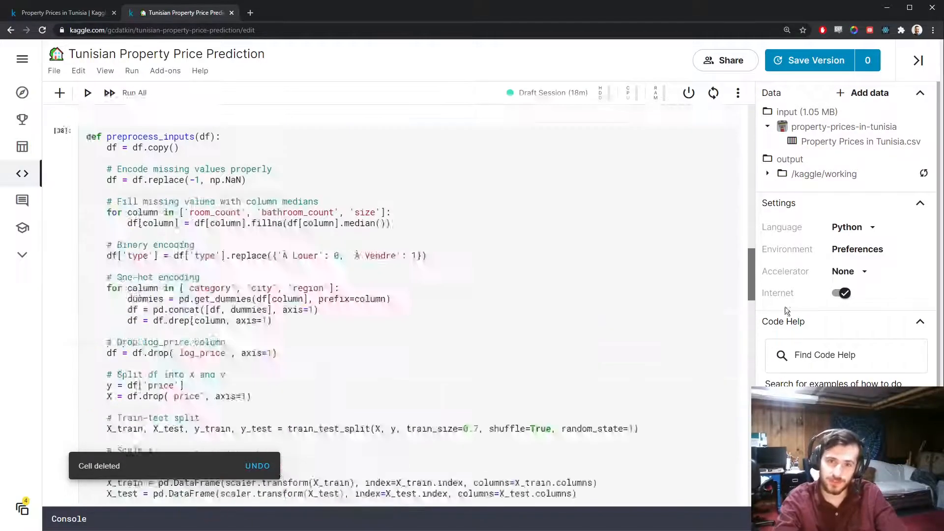
pyautogui.scroll(-3)
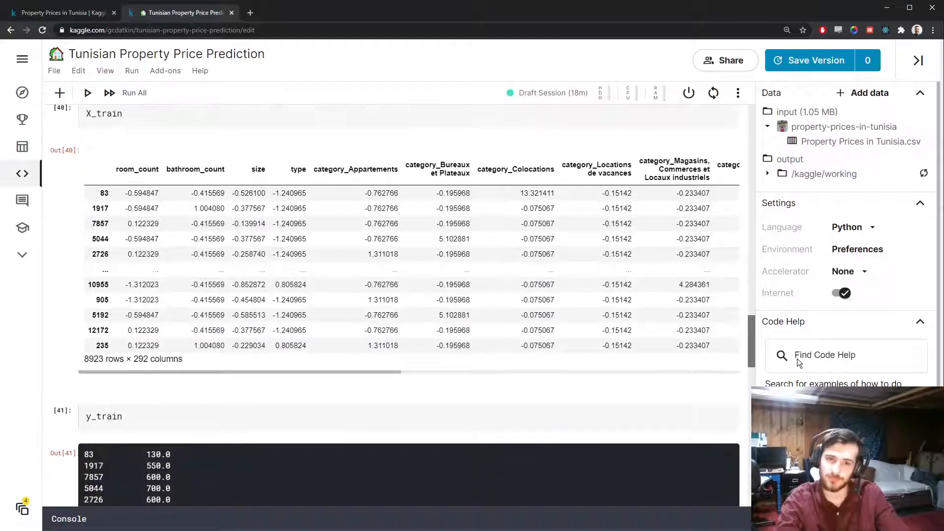
pyautogui.scroll(-3)
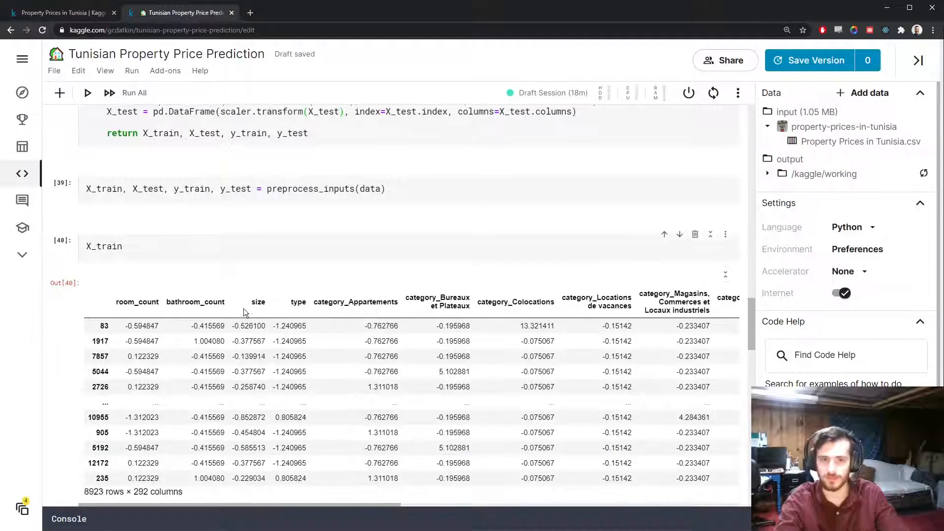
pyautogui.scroll(-3)
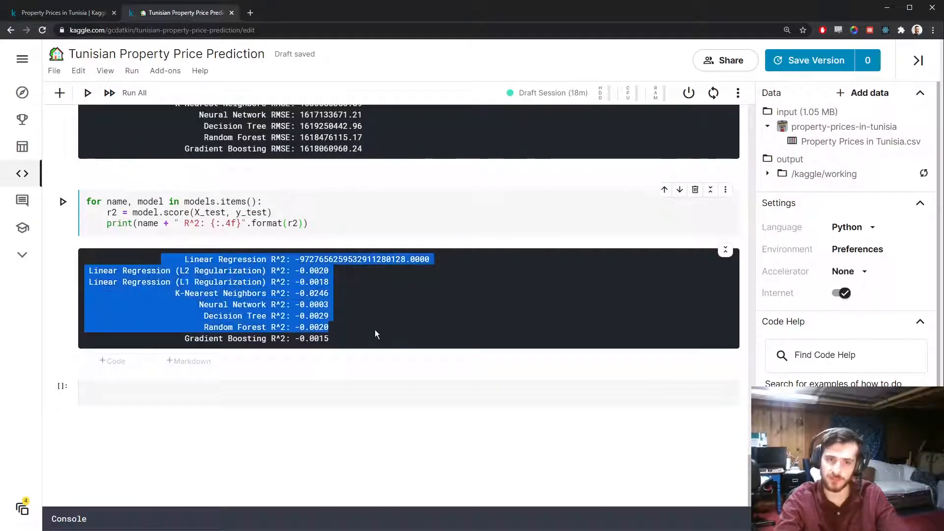
# Delete the empty trailing cell below the R² results so they end the notebook
pyautogui.click(371, 341)
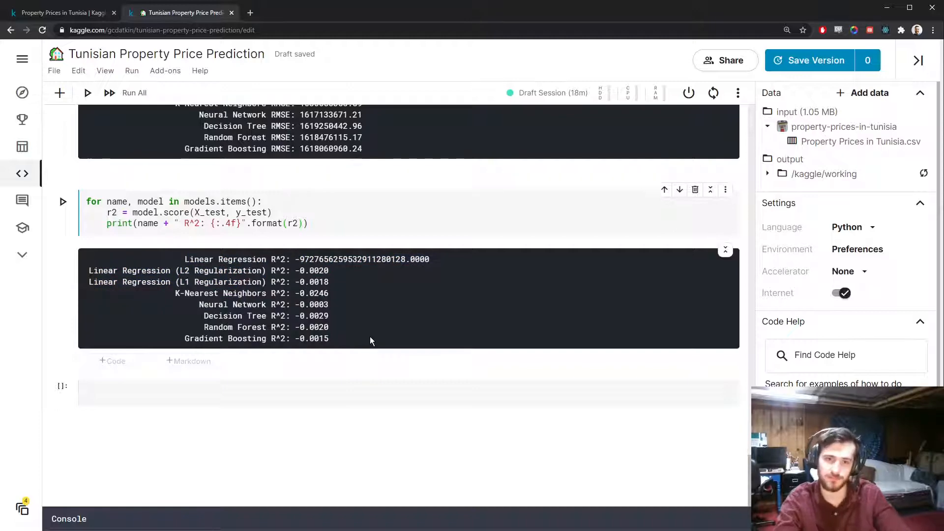
pyautogui.click(361, 391)
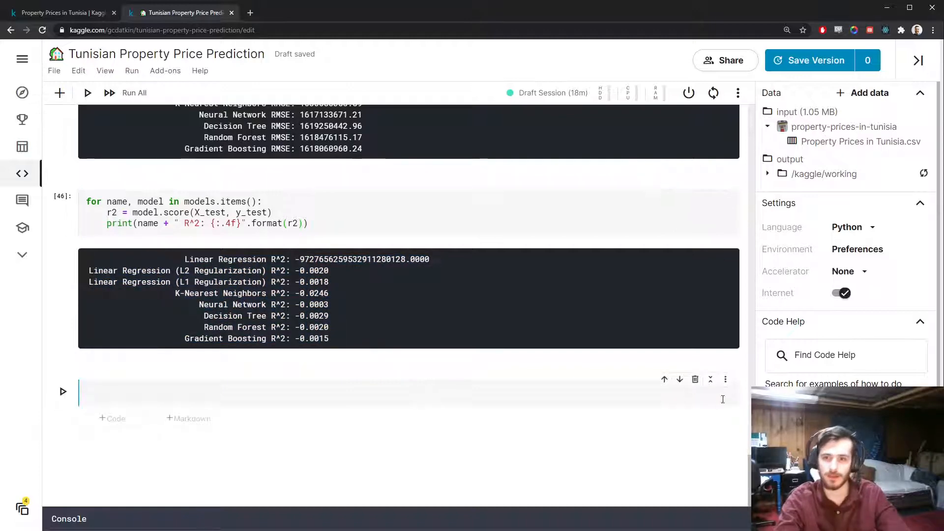
pyautogui.click(695, 380)
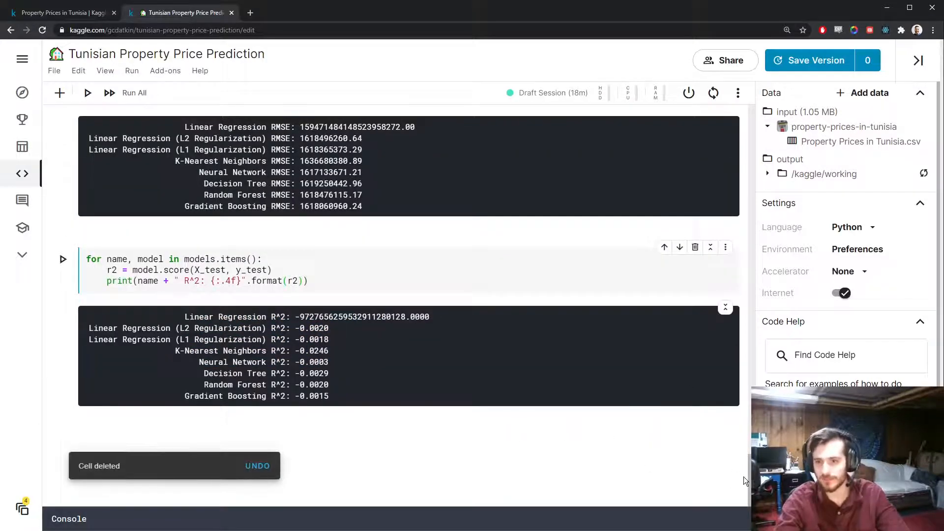
pyautogui.moveTo(435, 453)
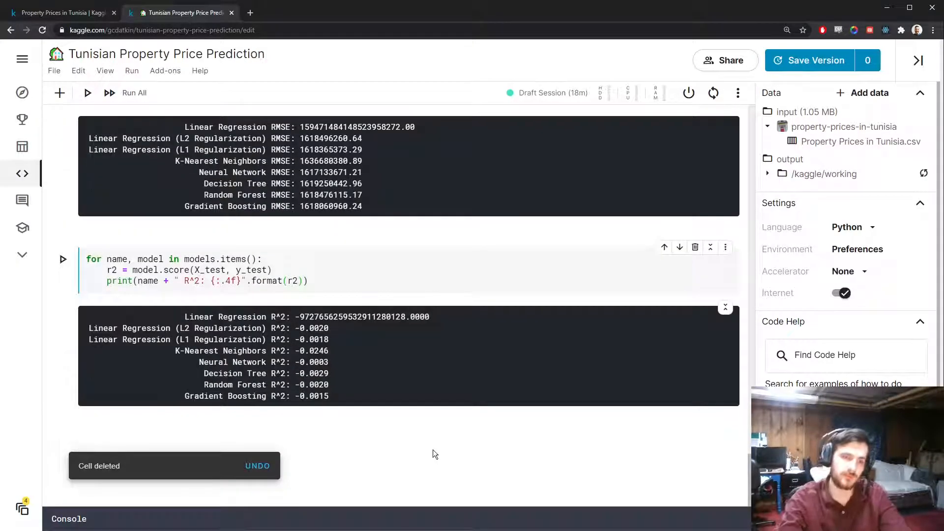